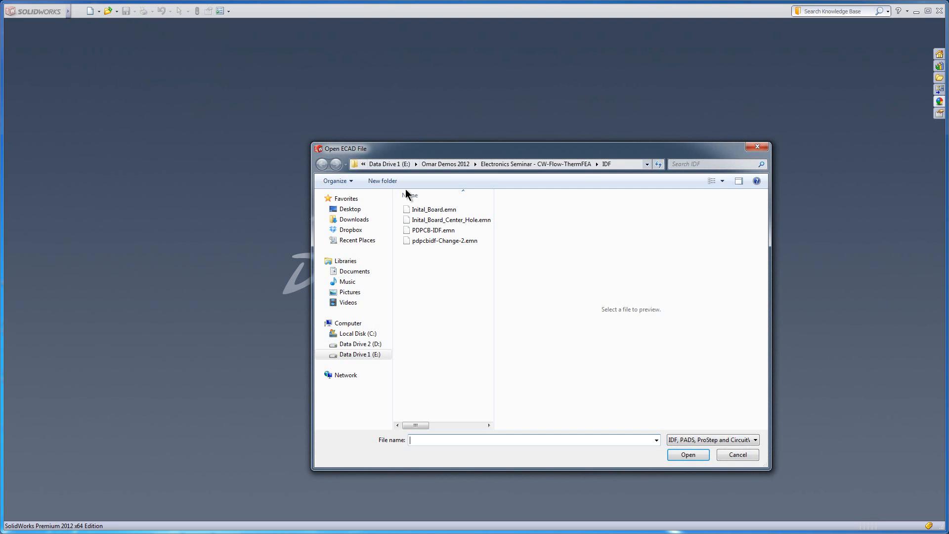
Import Inital_Board.emn through CircuitWorks and build it into a 3D board assembly.
left_click(687, 454)
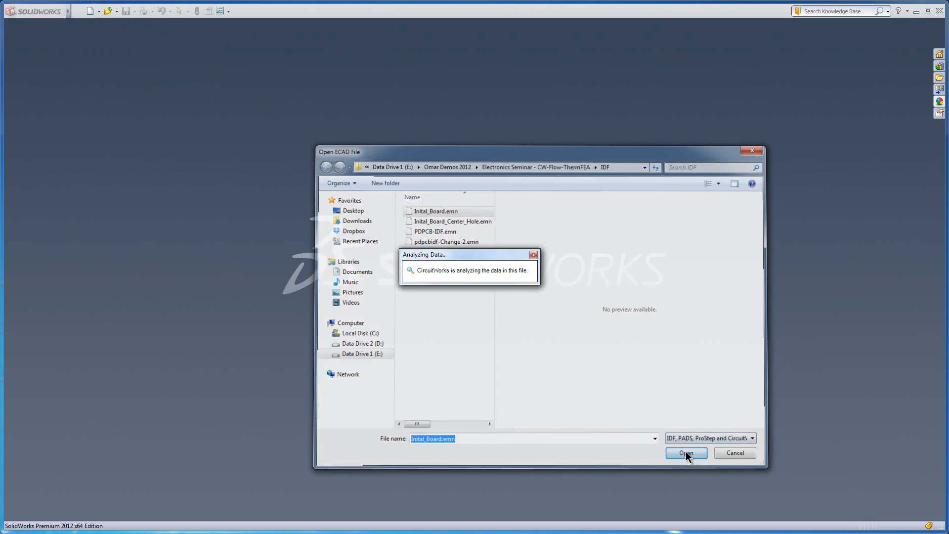
left_click(686, 452)
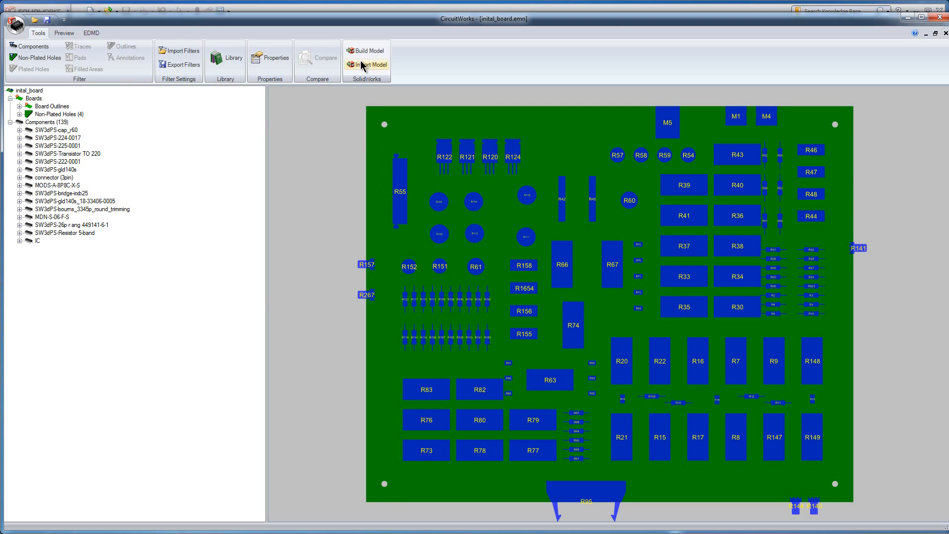
left_click(369, 50)
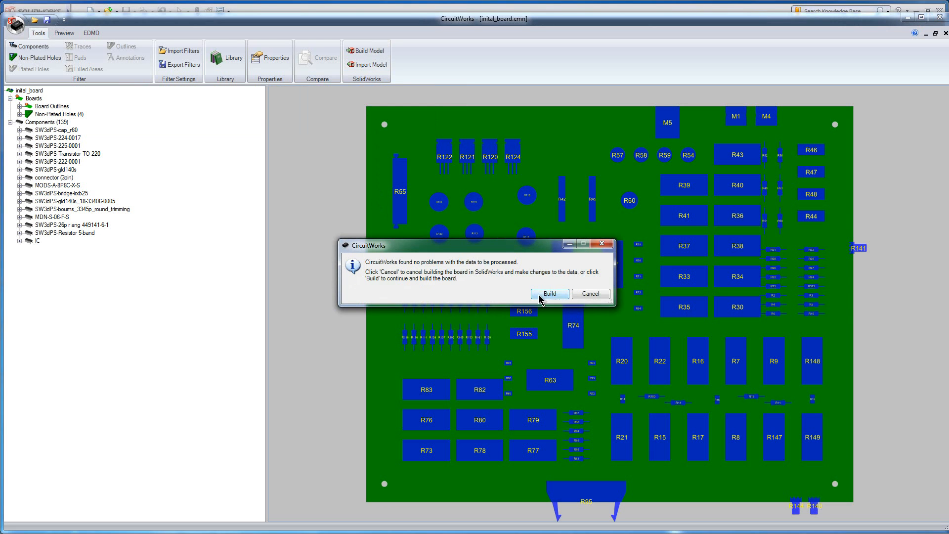
left_click(549, 294)
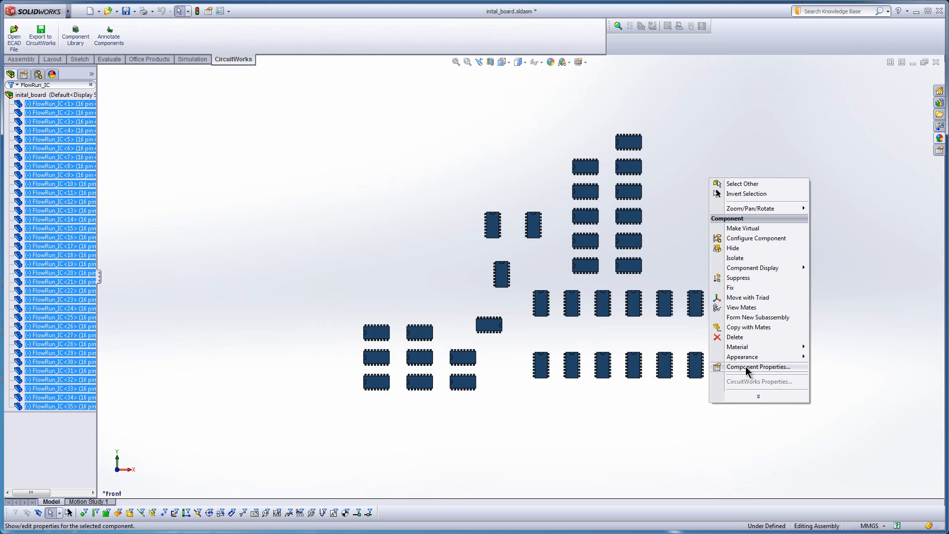
Set the ICs to Simplified 16 and all resistors to Default_Simplified configuration.
left_click(758, 367)
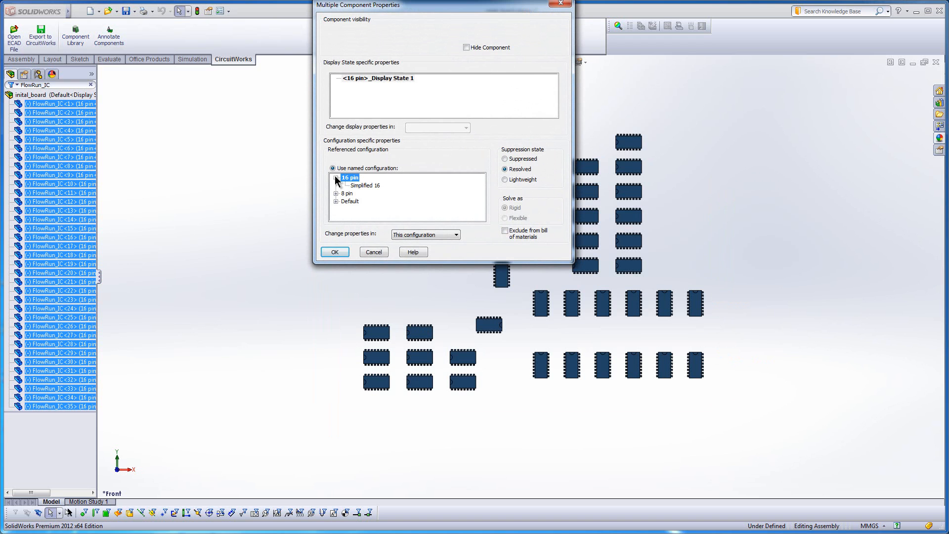
left_click(334, 252)
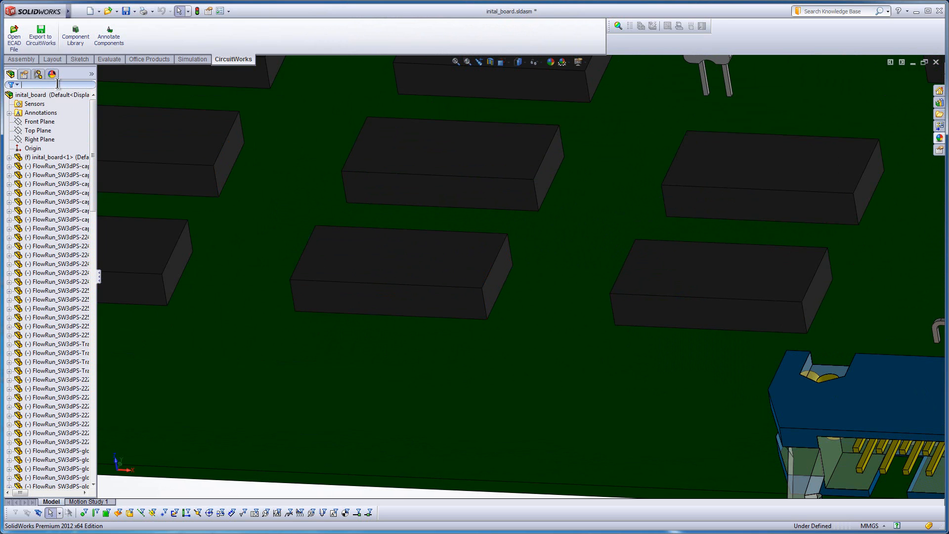
type("Resis")
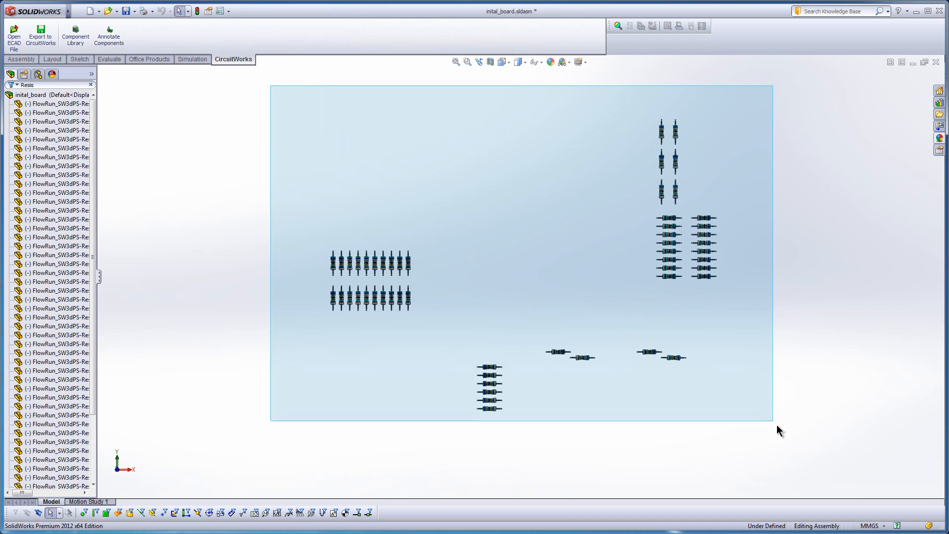
left_click(730, 379)
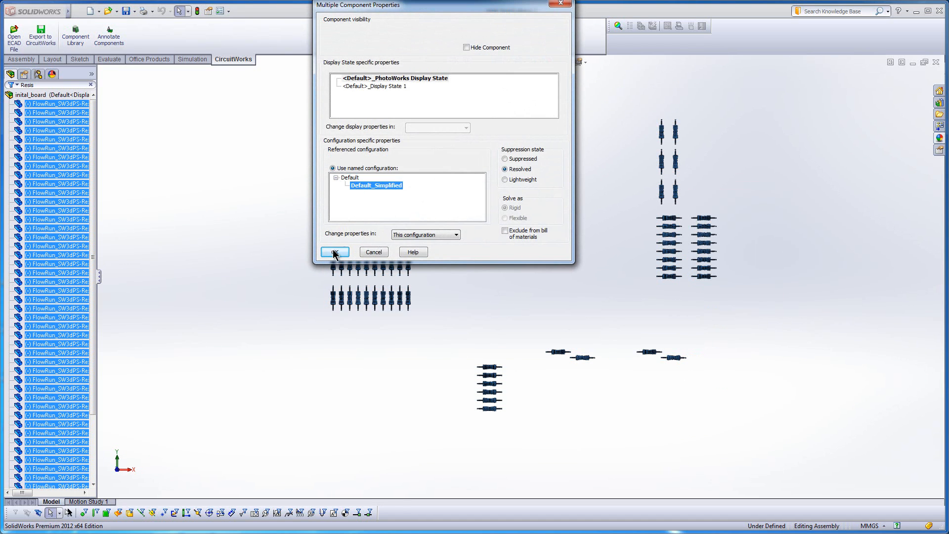
left_click(334, 252)
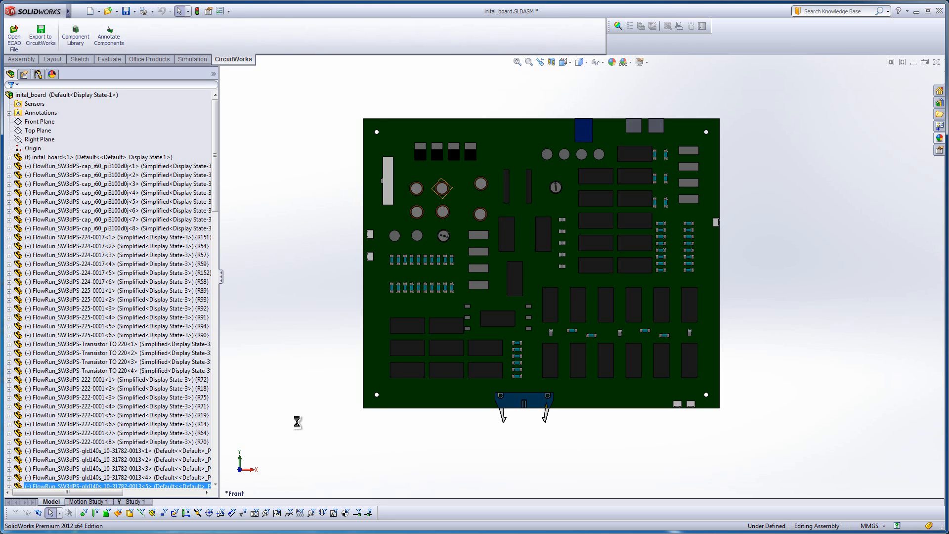
left_click(192, 59)
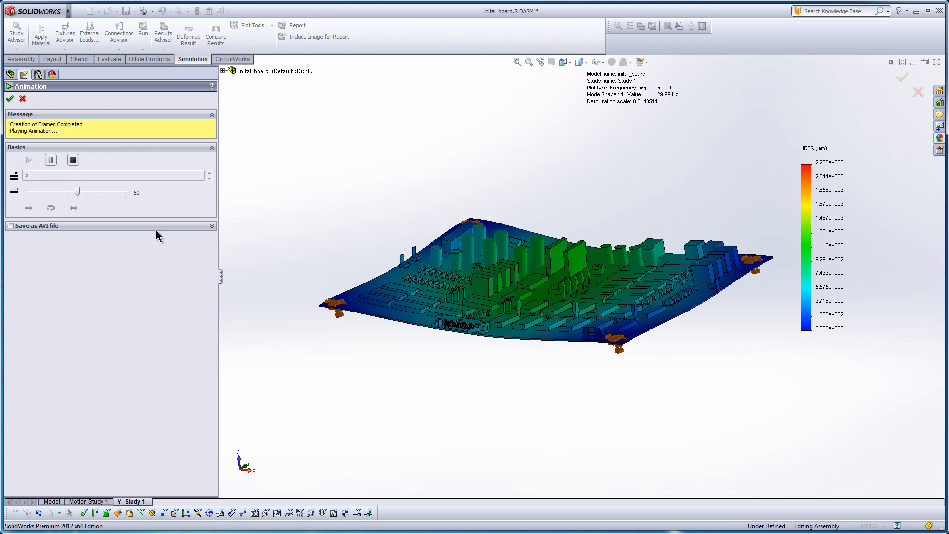
left_click(8, 97)
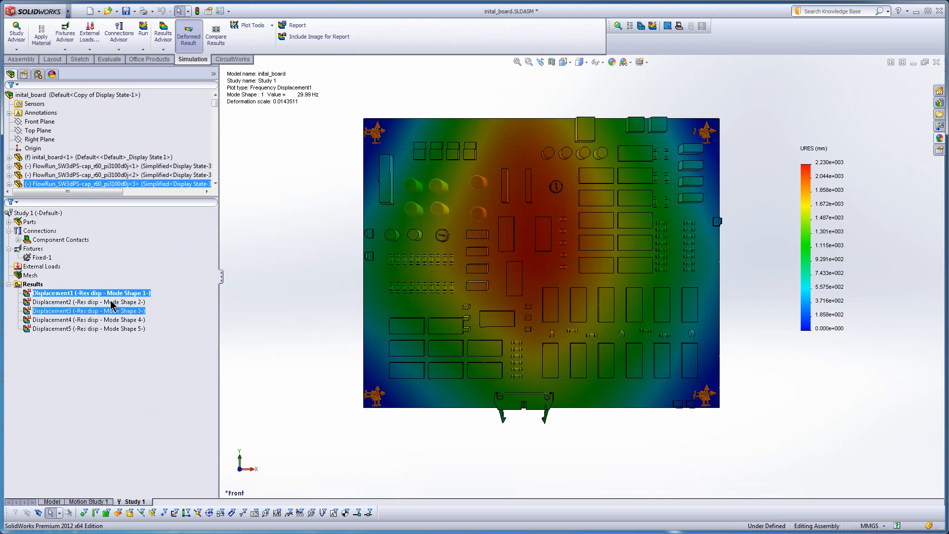
left_click(74, 293)
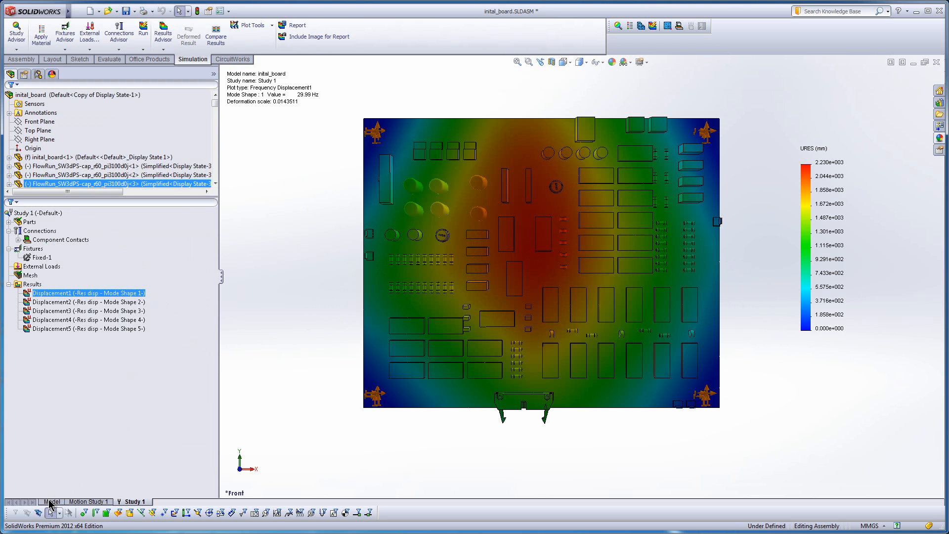
left_click(52, 501)
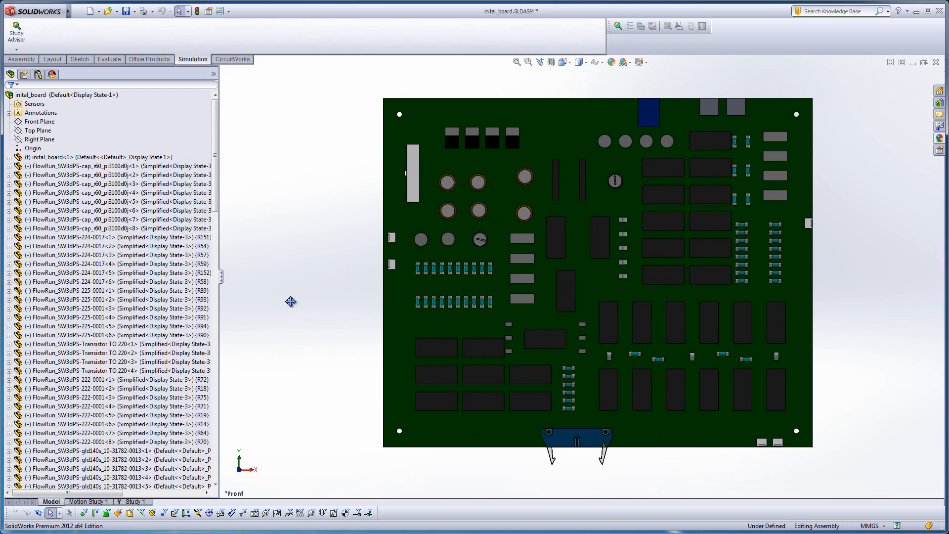
Edit the board part in context and sketch a circle related to a mounting hole edge.
scroll("down", 3)
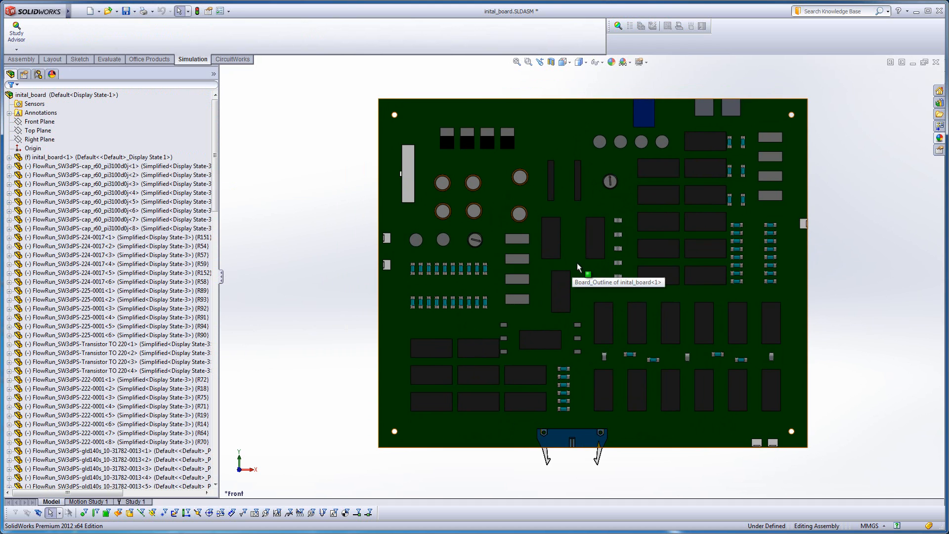
right_click(59, 156)
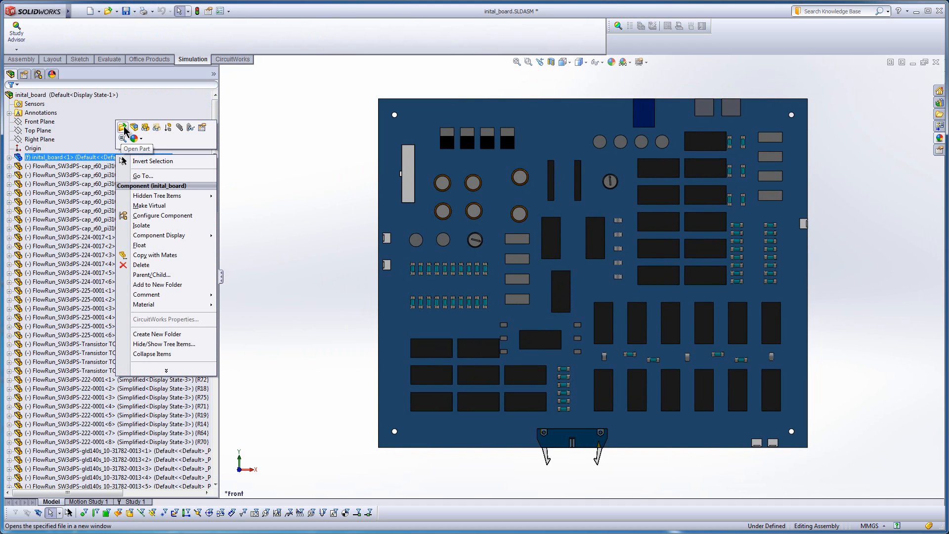
mouse_move(134, 132)
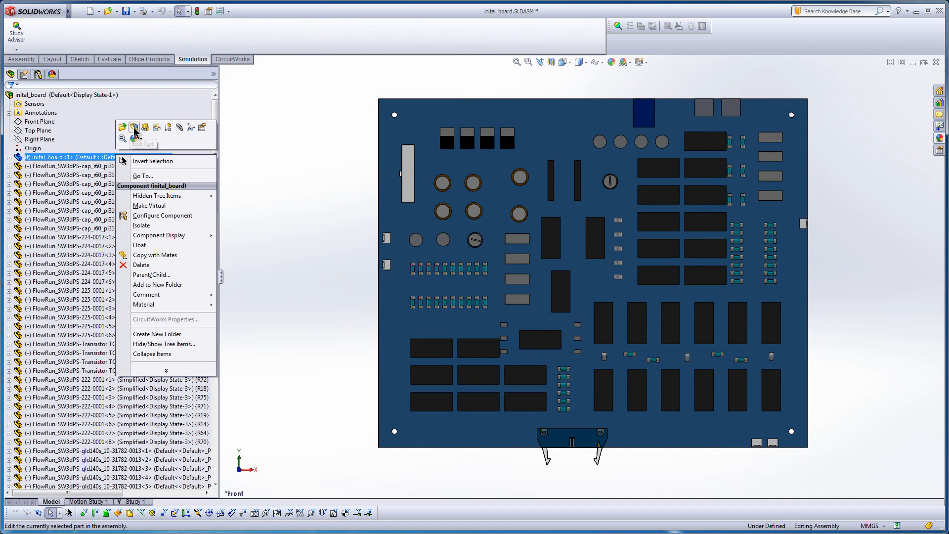
left_click(133, 127)
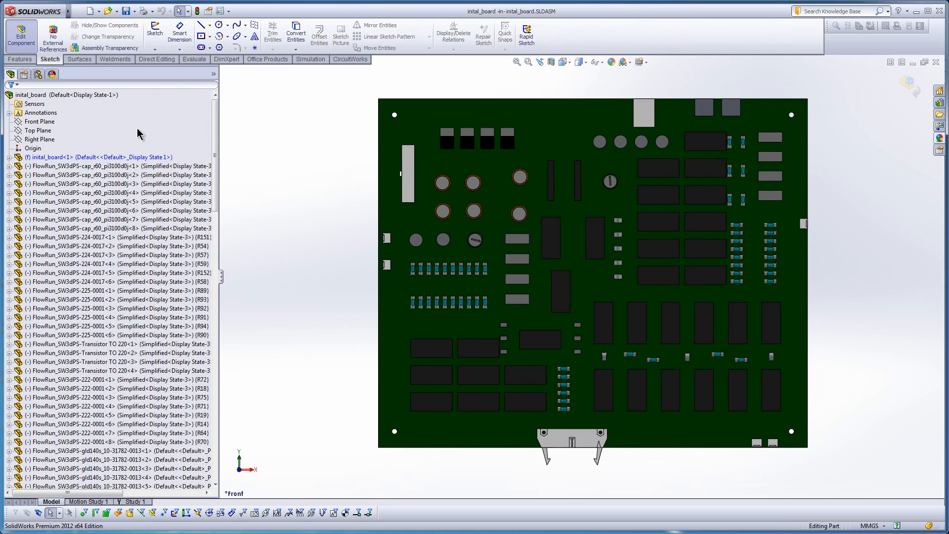
mouse_move(576, 266)
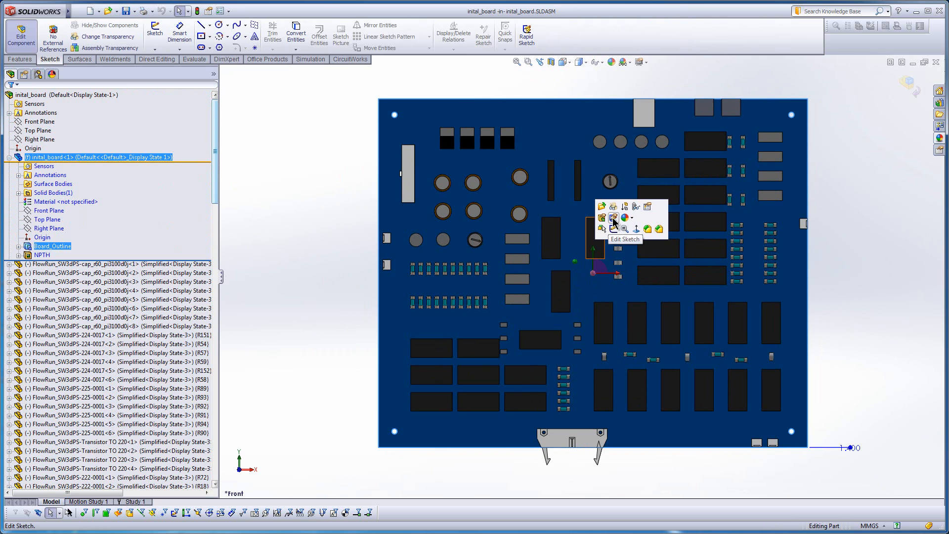
left_click(613, 217)
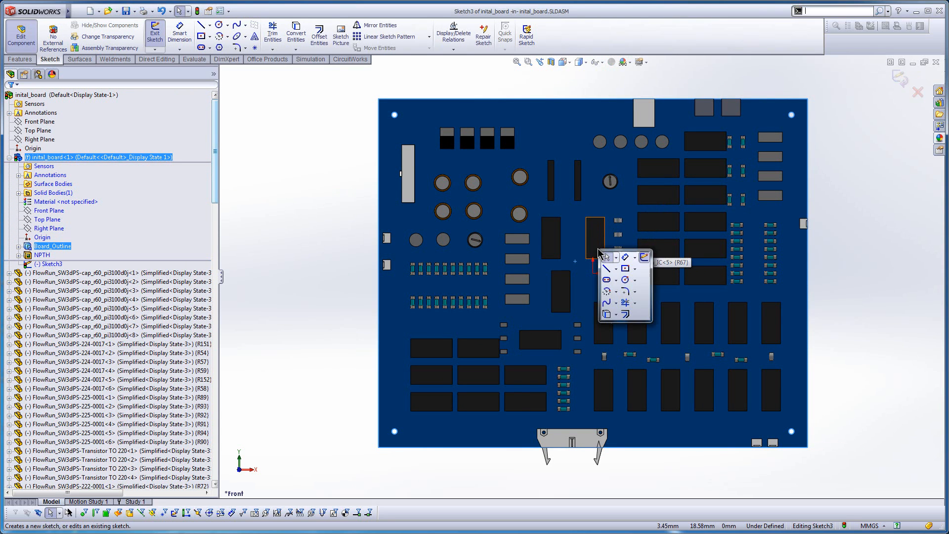
left_click(617, 279)
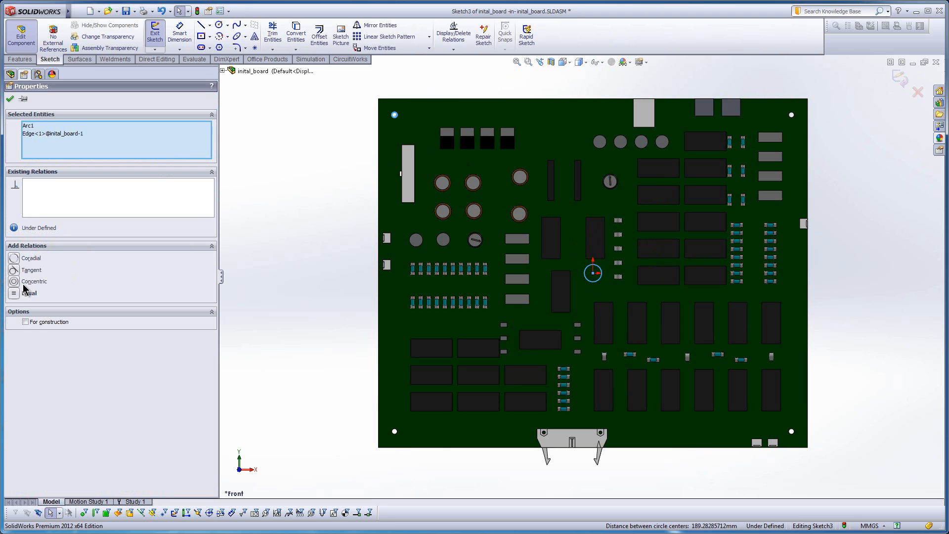
left_click(13, 293)
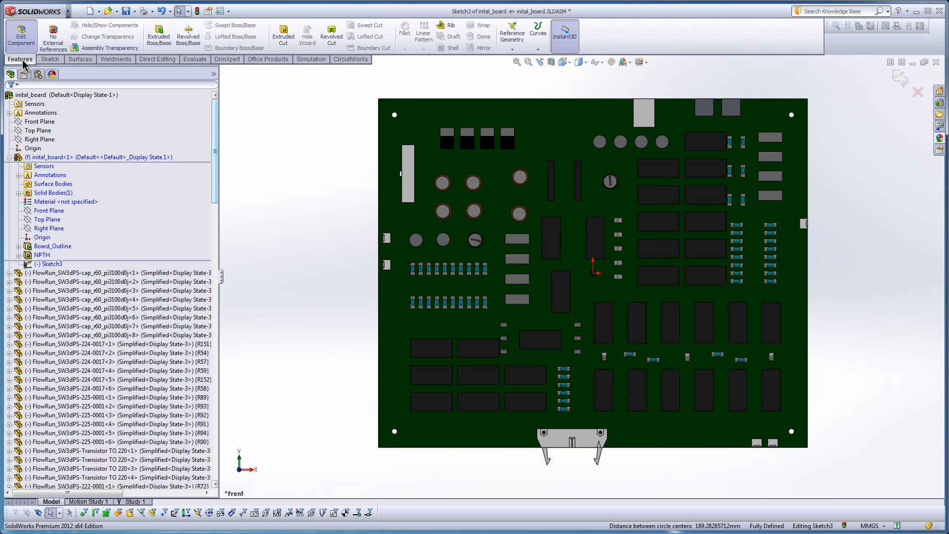
mouse_move(158, 30)
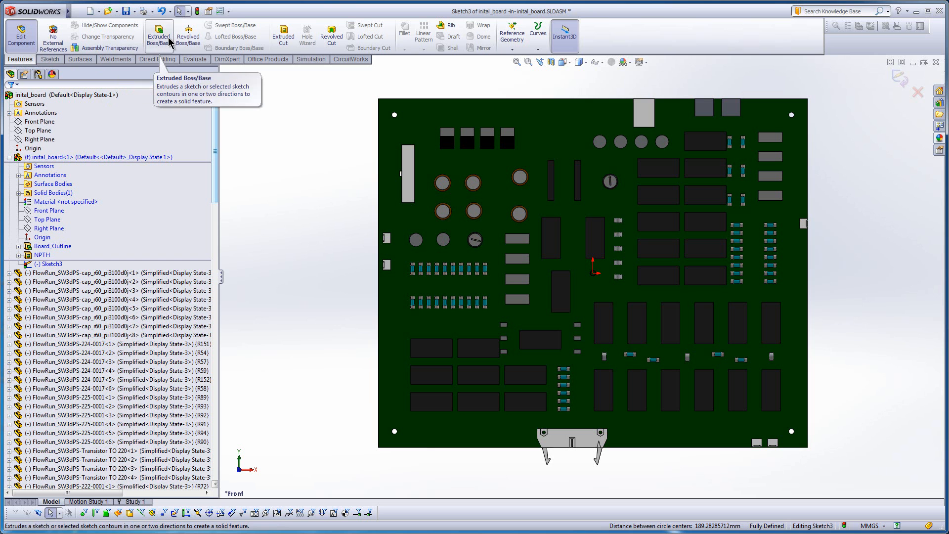
Extrude-cut the sketched circle through the board and nudge three small components right.
left_click(283, 35)
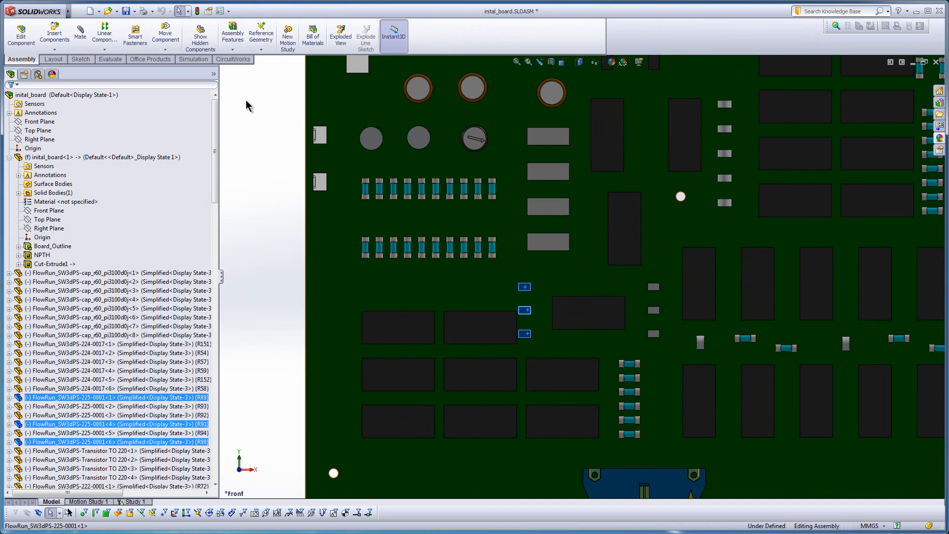
left_click(166, 32)
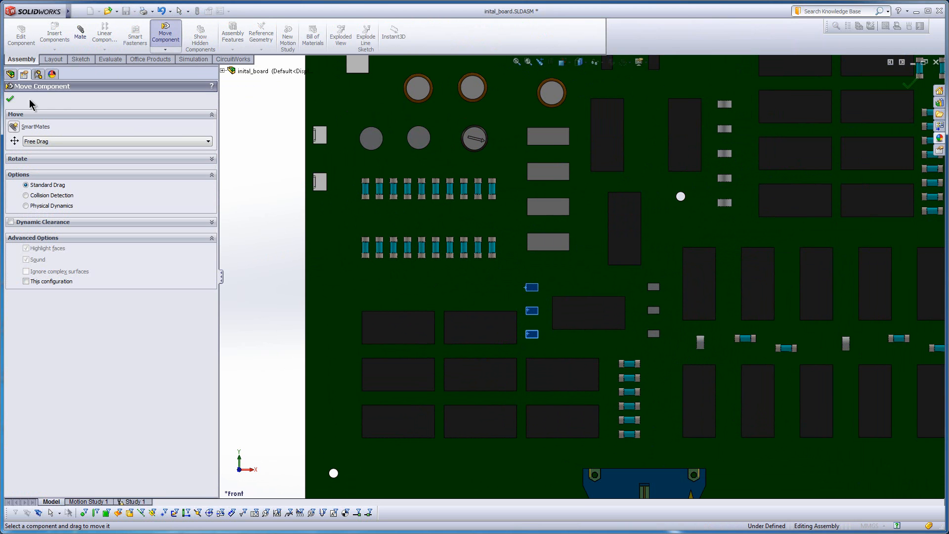
left_click(11, 98)
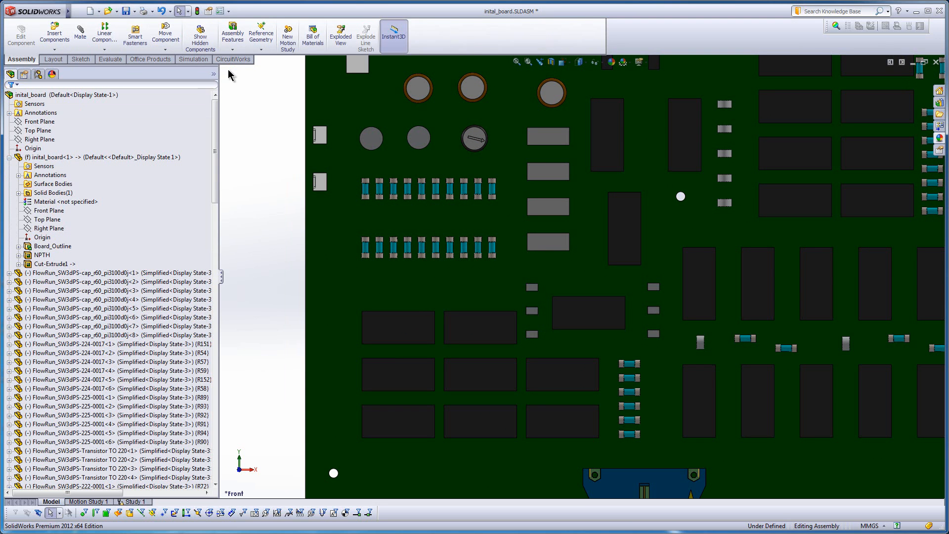
left_click(233, 59)
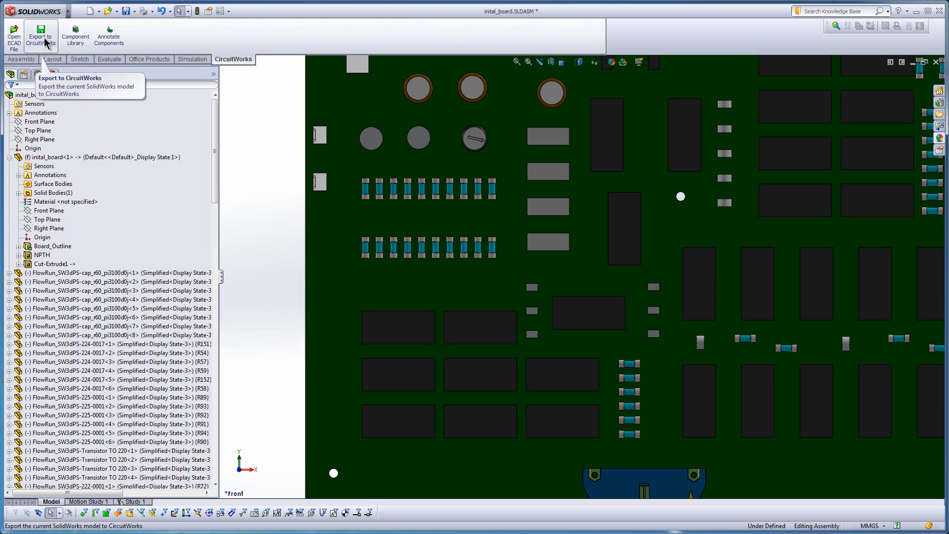
Send the center-hole board to CircuitWorks and compare it with inital_board.
left_click(44, 32)
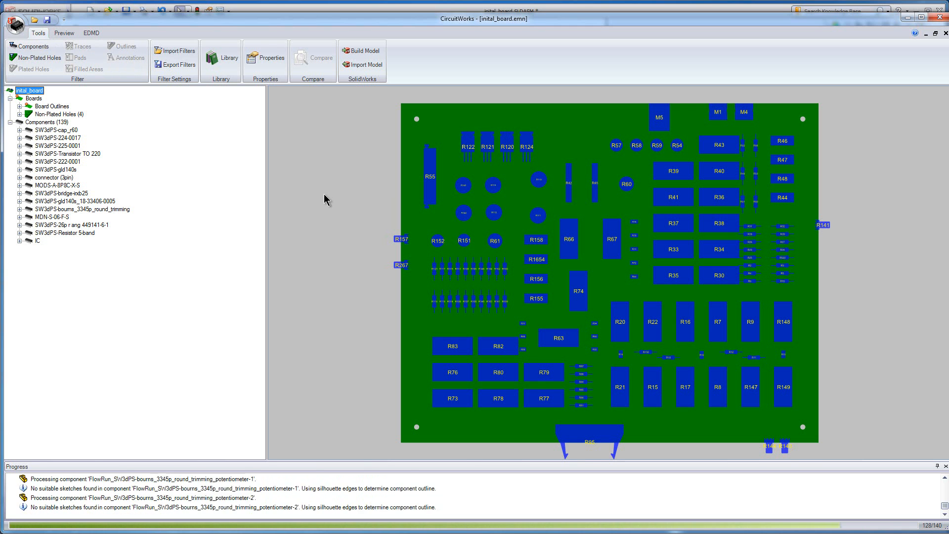
left_click(312, 57)
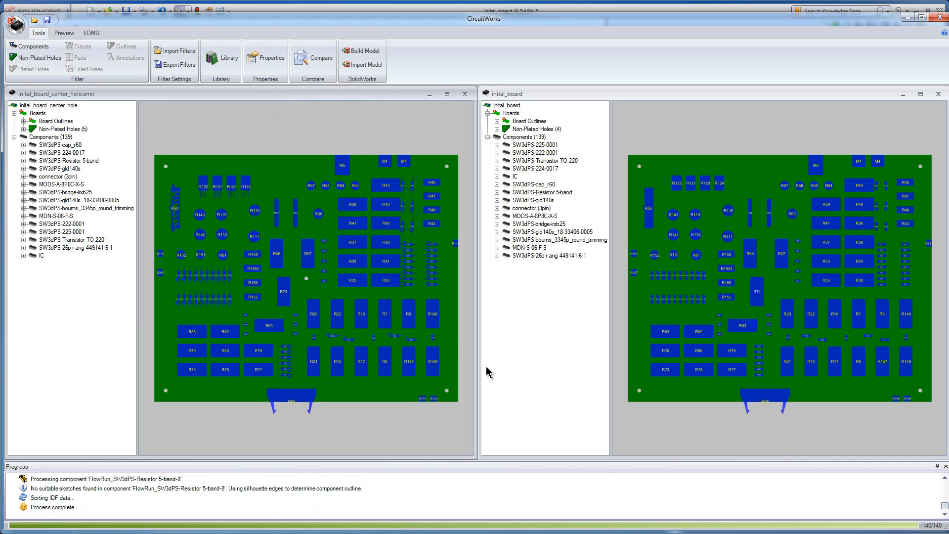
mouse_move(482, 366)
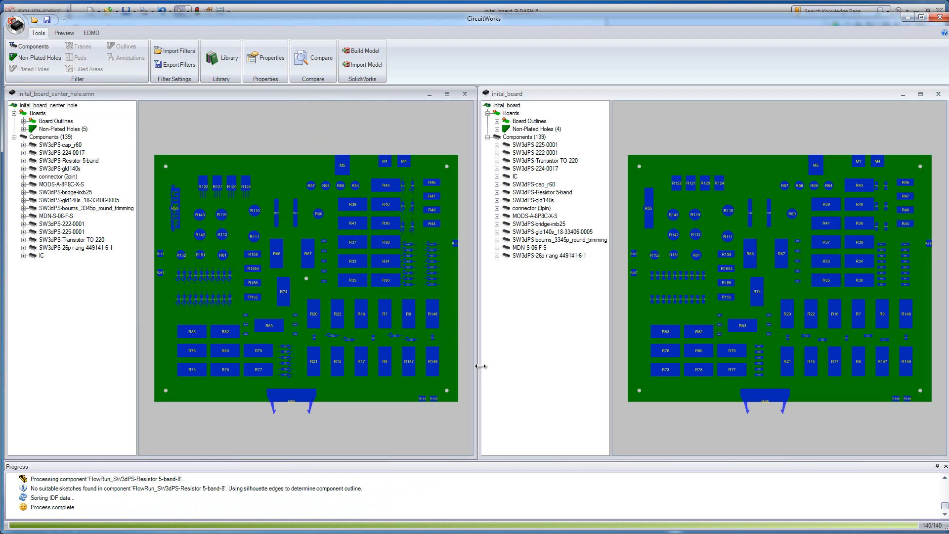
mouse_move(503, 358)
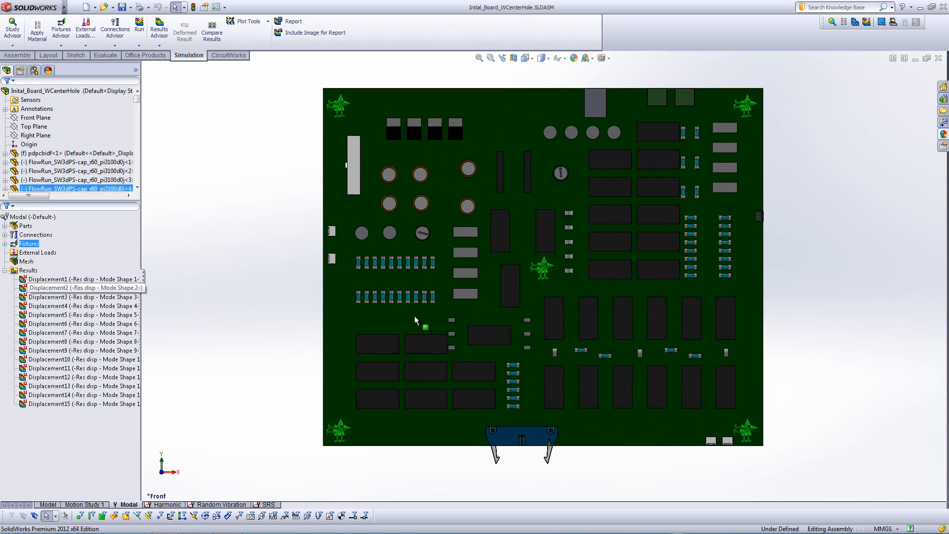
Animate mode shape 1 in an isometric view, then show mode shape 2 (99.702 Hz).
right_click(28, 243)
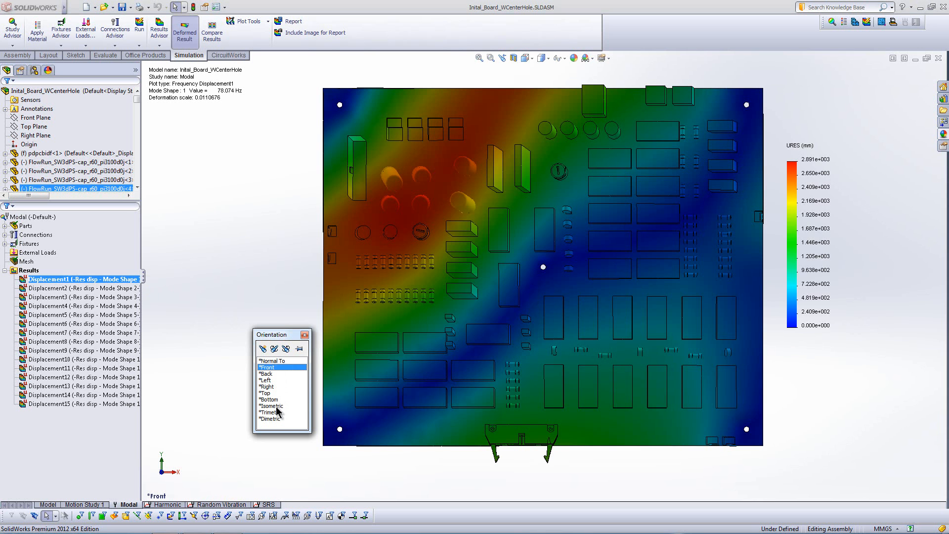
left_click(270, 406)
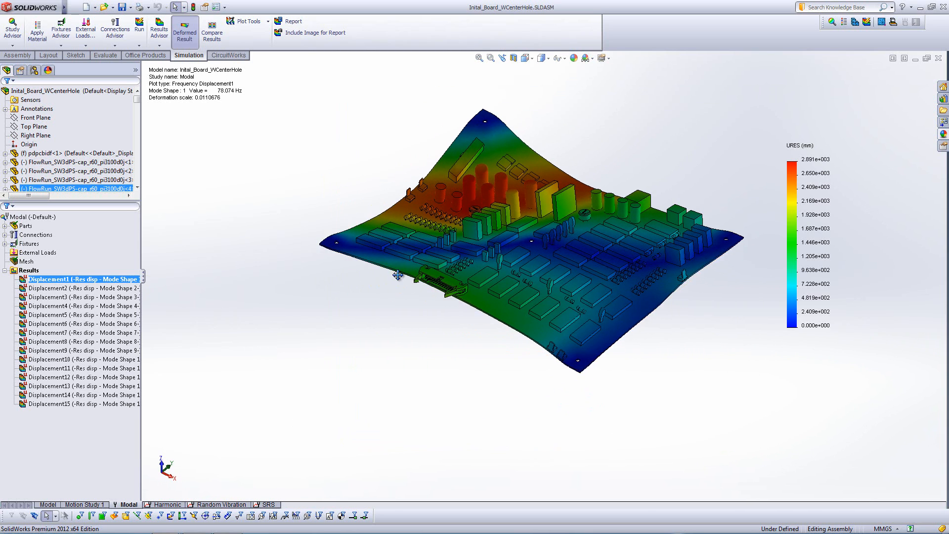
left_click_drag(396, 275, 334, 337)
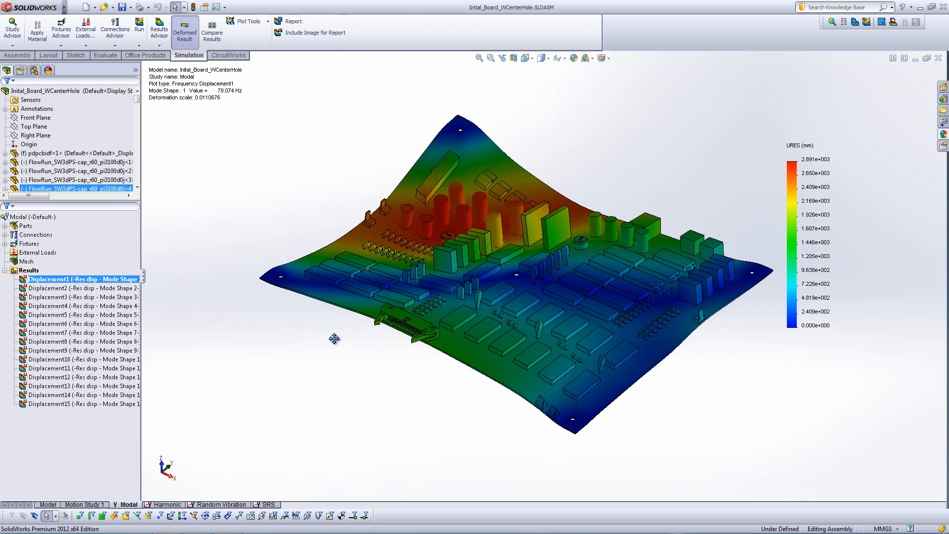
right_click(74, 279)
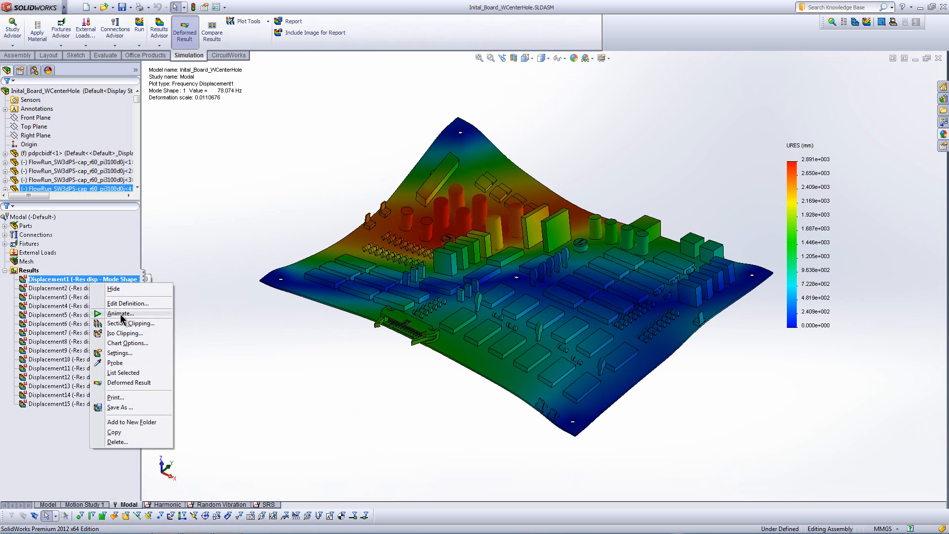
left_click(120, 313)
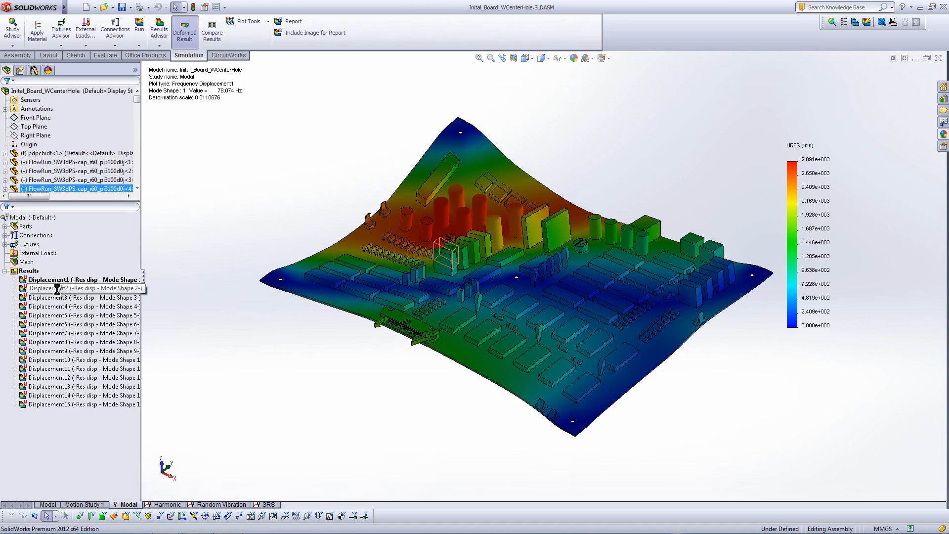
double_click(54, 288)
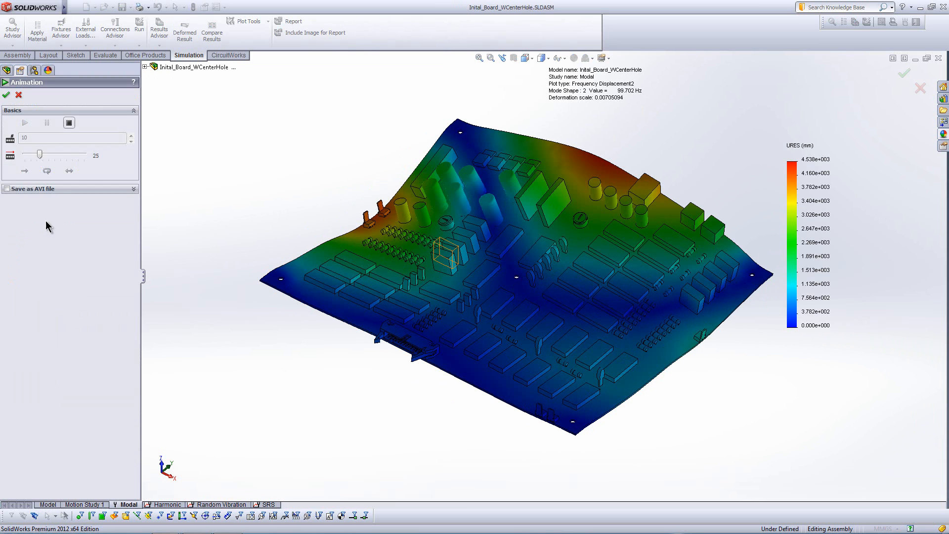
Animate mode shape 3 (124.13 Hz), then close the animation.
left_click(25, 122)
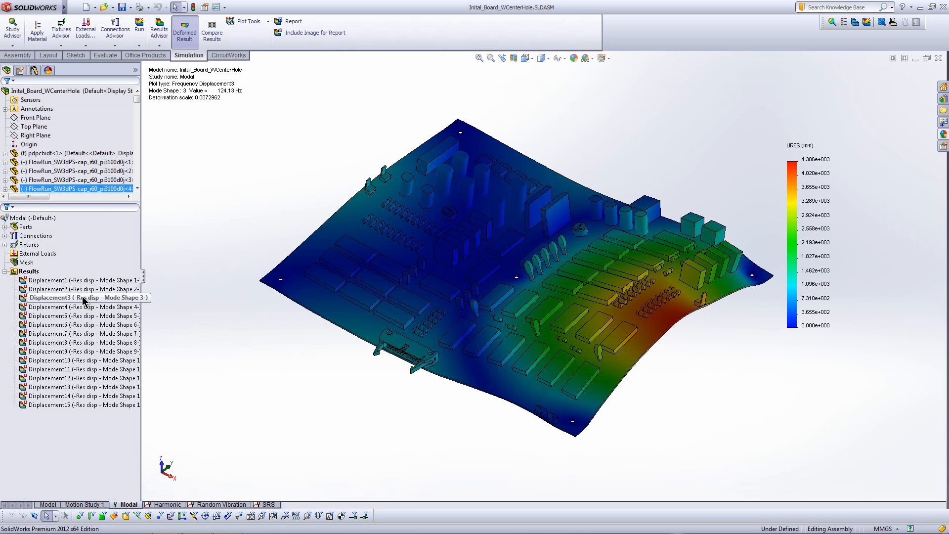
right_click(54, 298)
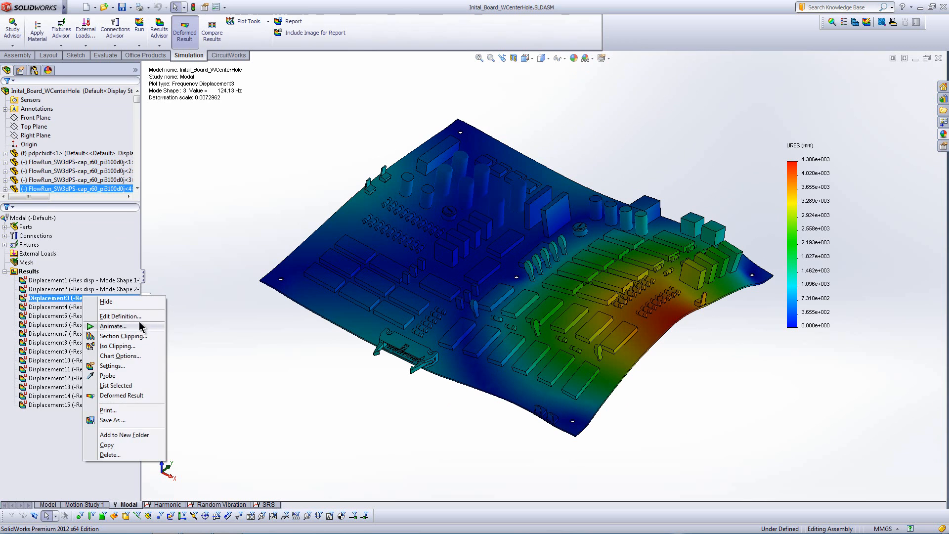
left_click(113, 326)
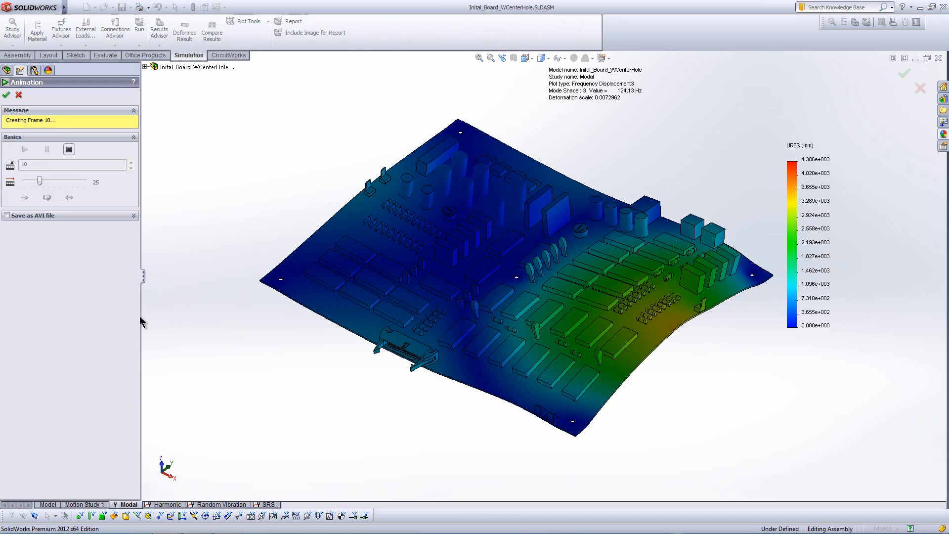
left_click(24, 149)
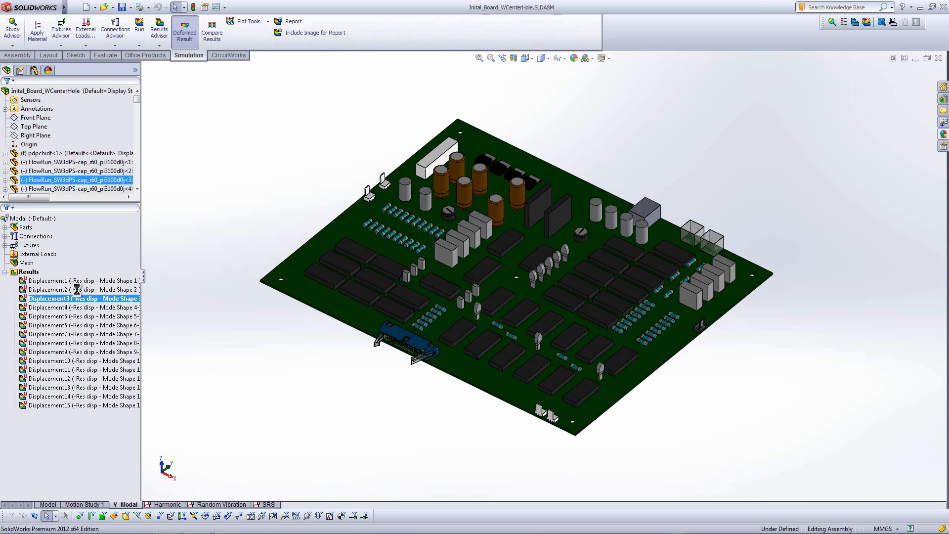
Check the Harmonic study's frequency properties and the Base Excitation-1 definition.
left_click(166, 504)
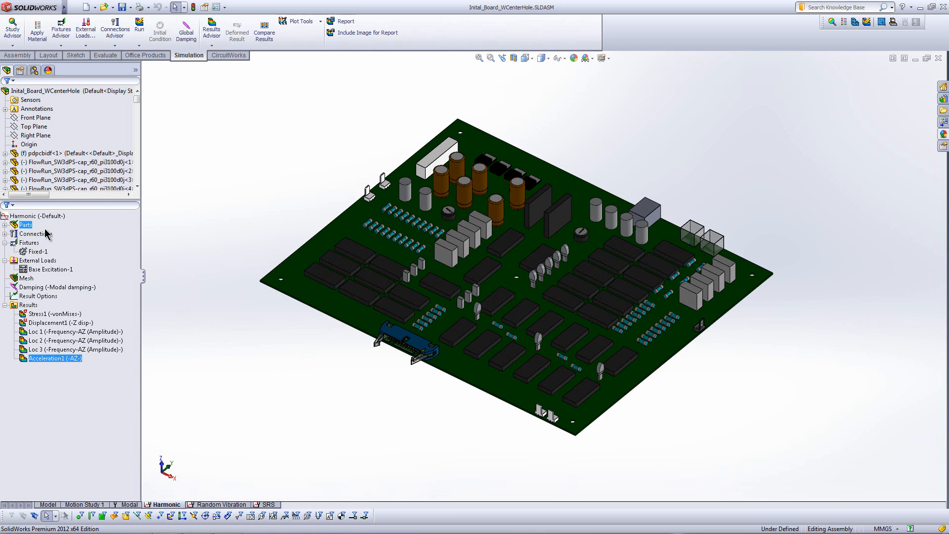
right_click(32, 216)
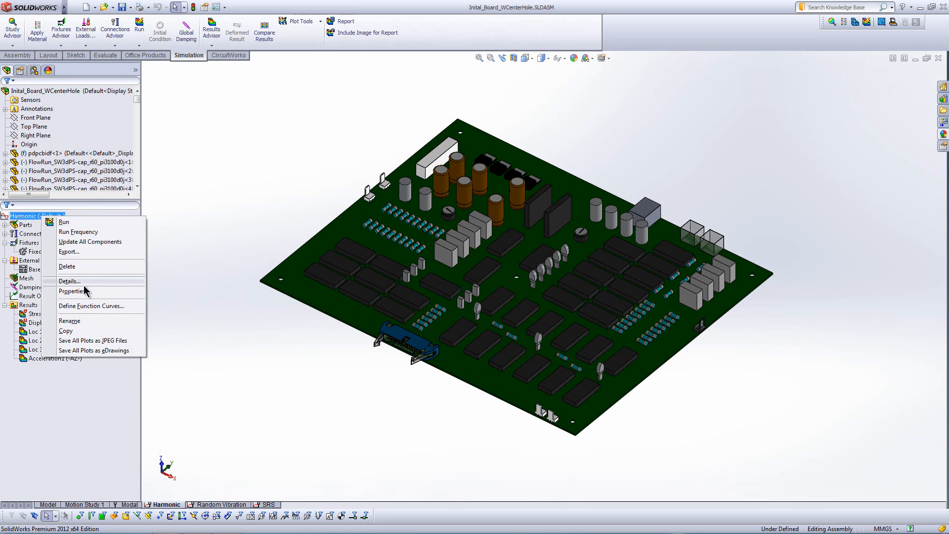
left_click(73, 291)
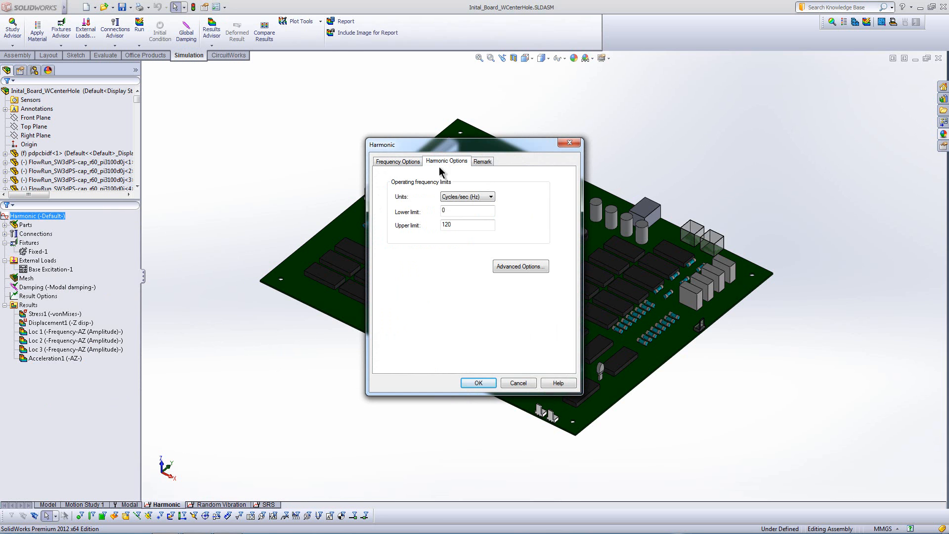
mouse_move(483, 296)
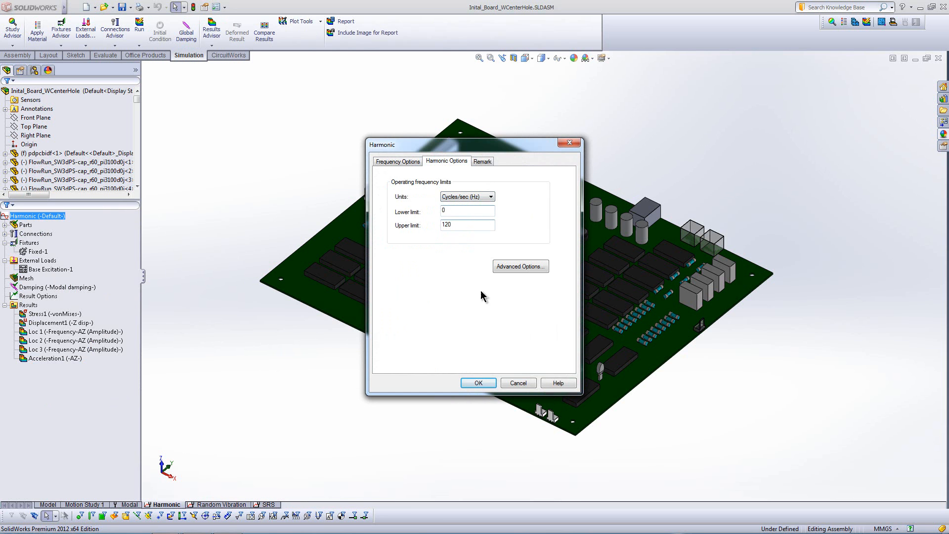
left_click(478, 383)
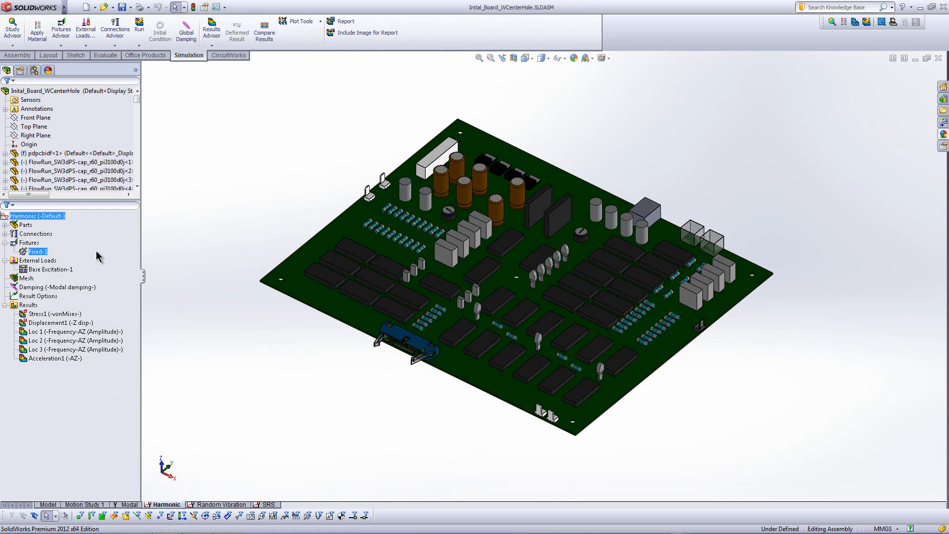
right_click(47, 268)
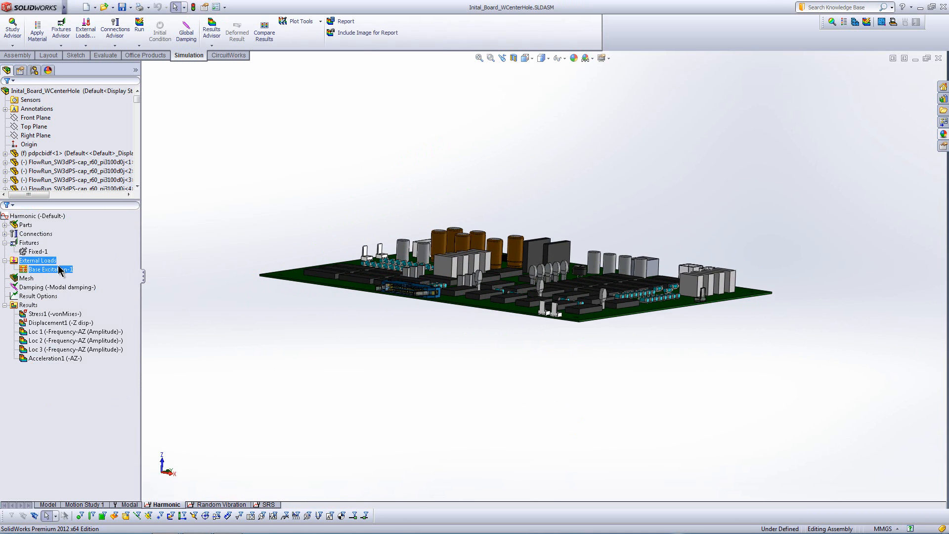
double_click(45, 270)
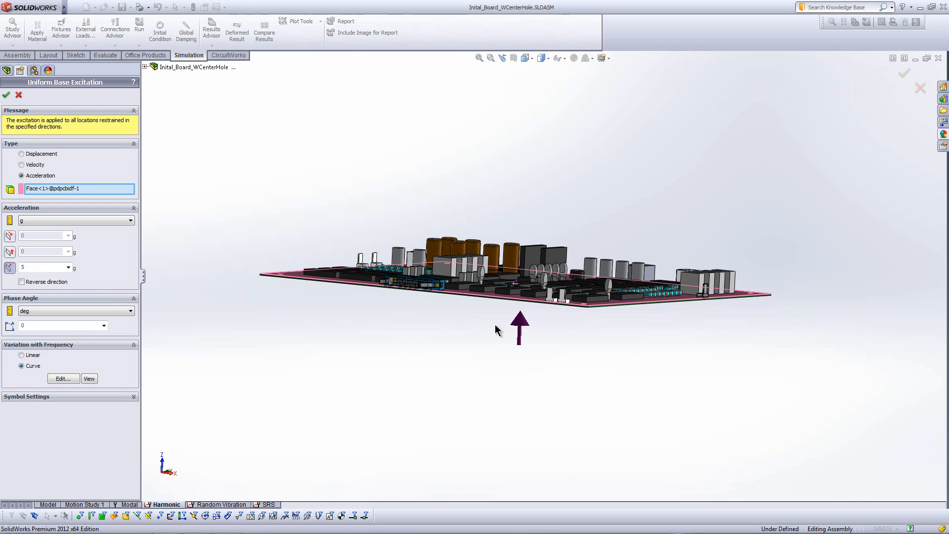
left_click(6, 95)
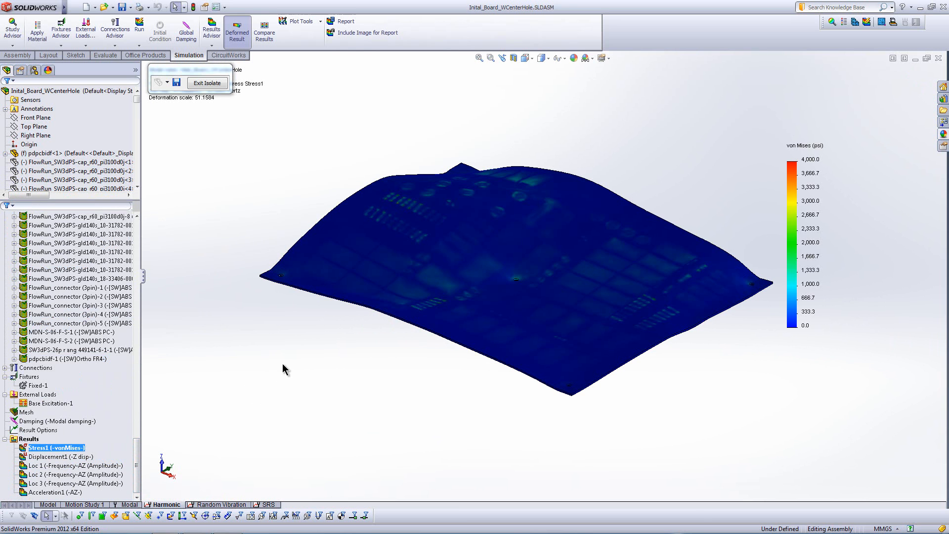
View the stress and Acceleration1 plots, the Loc 1 response graph, and start a probe.
left_click(527, 305)
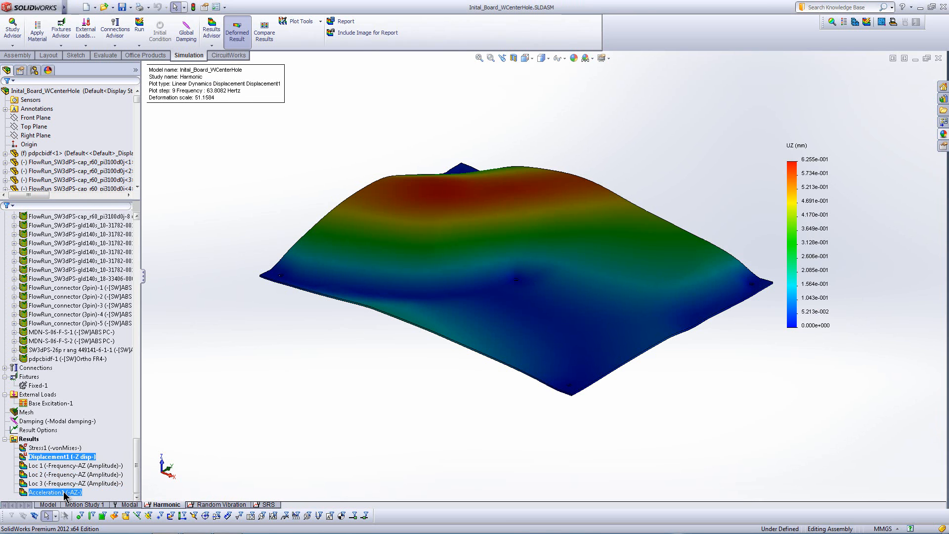
double_click(47, 490)
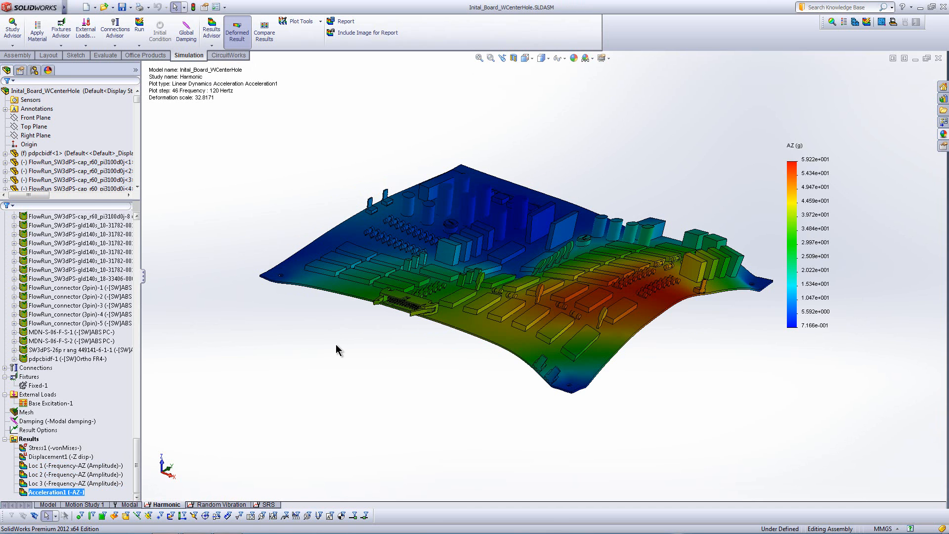
left_click(59, 465)
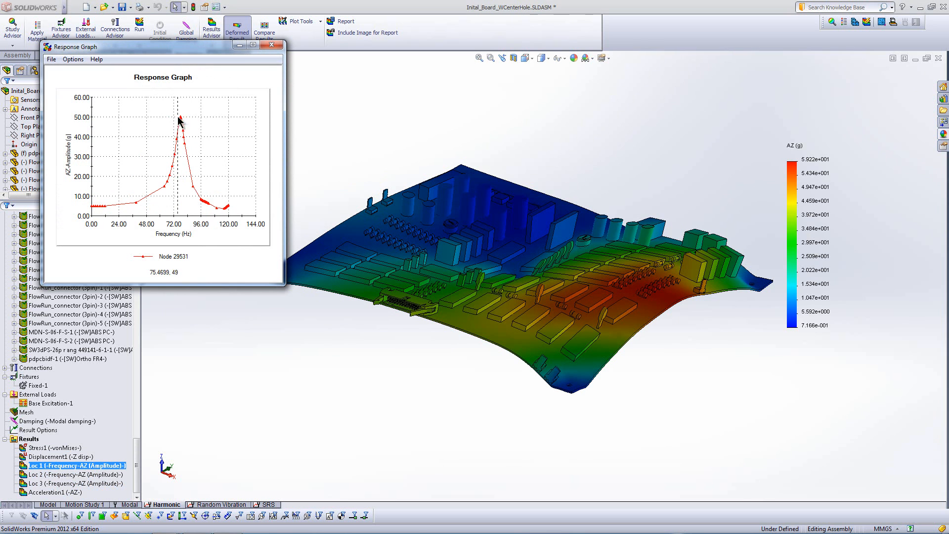
mouse_move(226, 214)
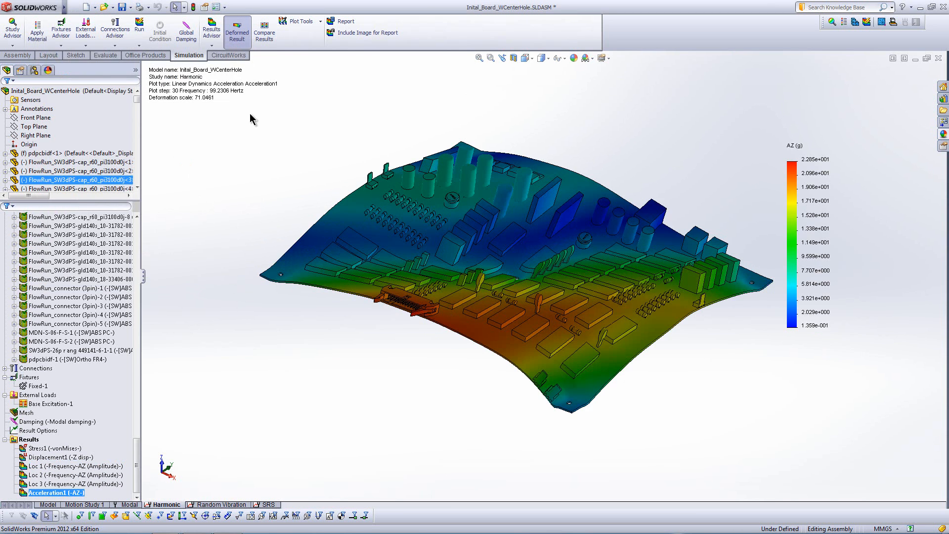
mouse_move(298, 64)
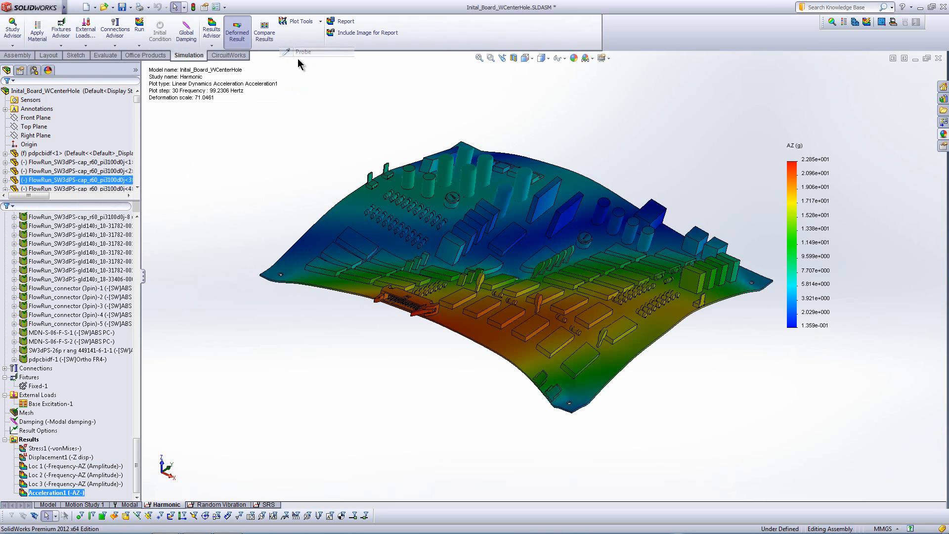
left_click(285, 51)
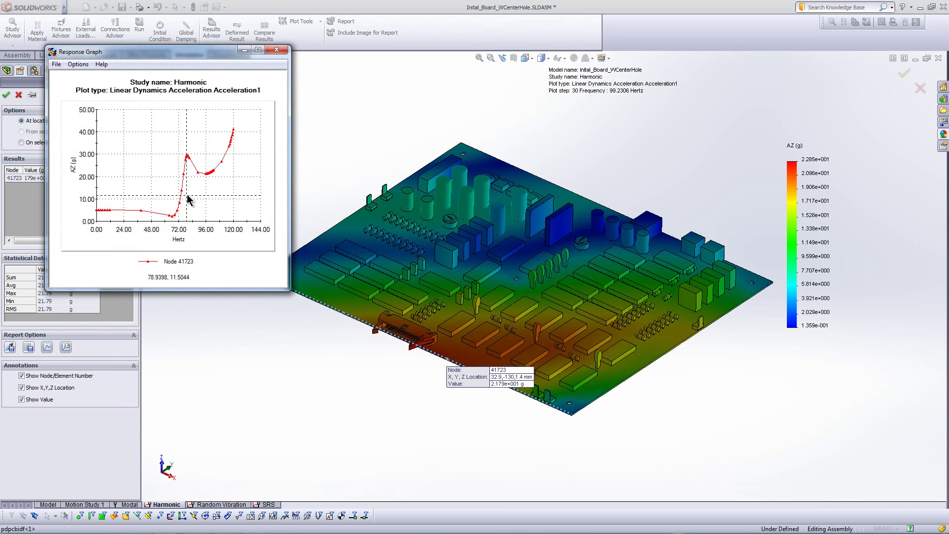
mouse_move(190, 157)
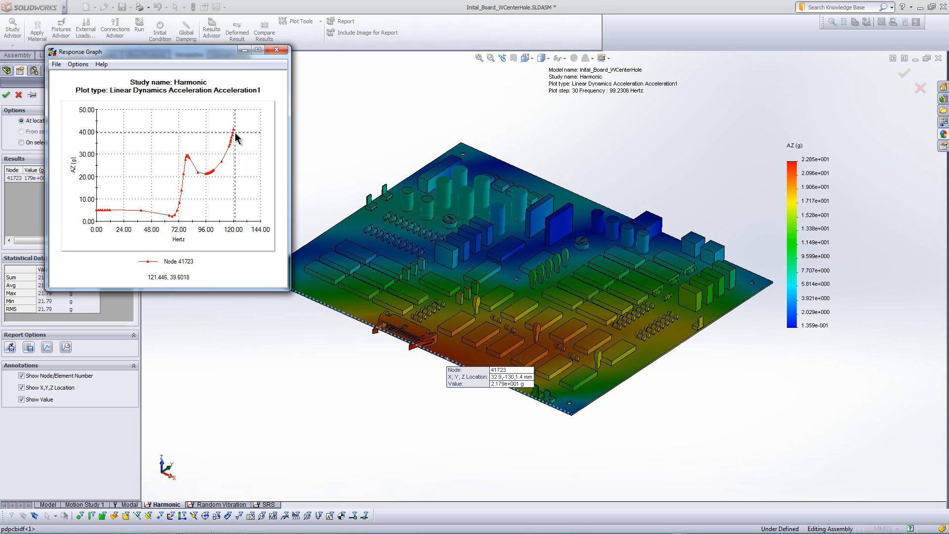
Read the probed node's acceleration response near 120 Hz.
left_click(276, 49)
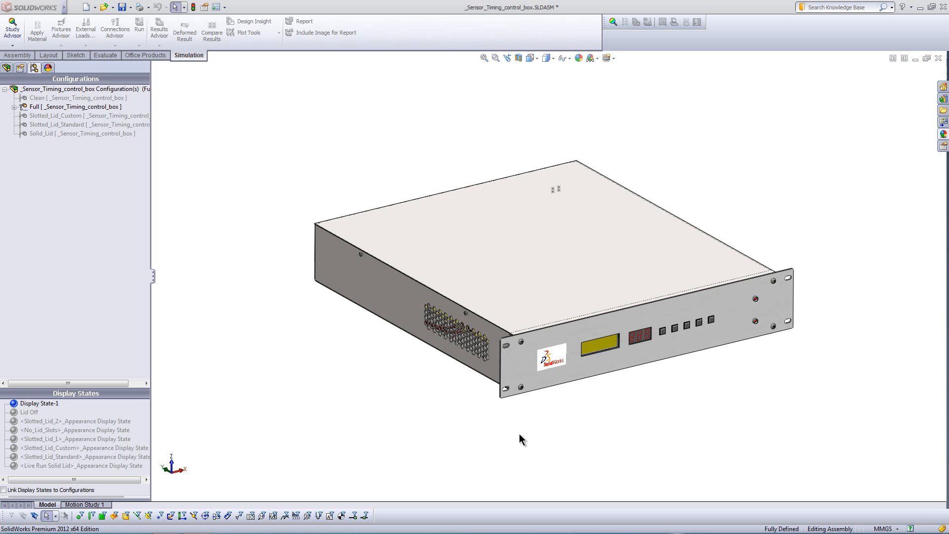
mouse_move(466, 429)
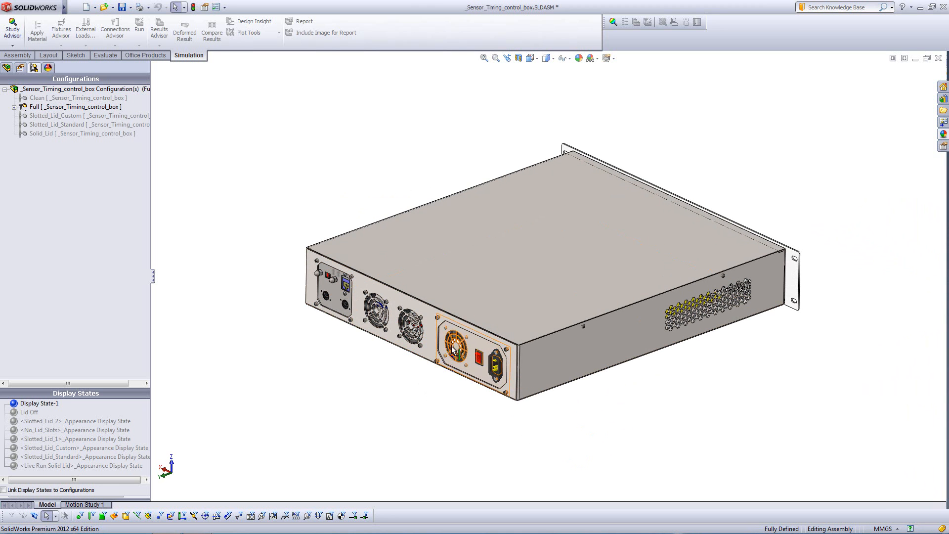
Apply the Lid Off display state, turn to a standard view, and activate Solid_Lid.
left_click(27, 412)
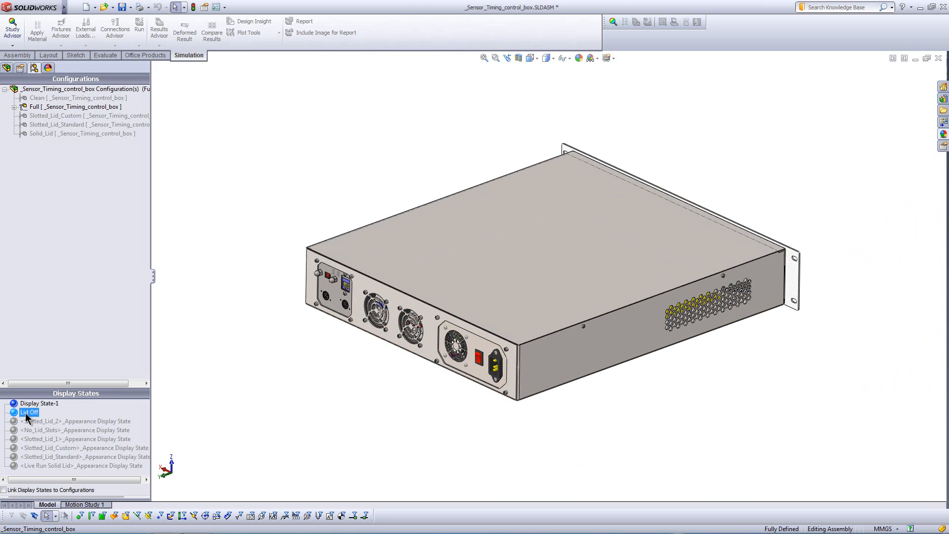
double_click(27, 413)
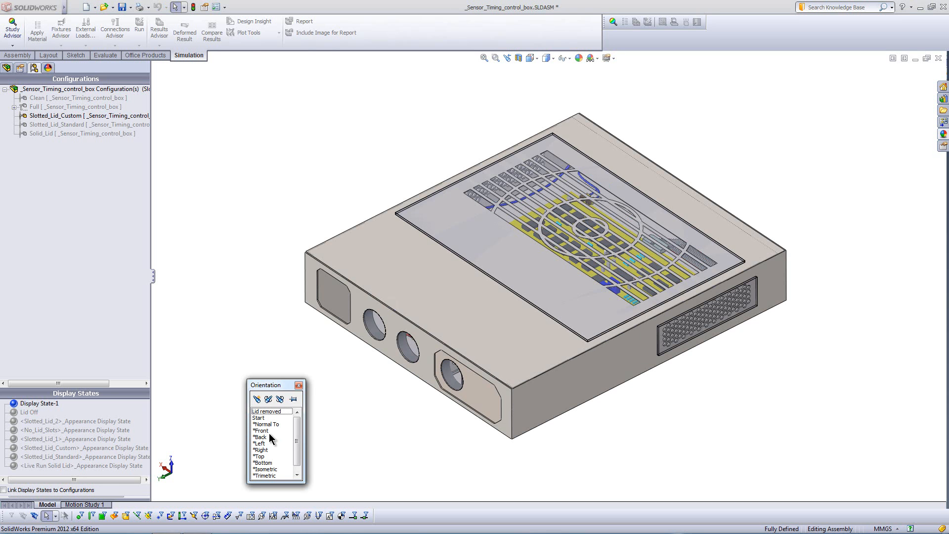
left_click(265, 468)
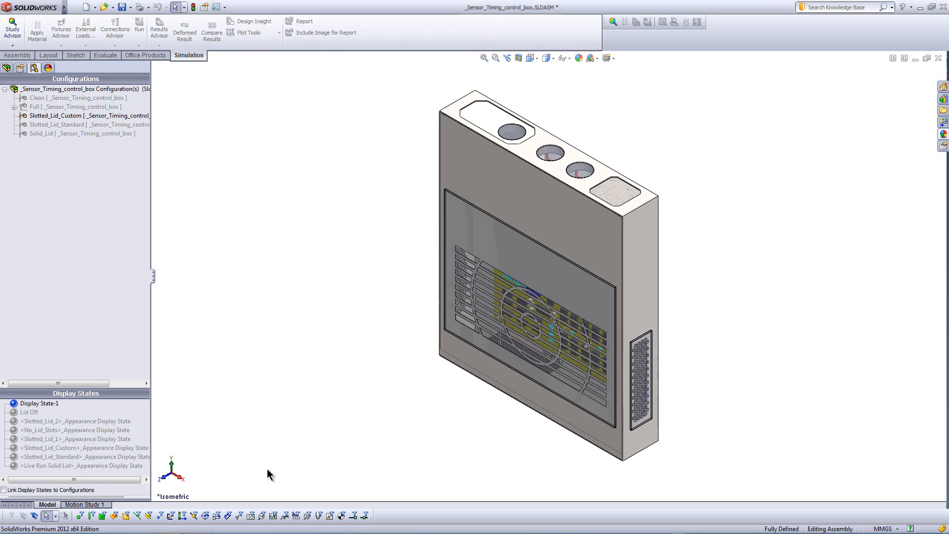
mouse_move(327, 286)
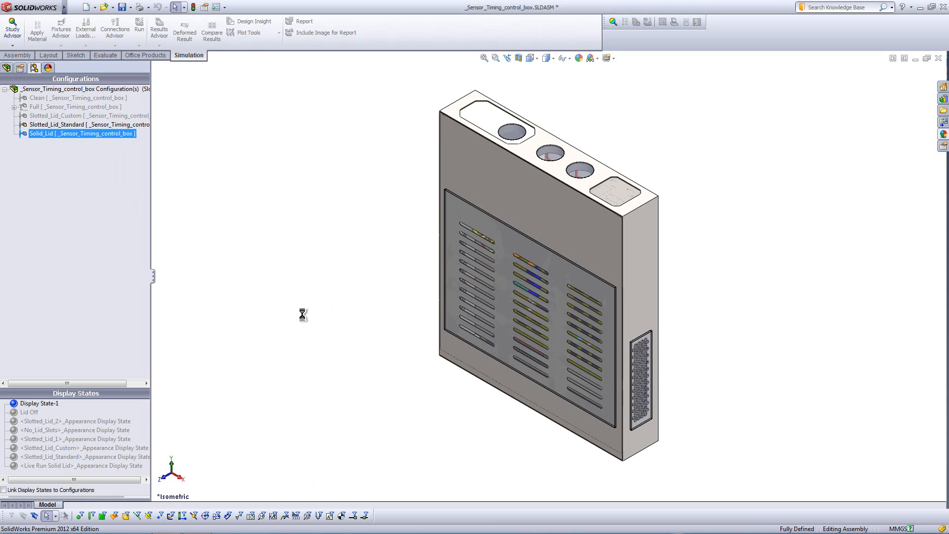
double_click(64, 133)
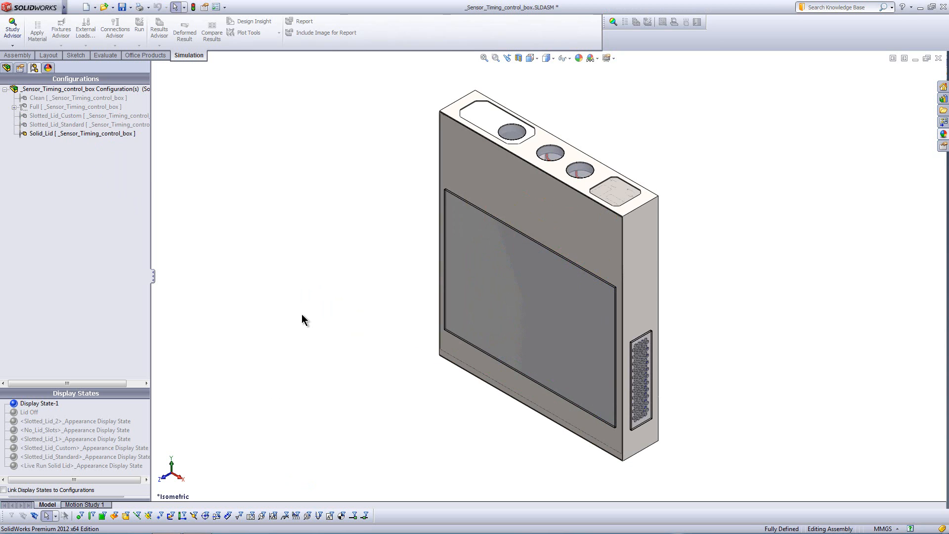
left_click(57, 124)
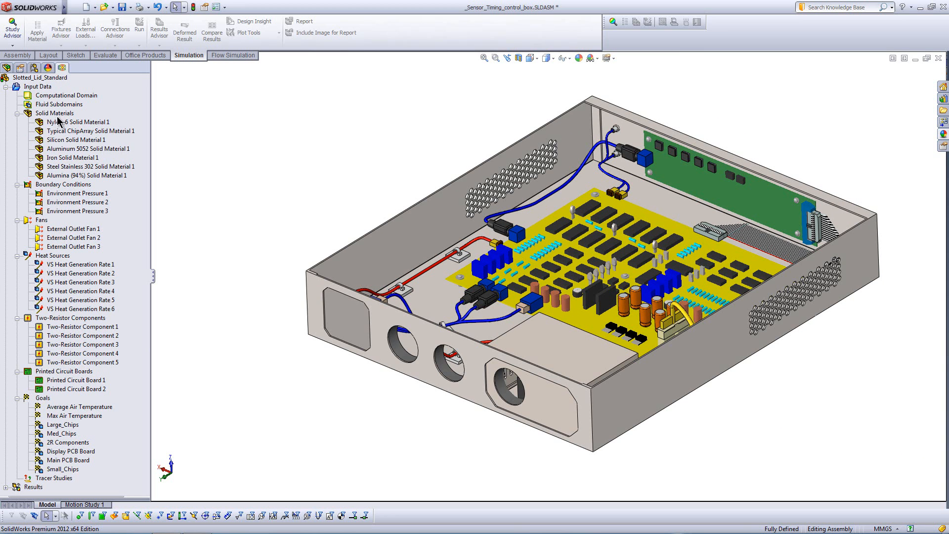
Highlight the Nylon-6 and ChipArray solid material parts, then collapse the materials list.
right_click(54, 113)
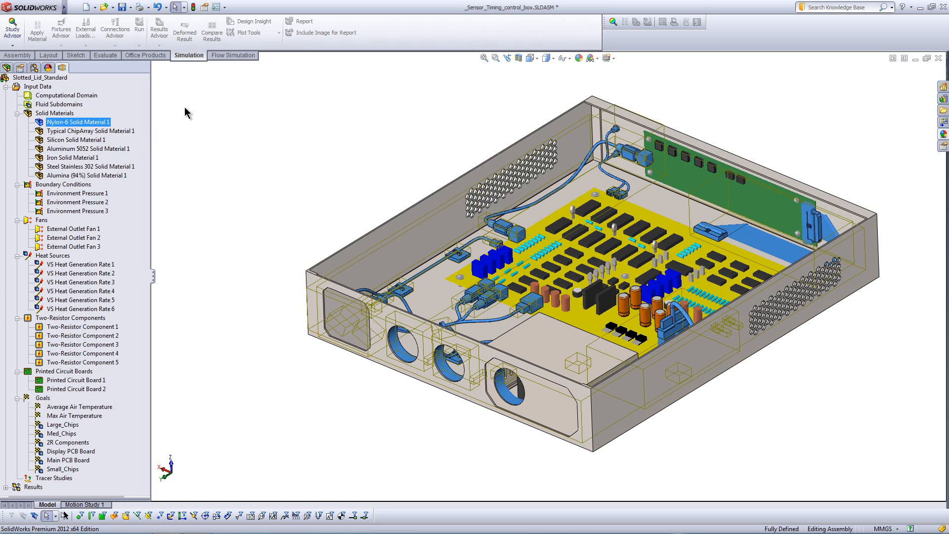
left_click(90, 130)
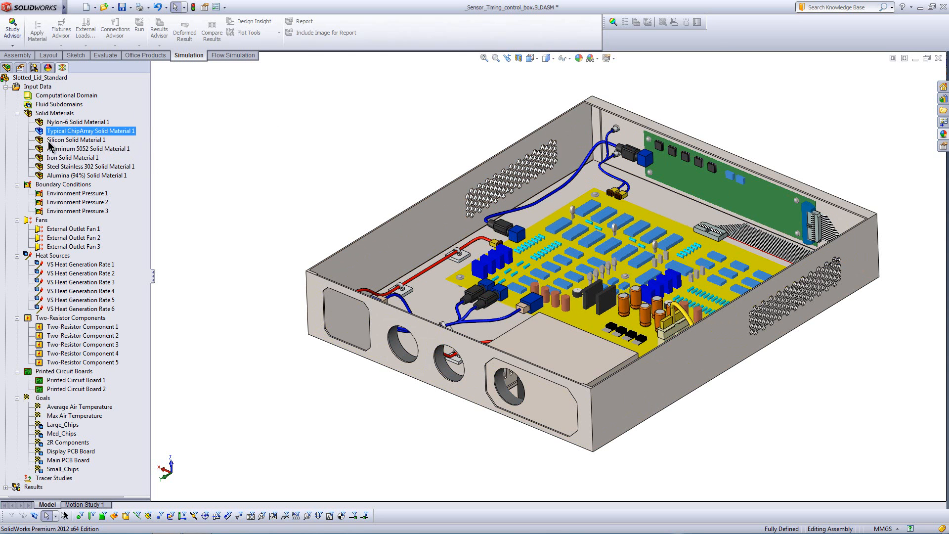
left_click(18, 112)
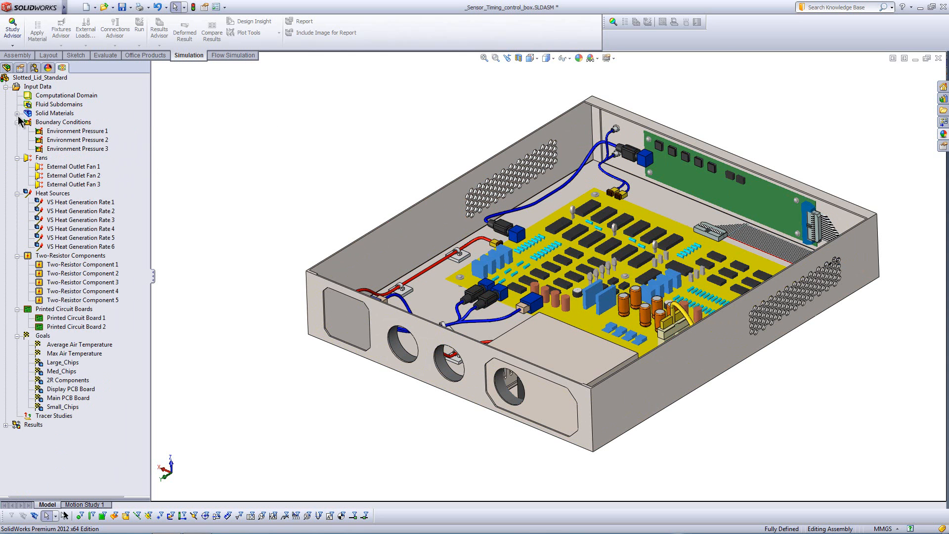
Review Environment Pressures 1-3 at 101325 Pa unchanged, then External Outlet Fan 1's curve.
left_click(77, 130)
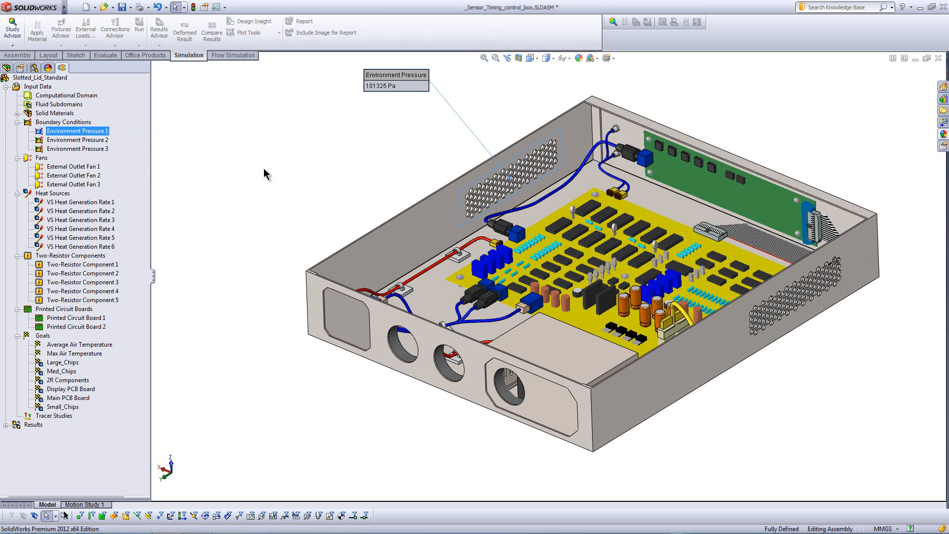
right_click(77, 130)
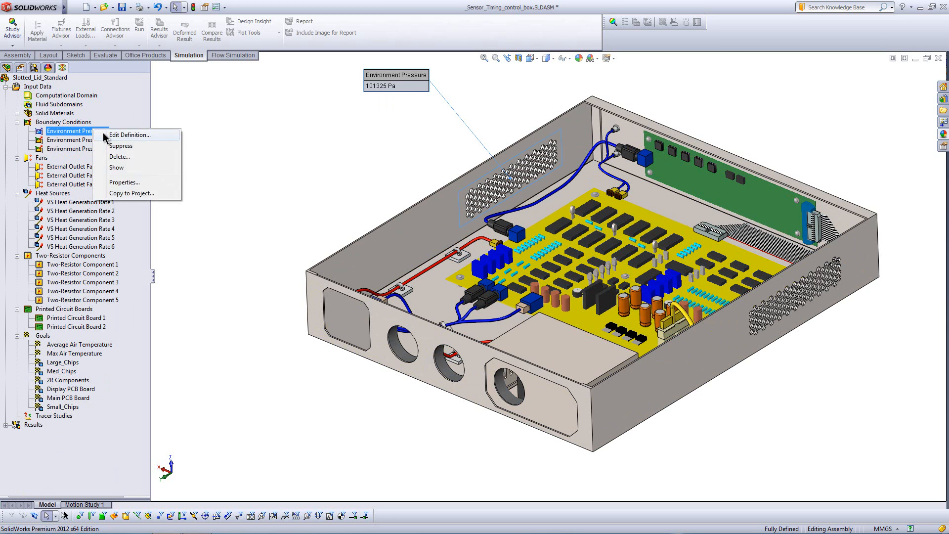
left_click(139, 134)
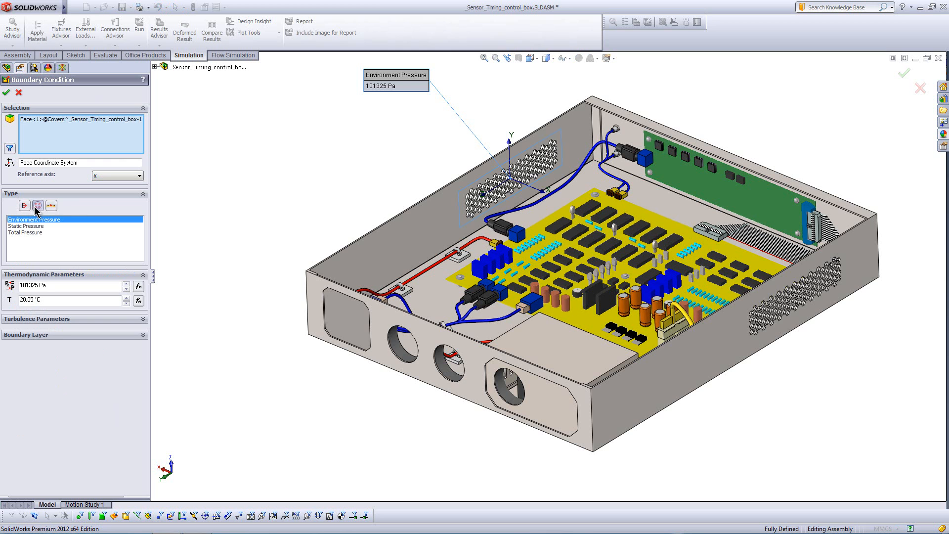
left_click(24, 206)
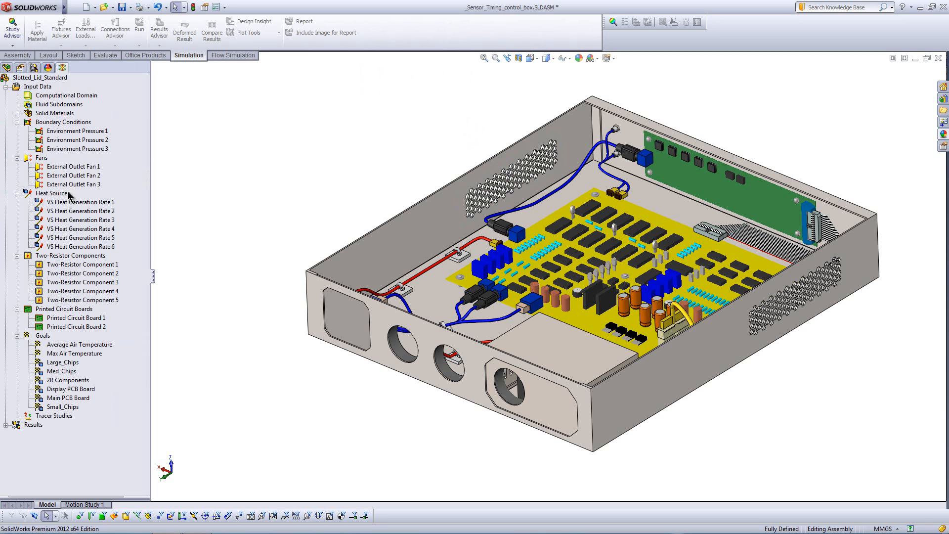
left_click(77, 139)
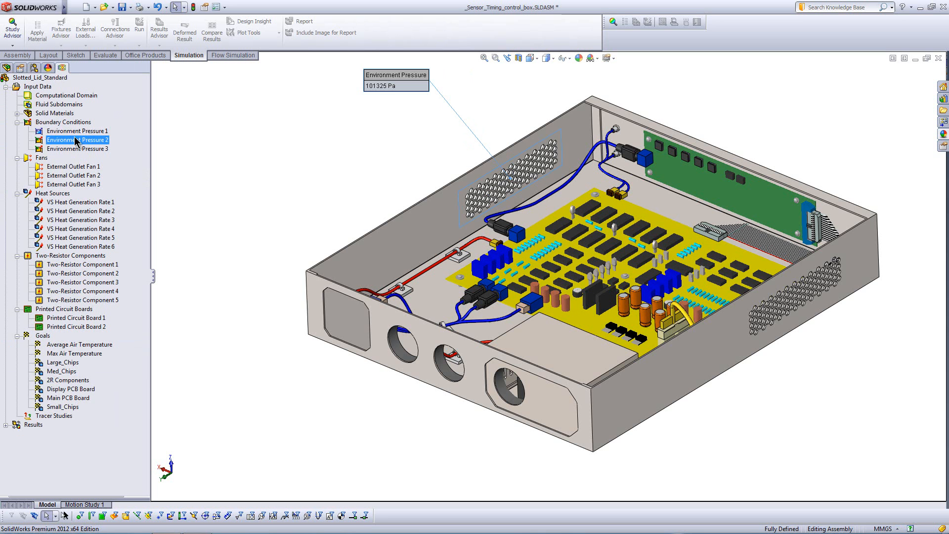
left_click(77, 149)
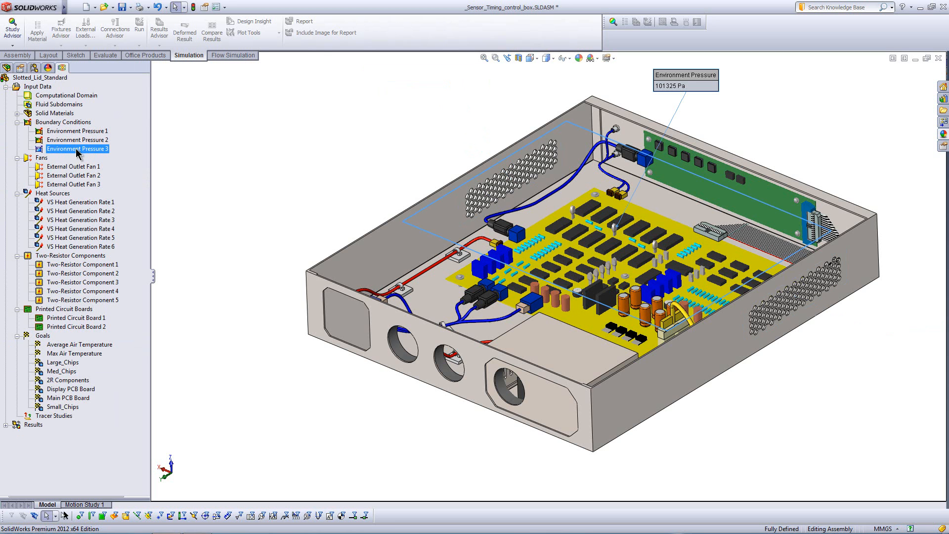
mouse_move(2, 110)
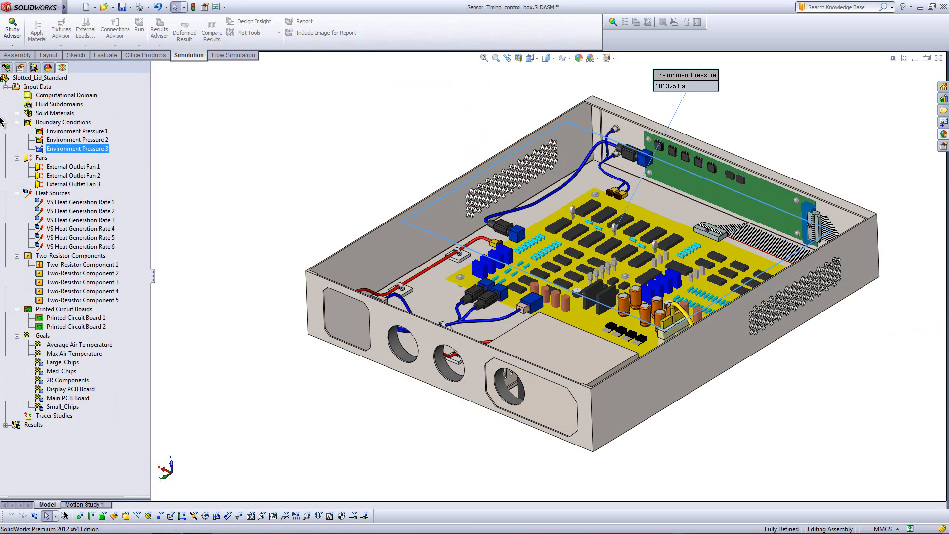
left_click(73, 139)
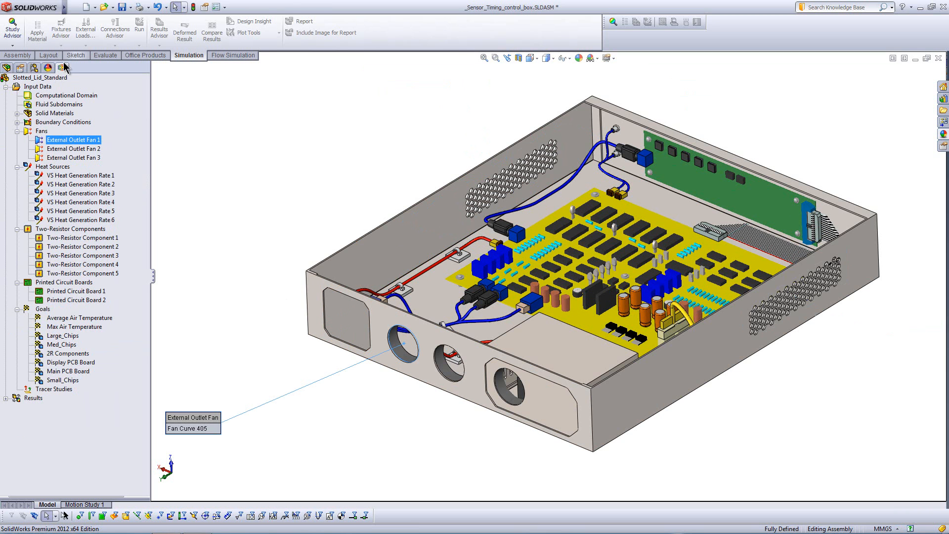
Browse the database fans, viewing the Papst 4500 N pressure curve and Delta axial fans.
left_click(182, 7)
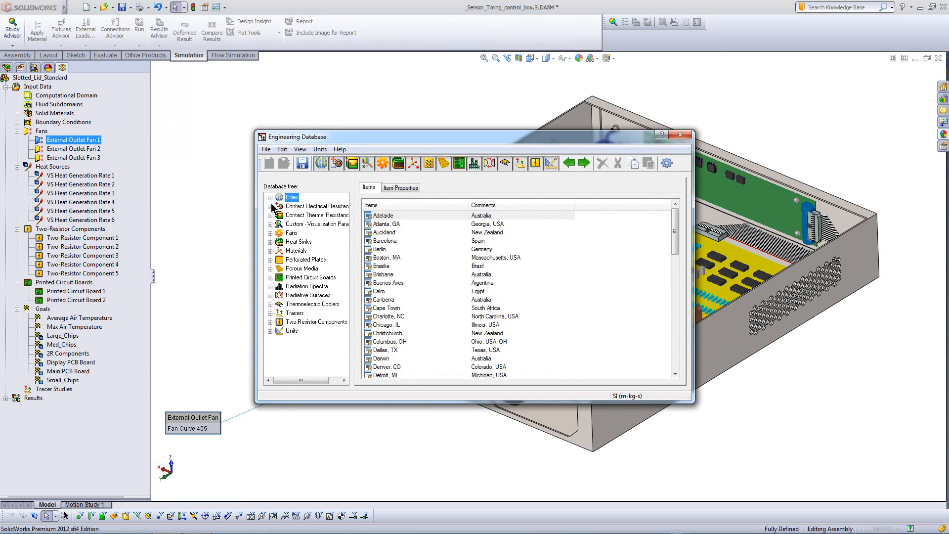
left_click(270, 233)
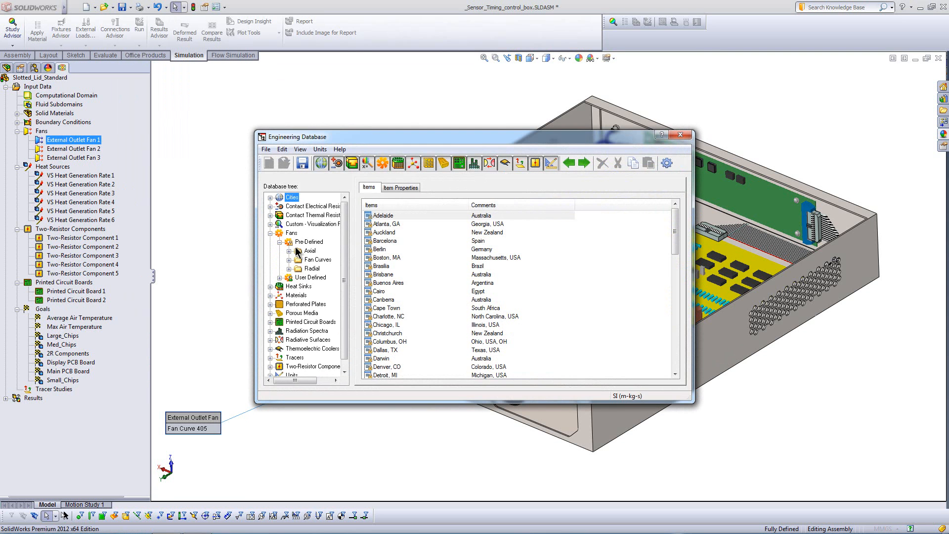
left_click(321, 330)
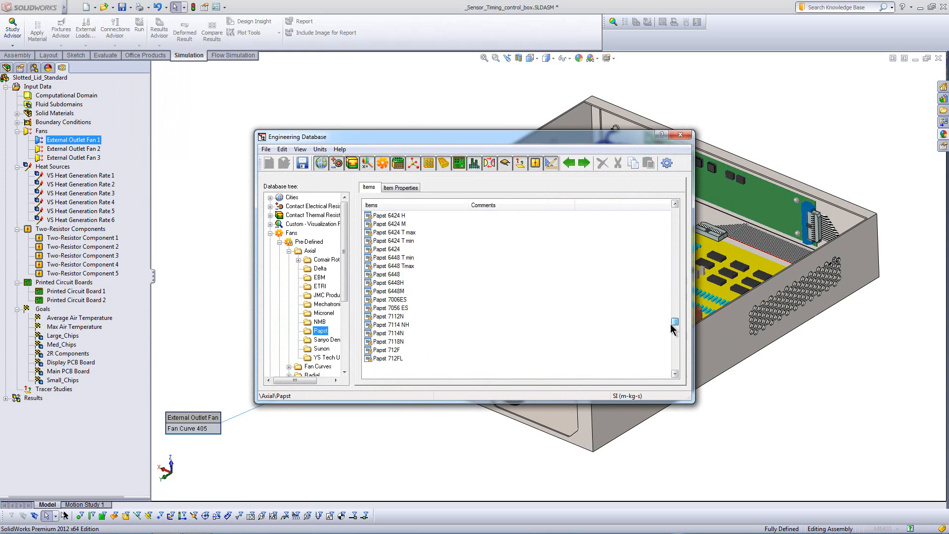
left_click(401, 187)
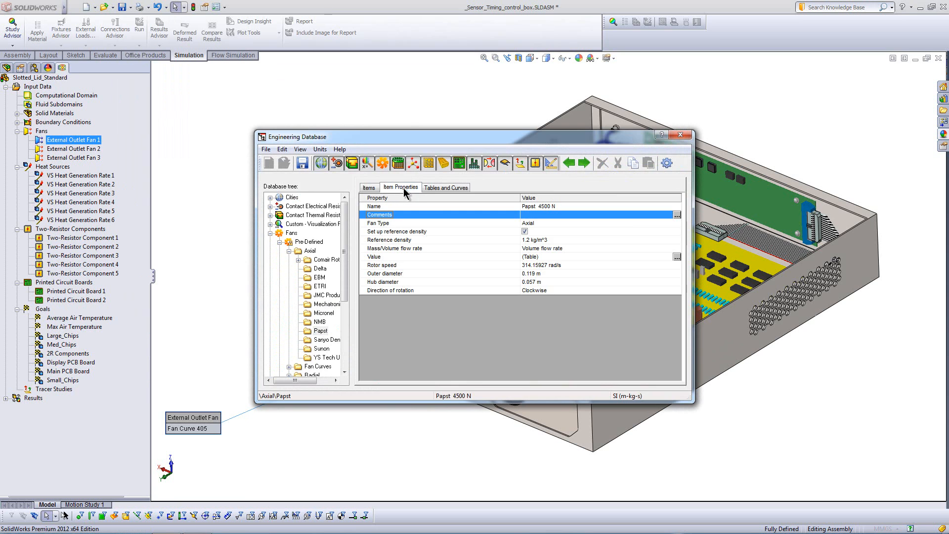
mouse_move(544, 285)
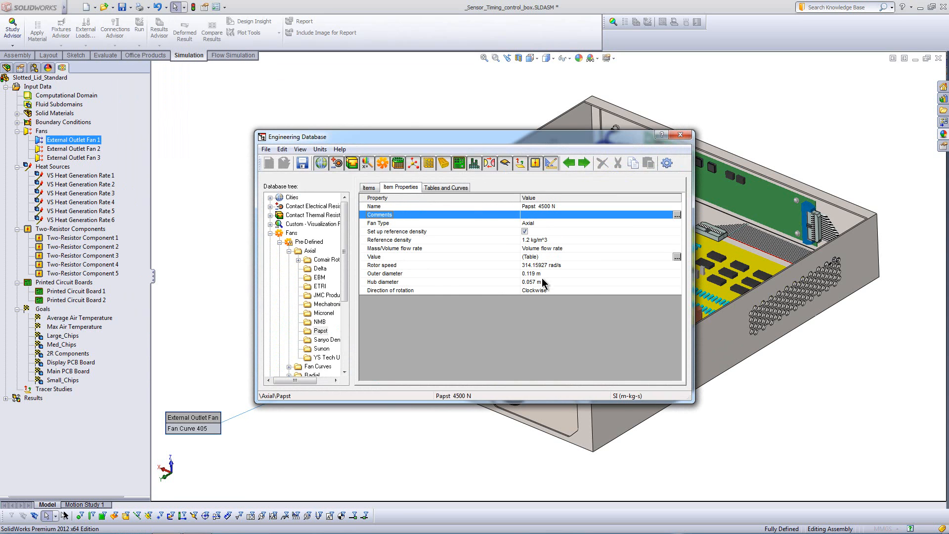
left_click(445, 187)
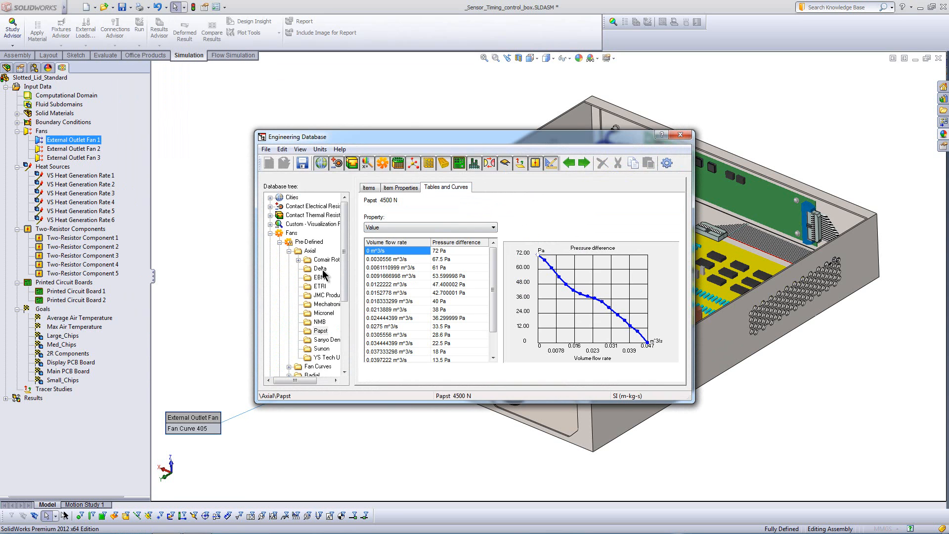
left_click(320, 268)
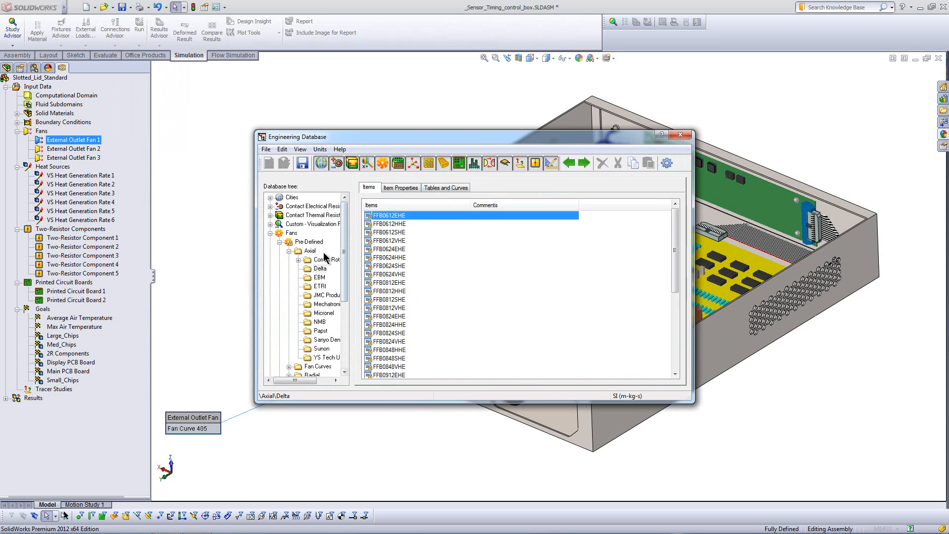
left_click(320, 285)
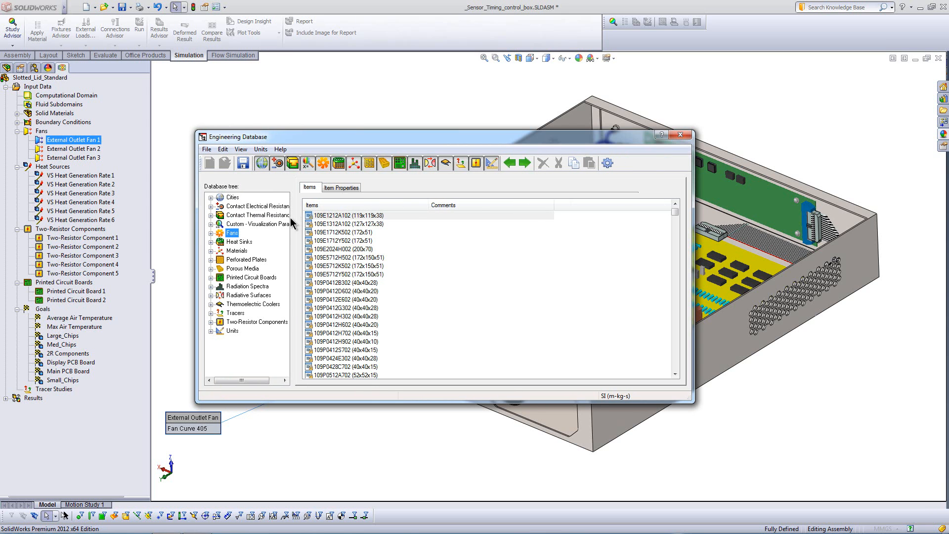
Browse contact thermal resistances and predefined two-resistor components, then close the database.
left_click(210, 215)
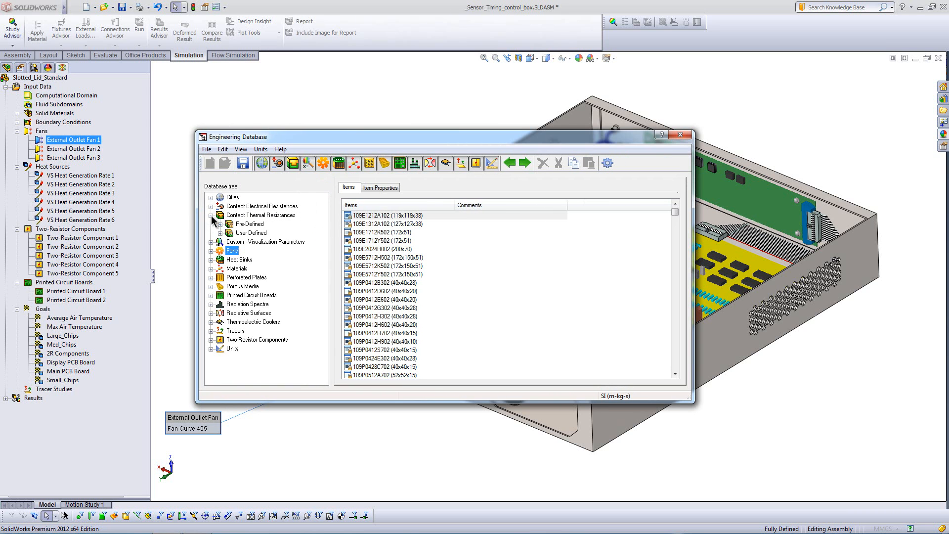
left_click(221, 223)
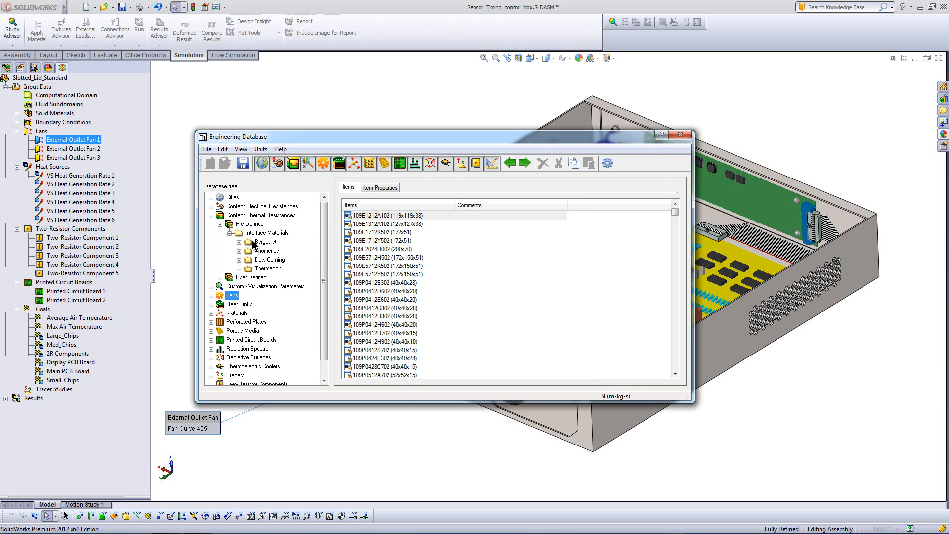
left_click(240, 242)
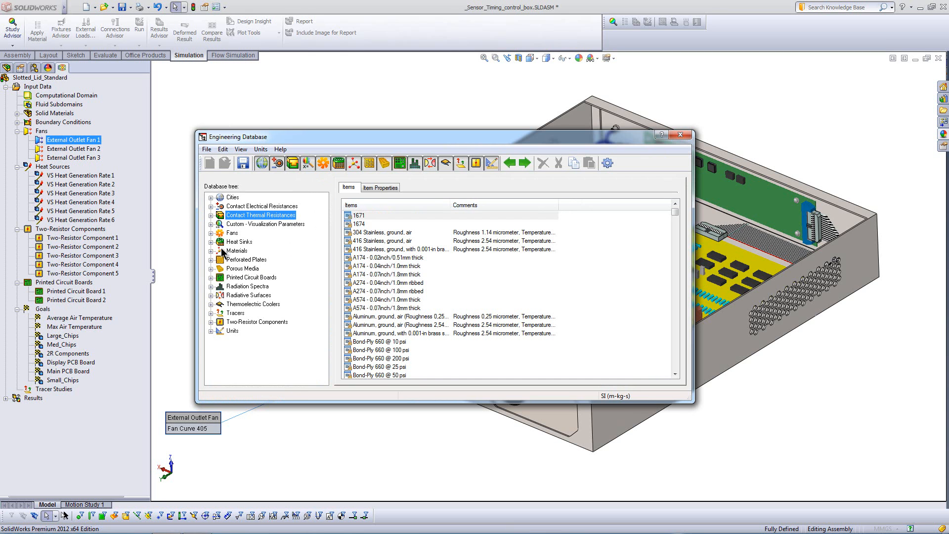
mouse_move(216, 315)
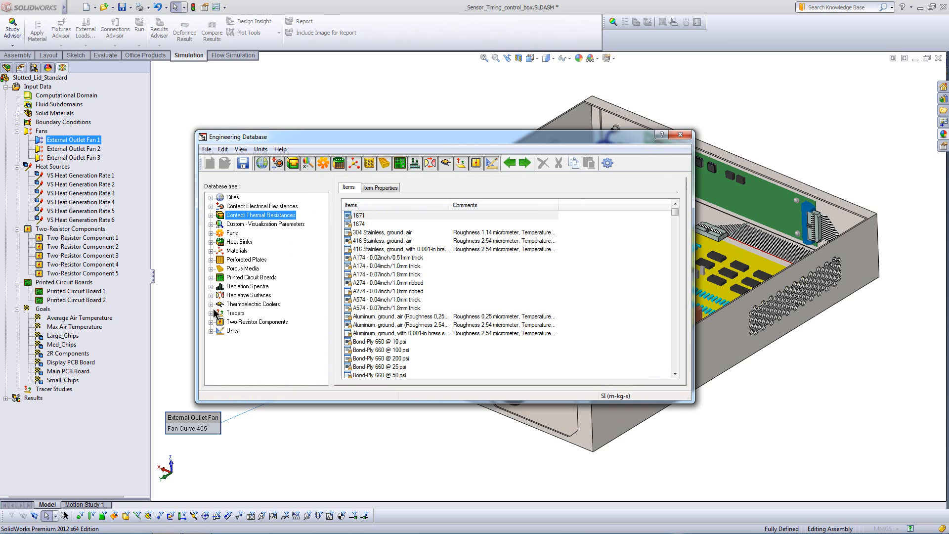
left_click(211, 322)
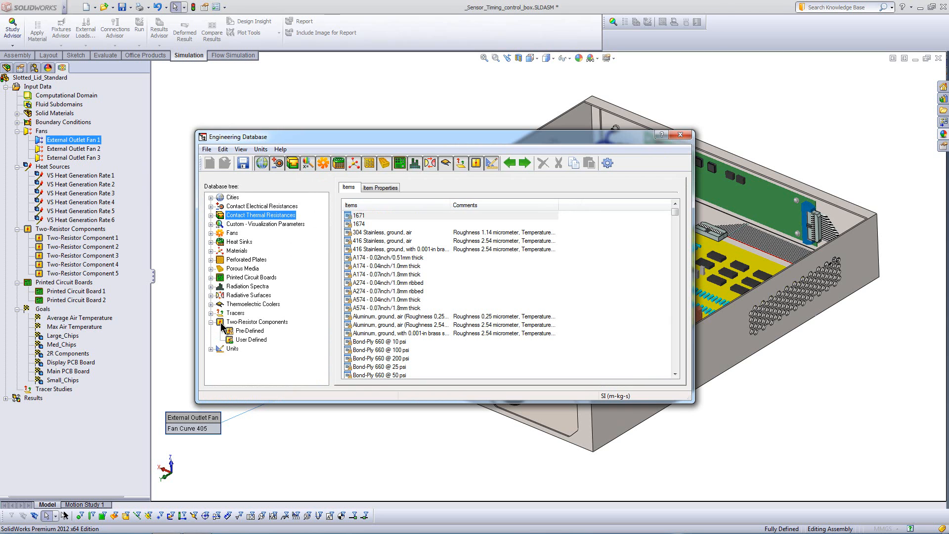
left_click(250, 331)
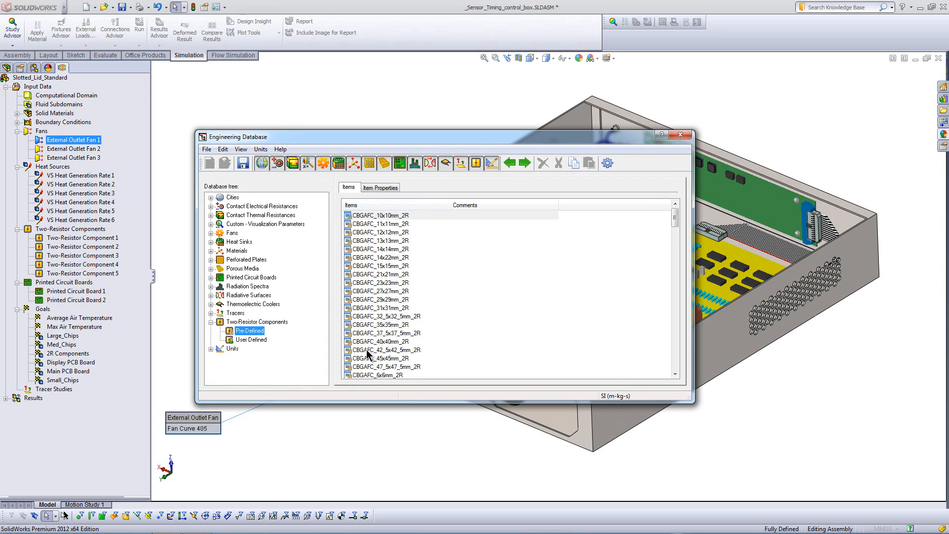
mouse_move(681, 135)
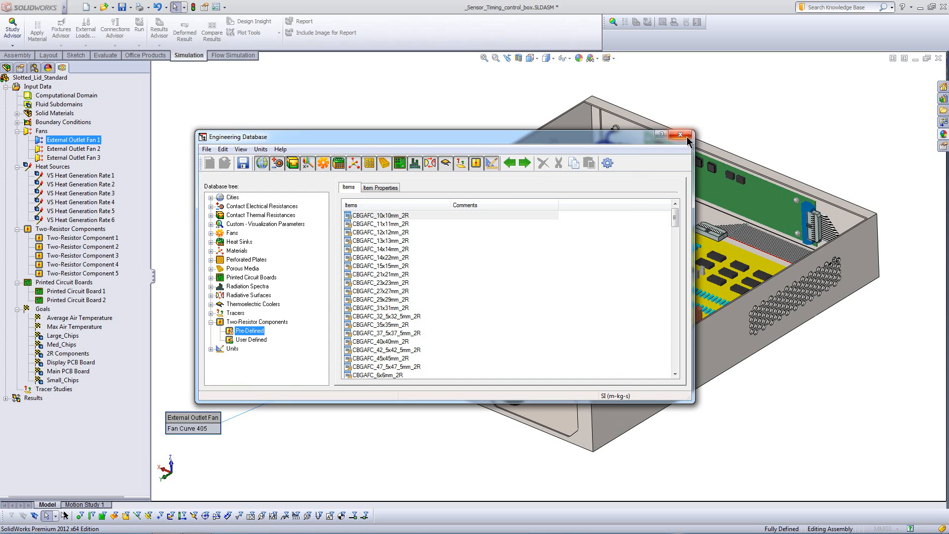
left_click(681, 134)
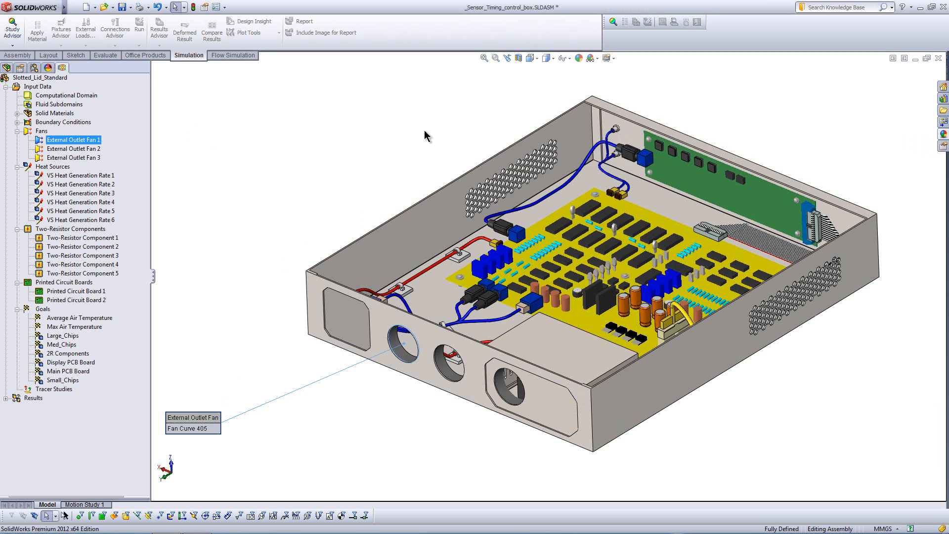
Check External Outlet Fan 2 and the 30, 5, 3 and 2 W heat sources, collapsing both groups.
left_click(73, 148)
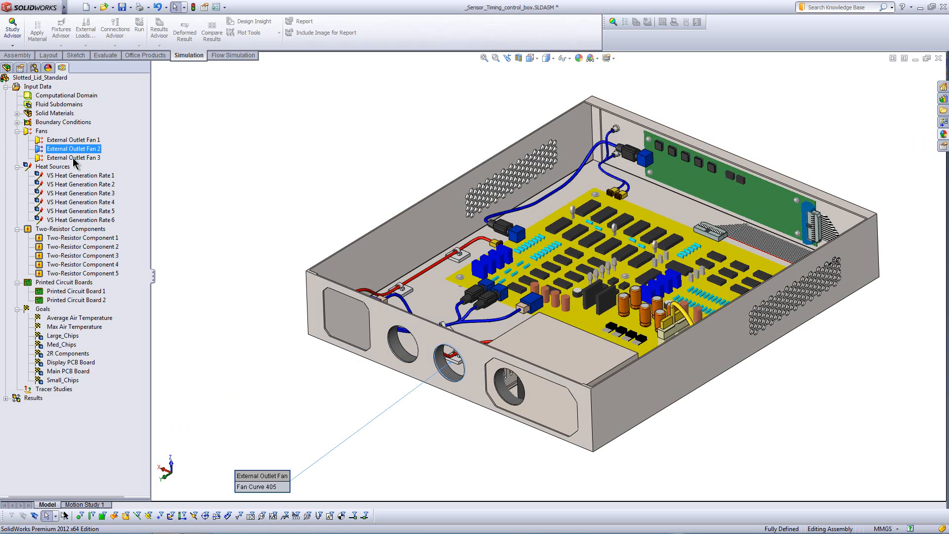
left_click(73, 158)
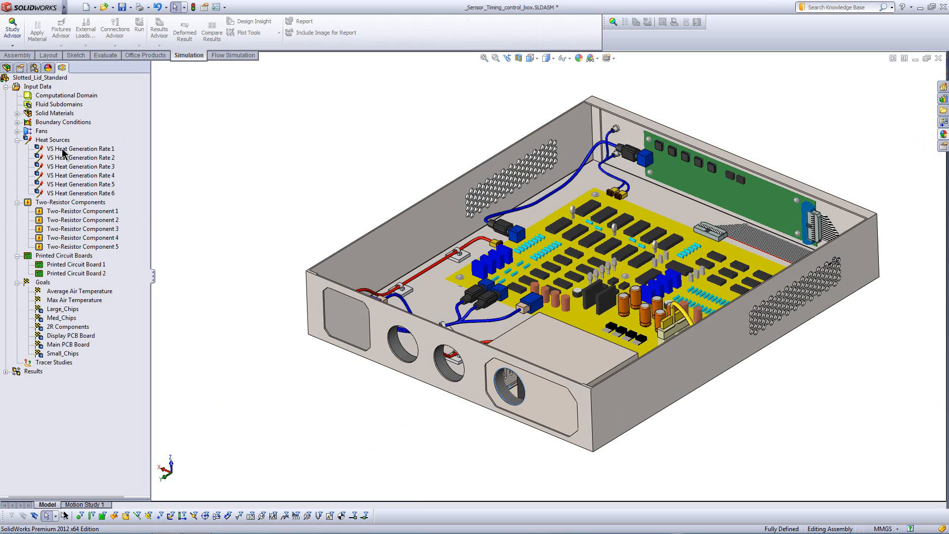
left_click(79, 148)
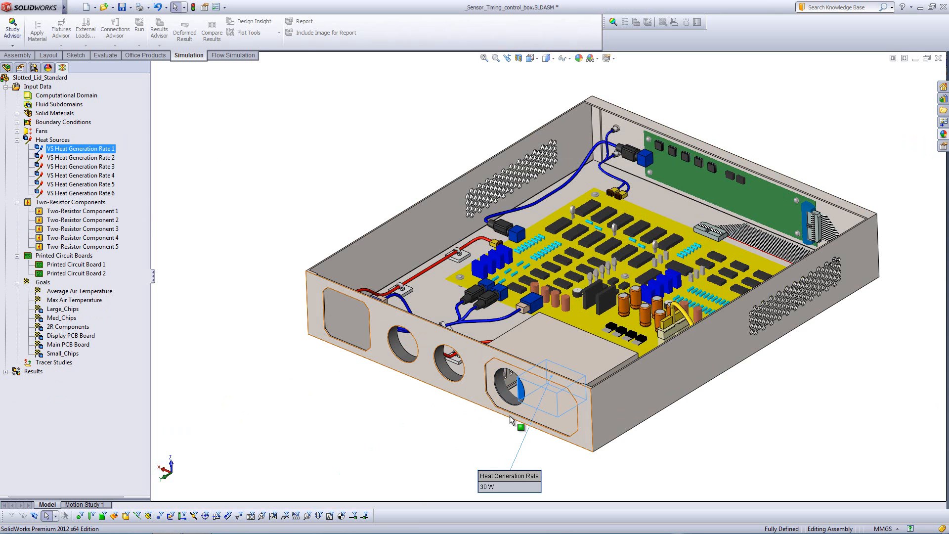
left_click(80, 157)
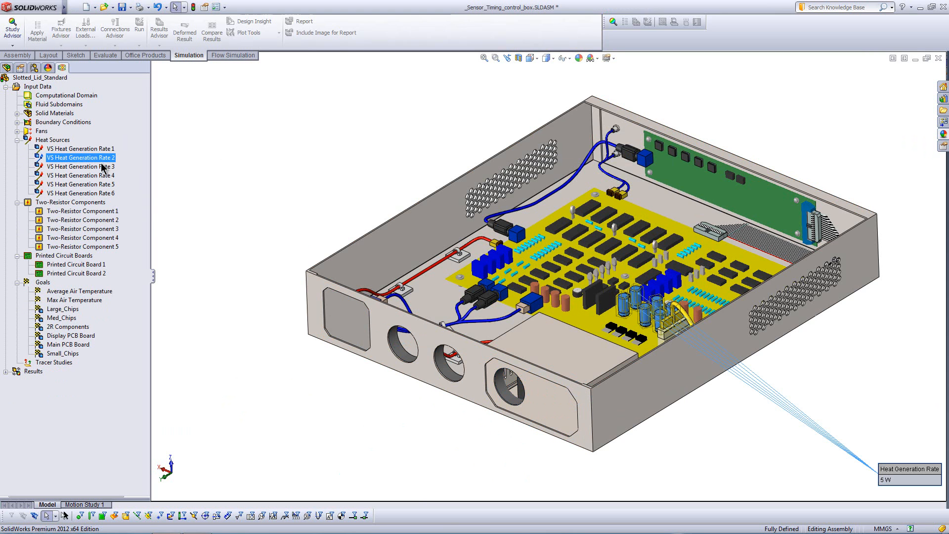
left_click(80, 166)
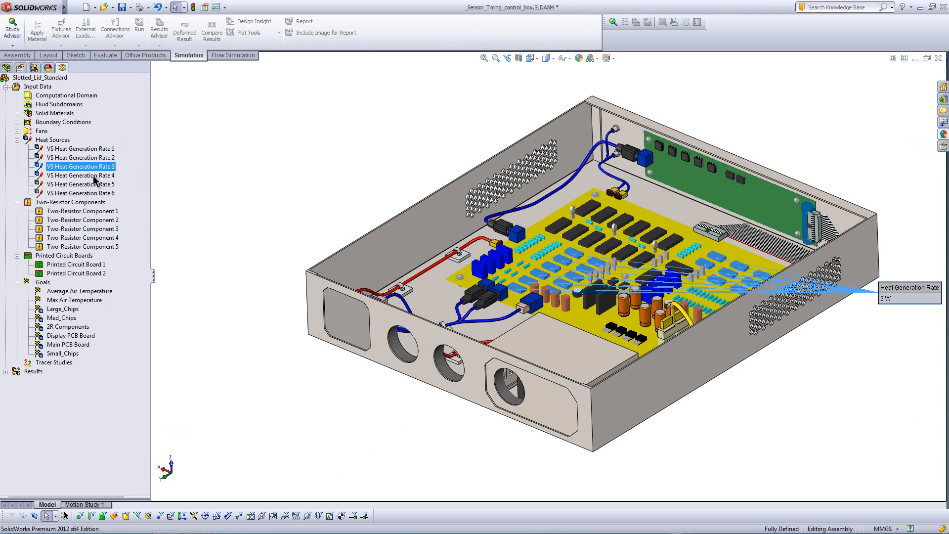
left_click(80, 184)
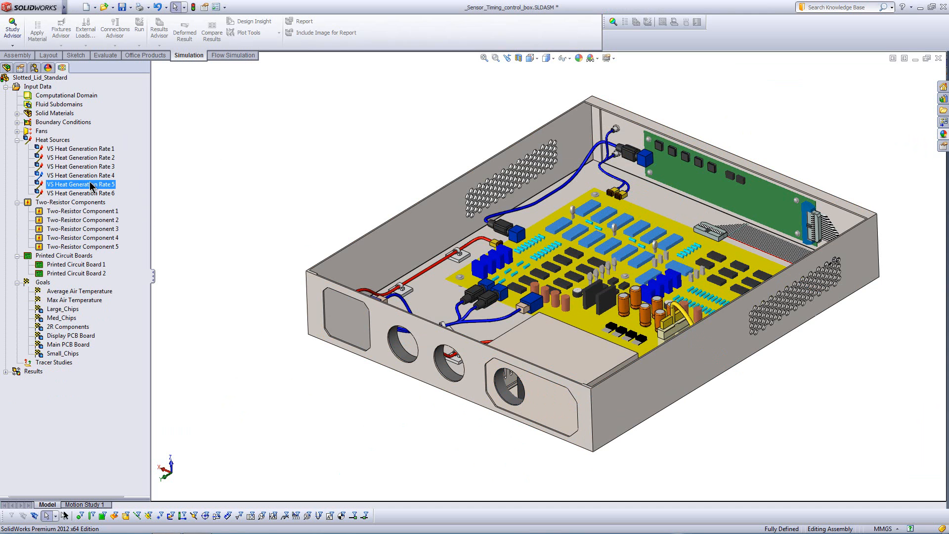
left_click(80, 193)
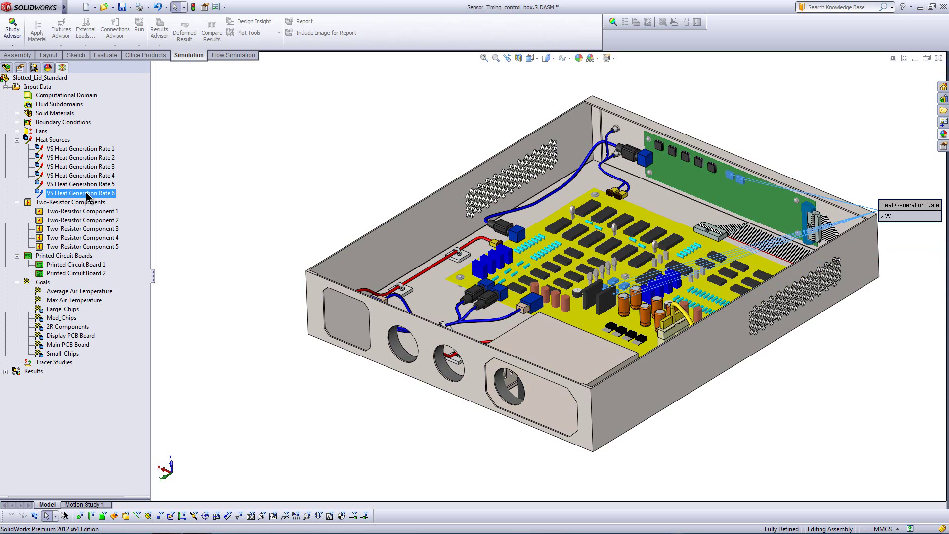
left_click(16, 140)
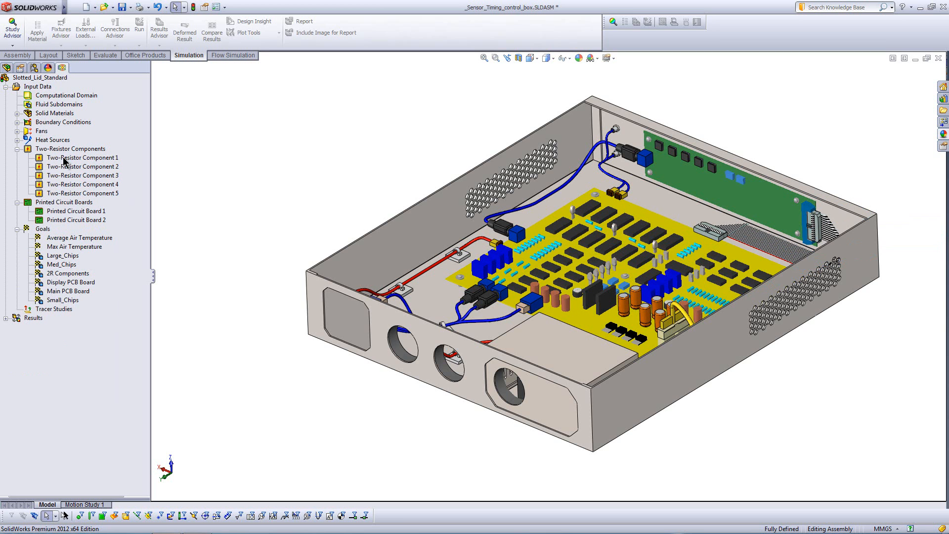
Inspect Two-Resistor Component 1's 0.5 W definition and cancel without changes.
right_click(83, 157)
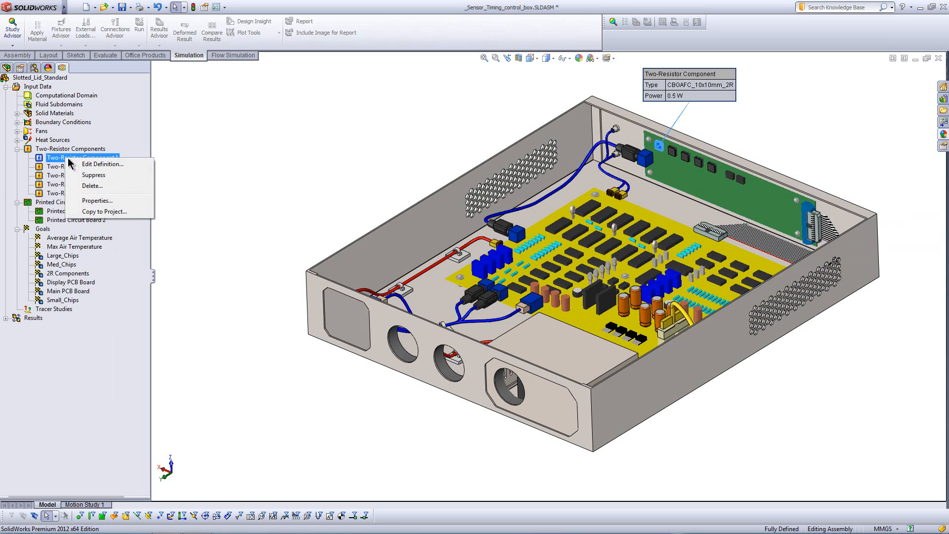
left_click(103, 163)
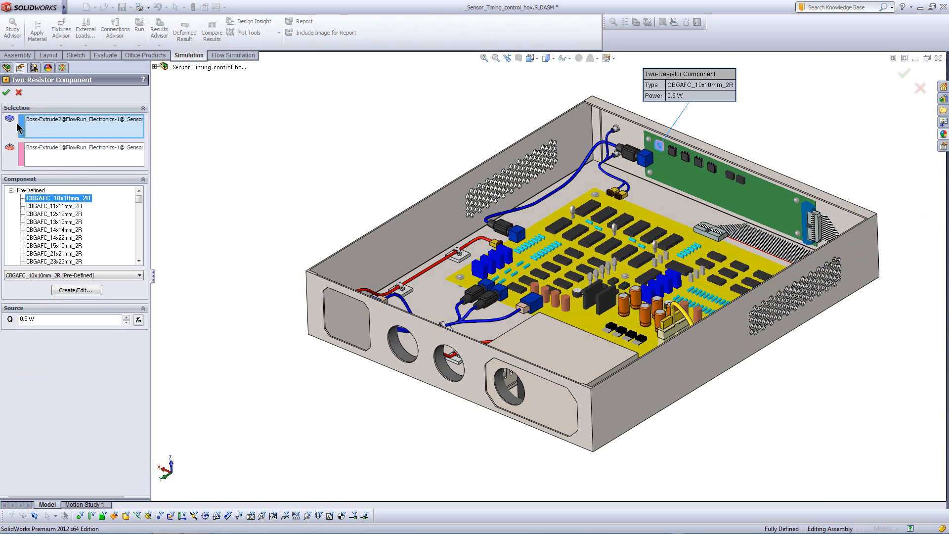
mouse_move(7, 147)
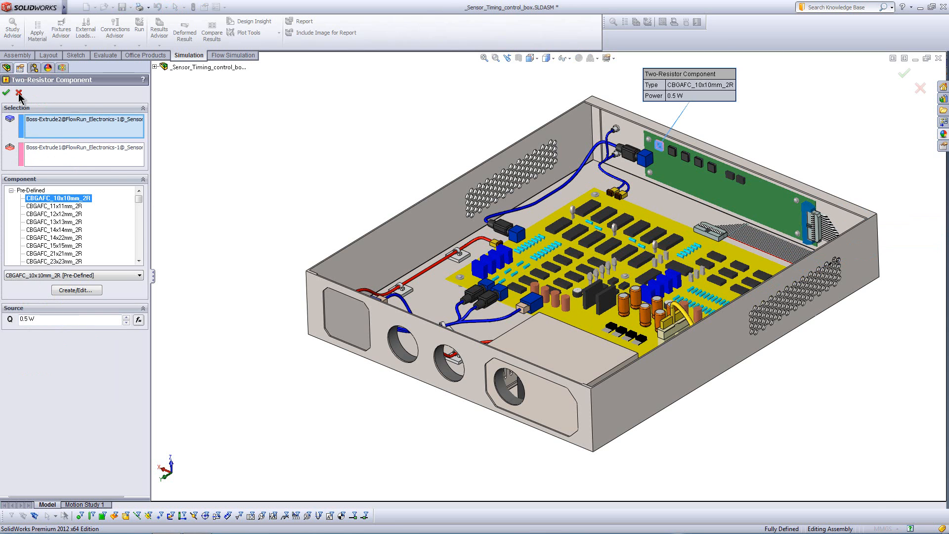
left_click(6, 91)
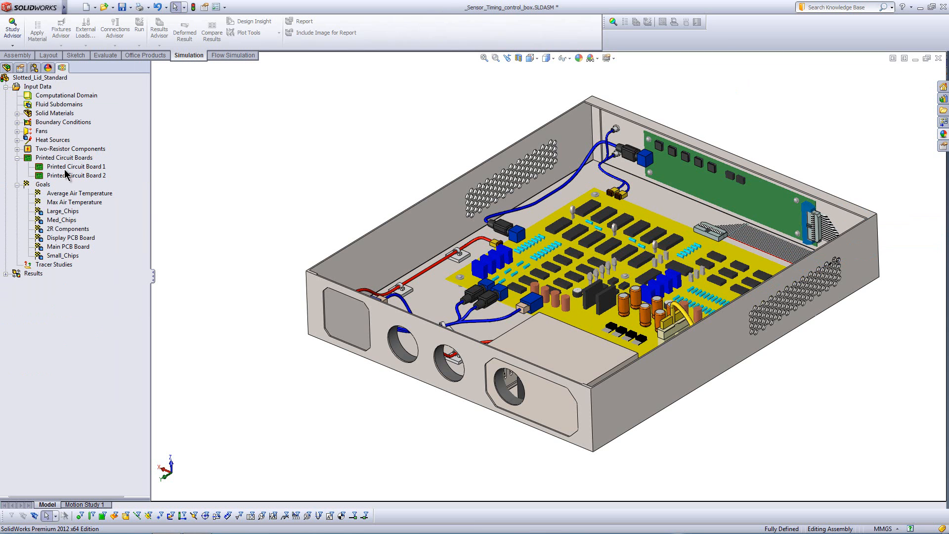
View Printed Circuit Board 1's Electronics Seminar PCB properties and conducting layers, then close the database.
right_click(76, 167)
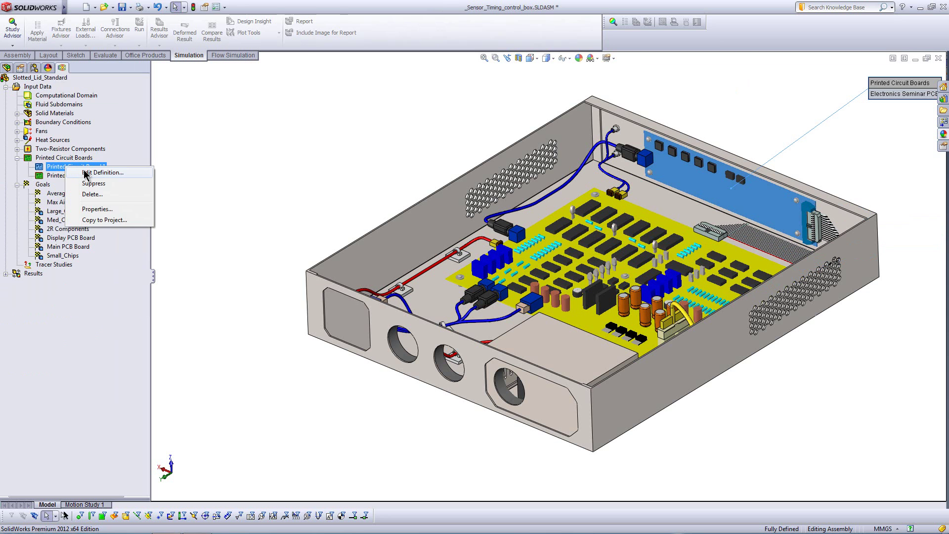
left_click(103, 172)
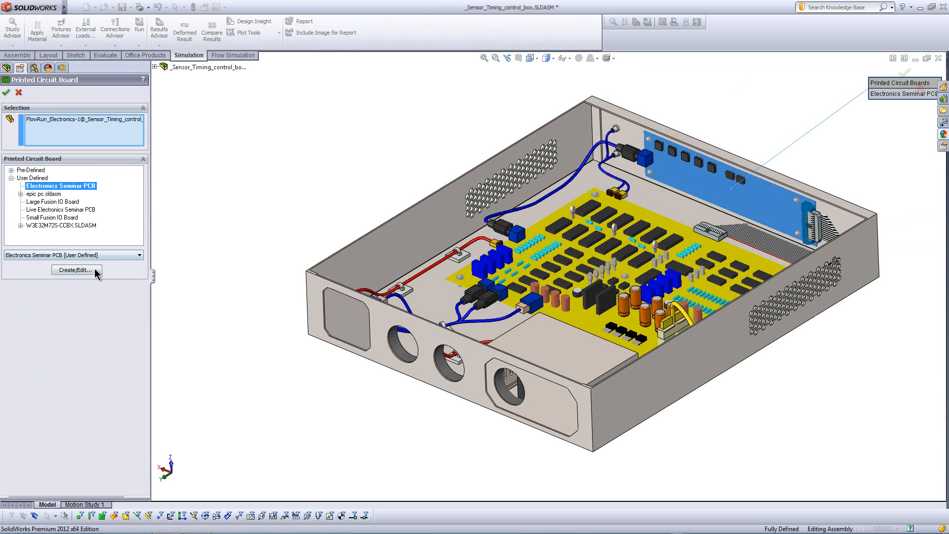
left_click(76, 270)
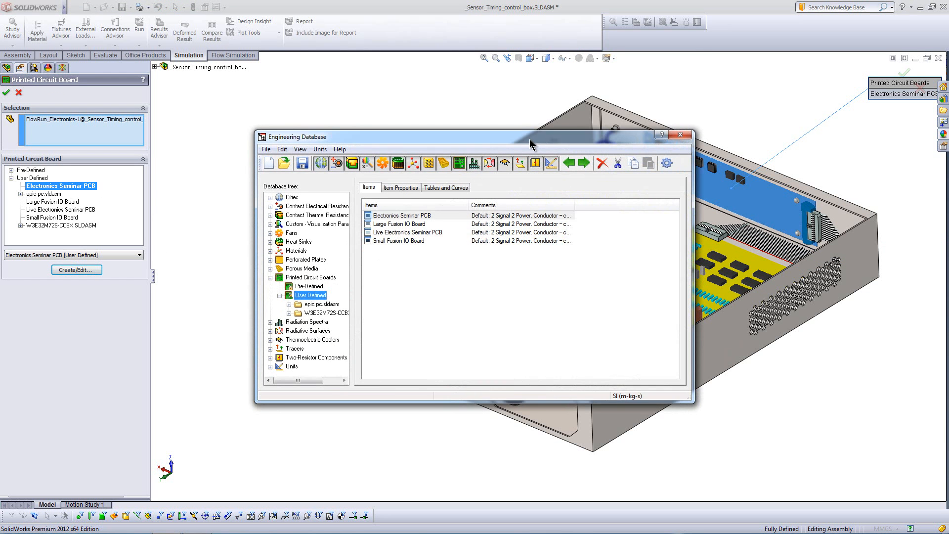
left_click_drag(531, 137, 353, 79)
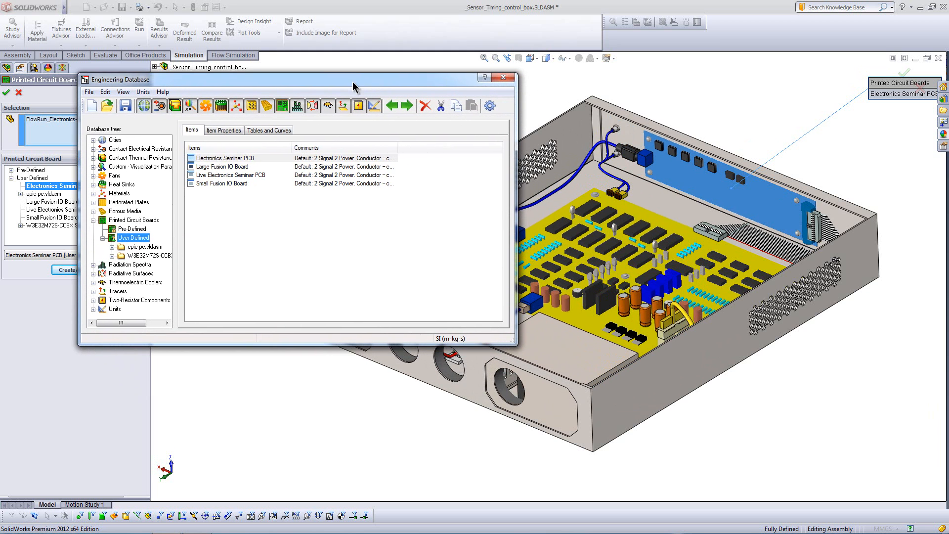
left_click(224, 130)
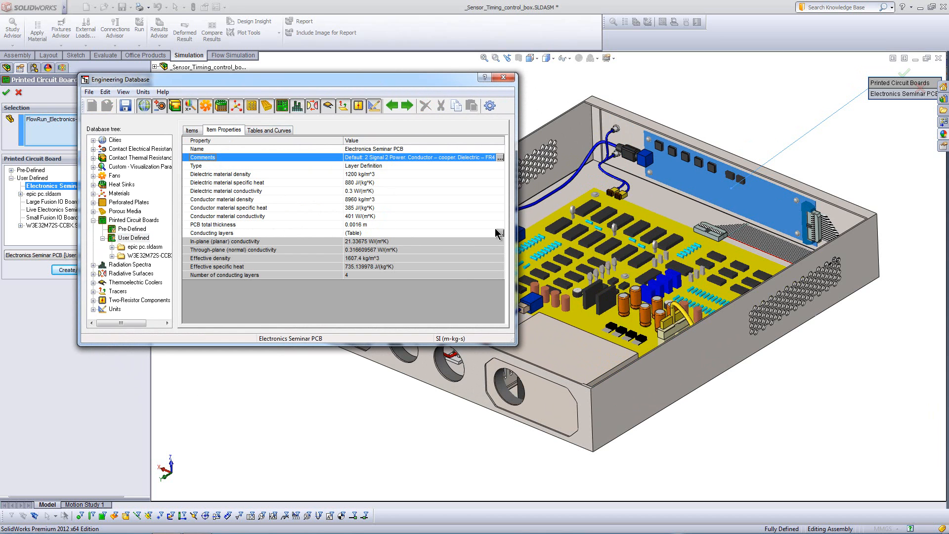
left_click(269, 130)
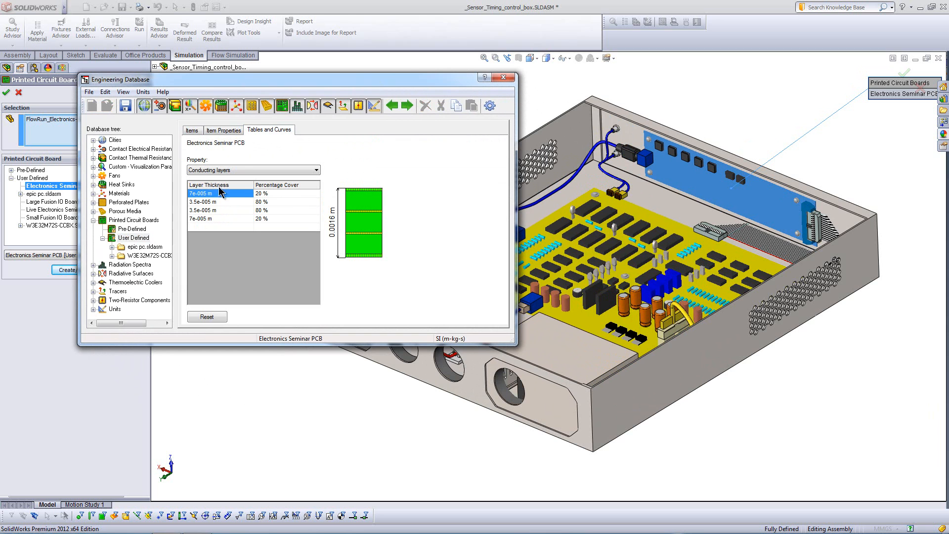
mouse_move(261, 209)
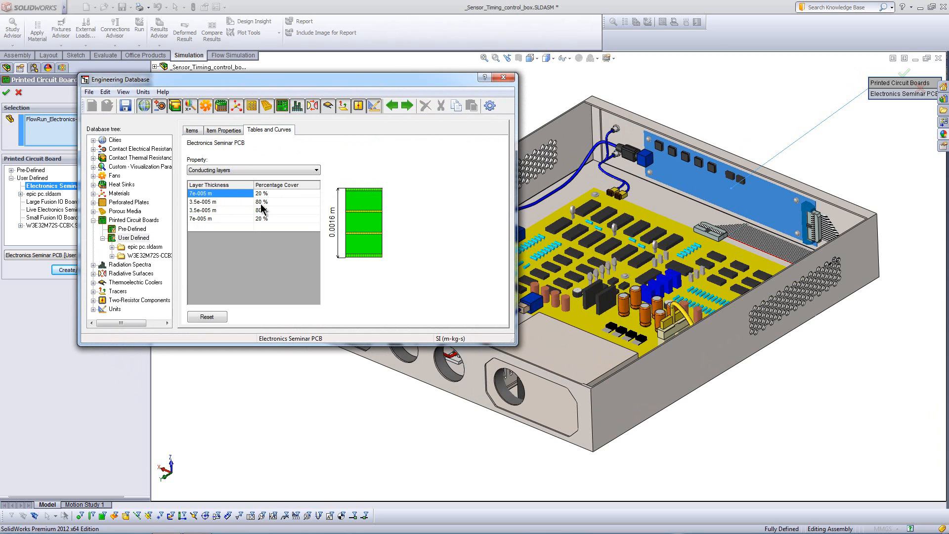
left_click(223, 130)
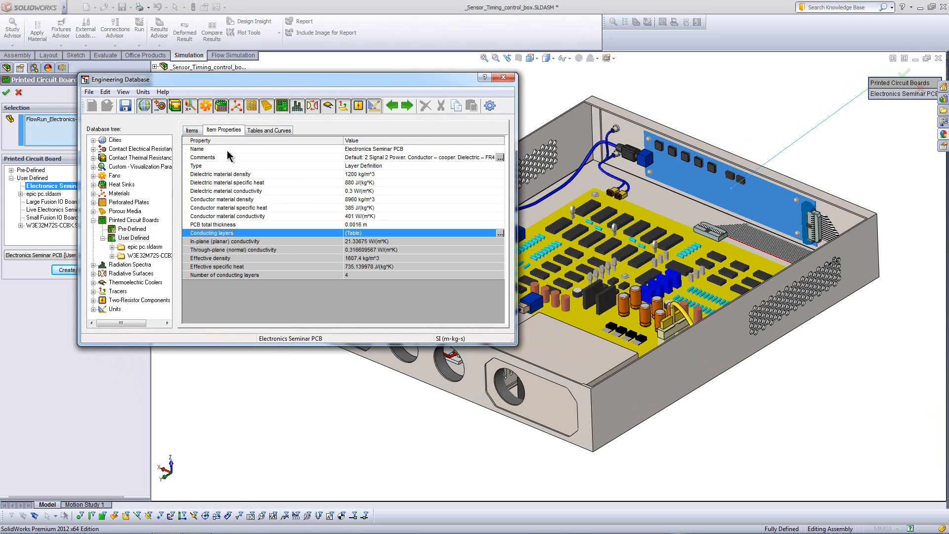
mouse_move(397, 296)
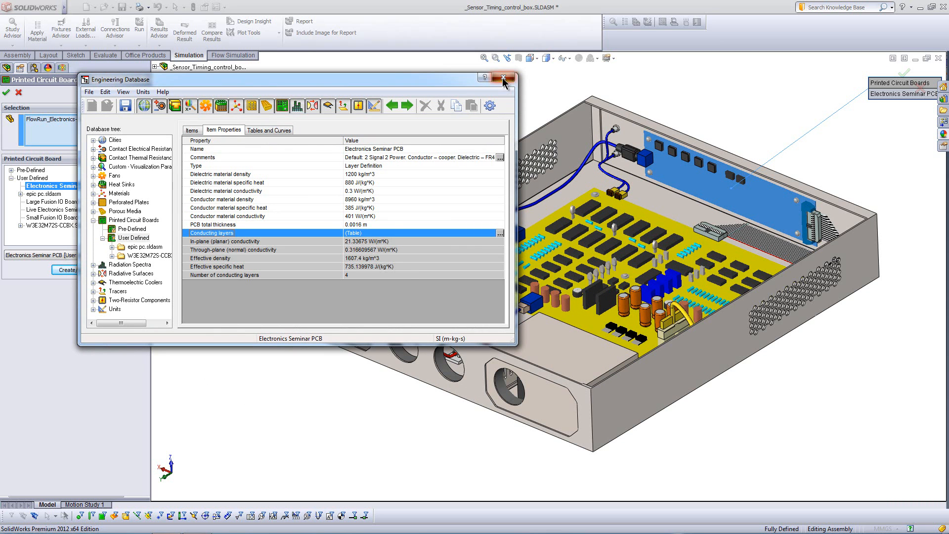
left_click(503, 77)
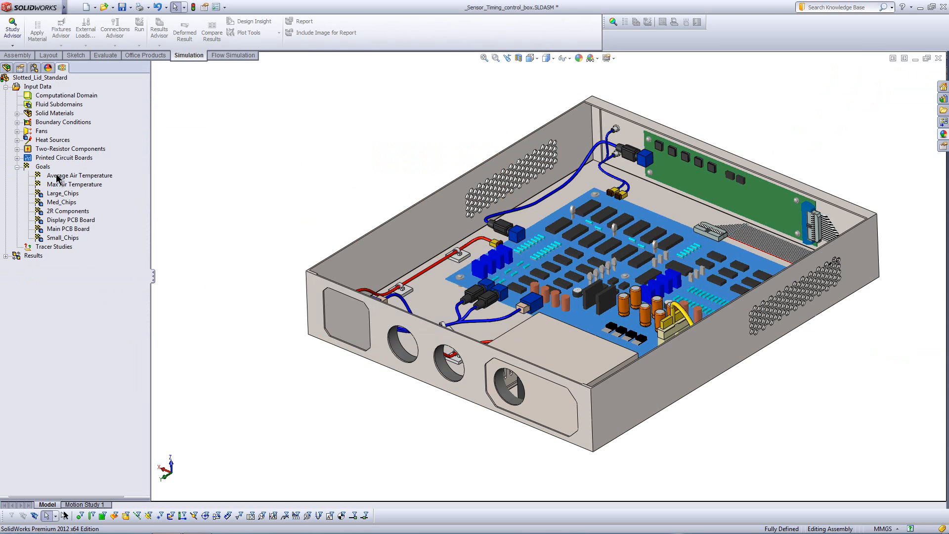
Highlight the Large_Chips, Small_Chips, 2R Components and Main PCB Board goal components.
left_click(63, 193)
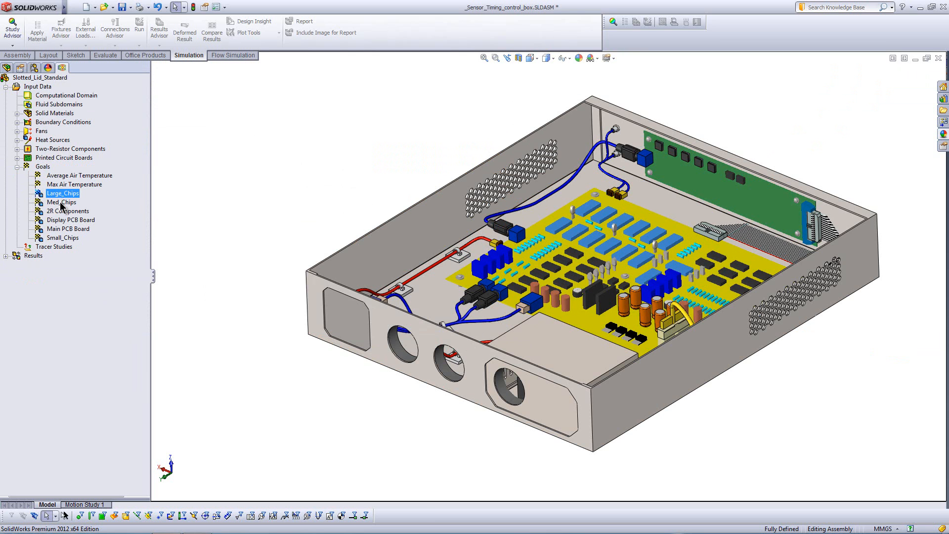
left_click(62, 237)
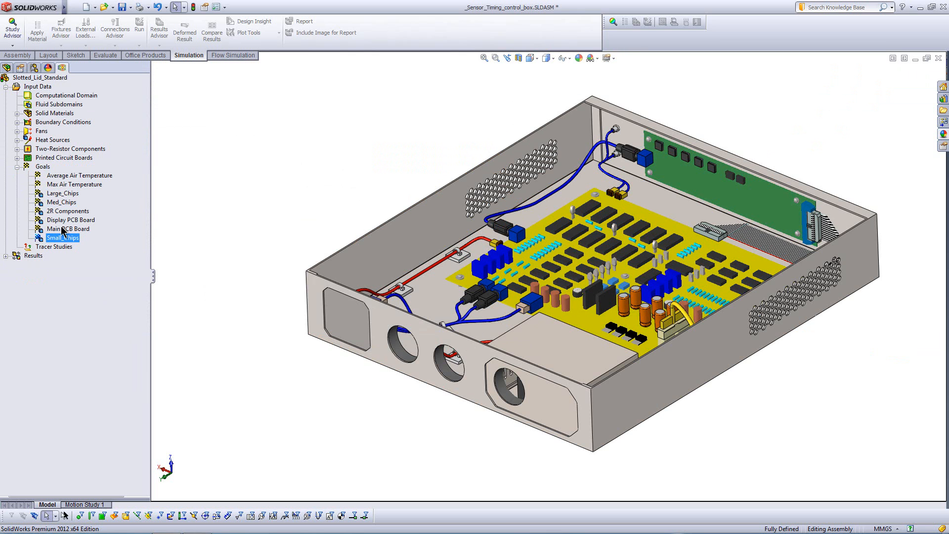
left_click(67, 211)
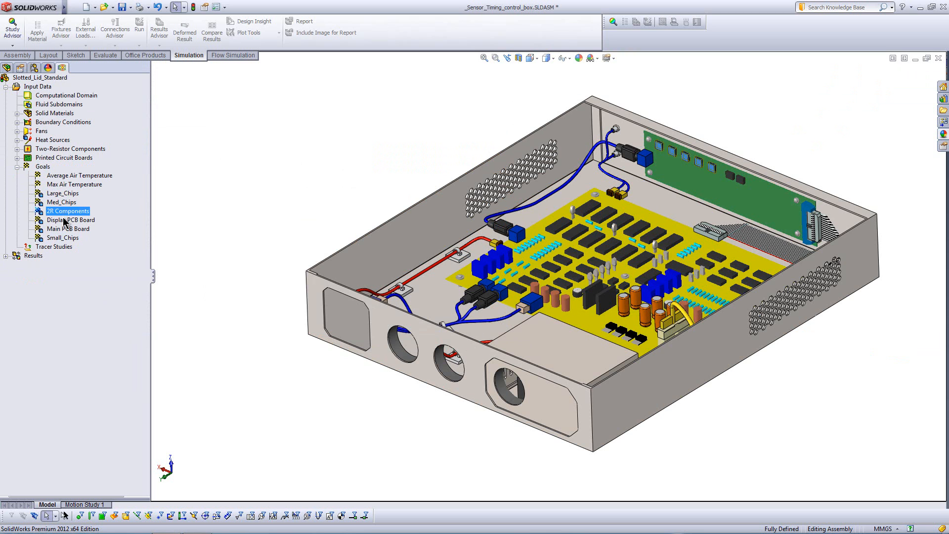
left_click(67, 229)
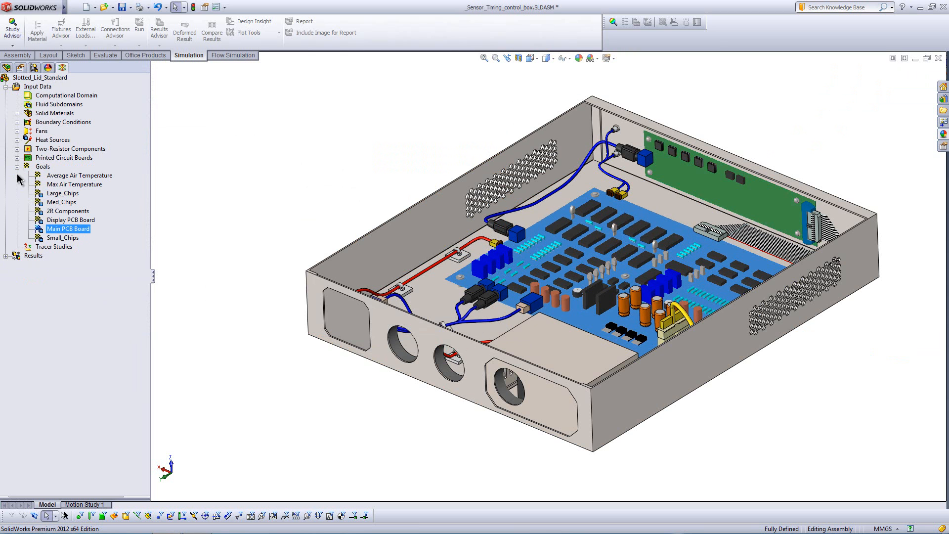
left_click(4, 86)
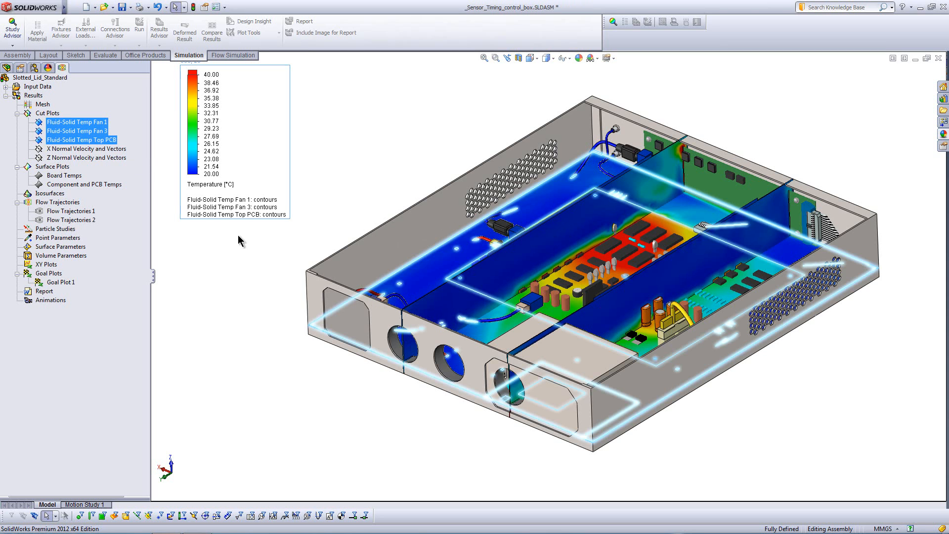
Show the X and Z Normal Velocity and Vectors cut plots instead of temperature plots.
left_click(233, 55)
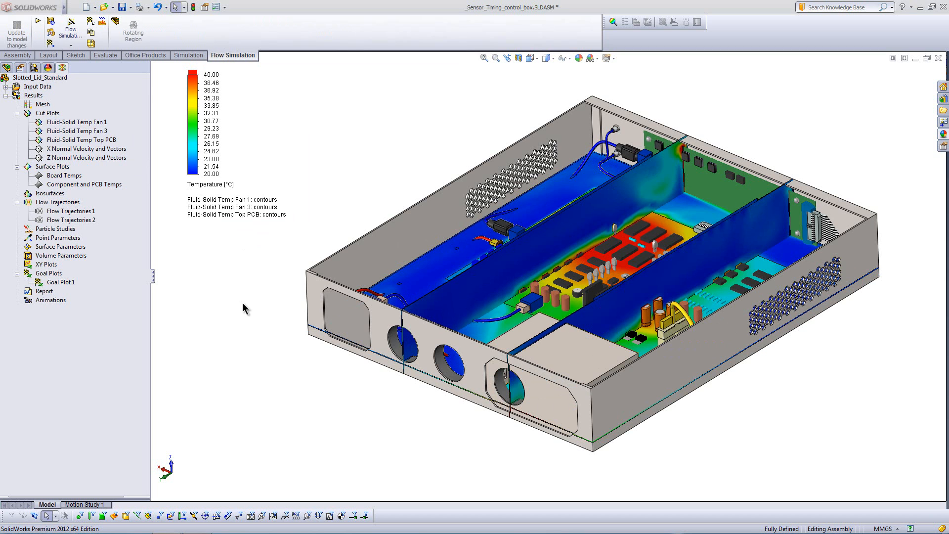
mouse_move(235, 311)
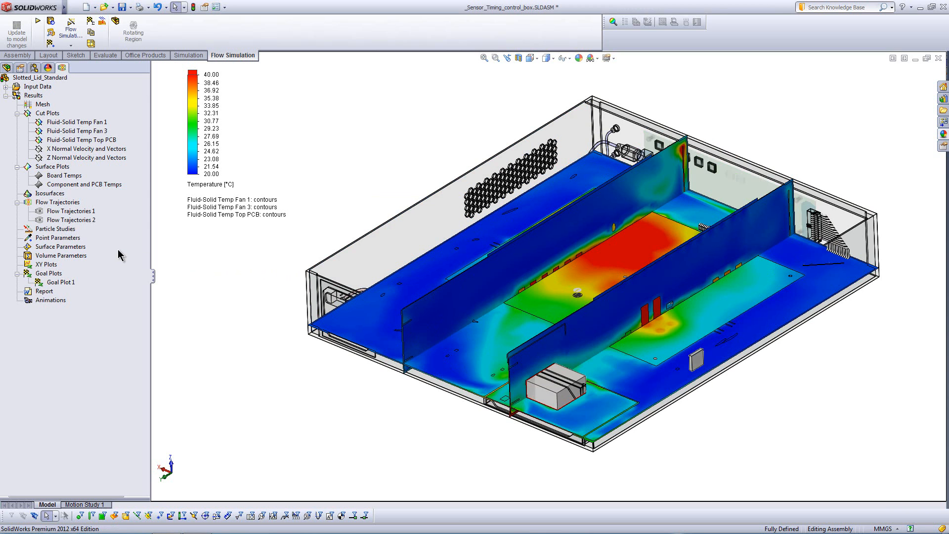
left_click(76, 122)
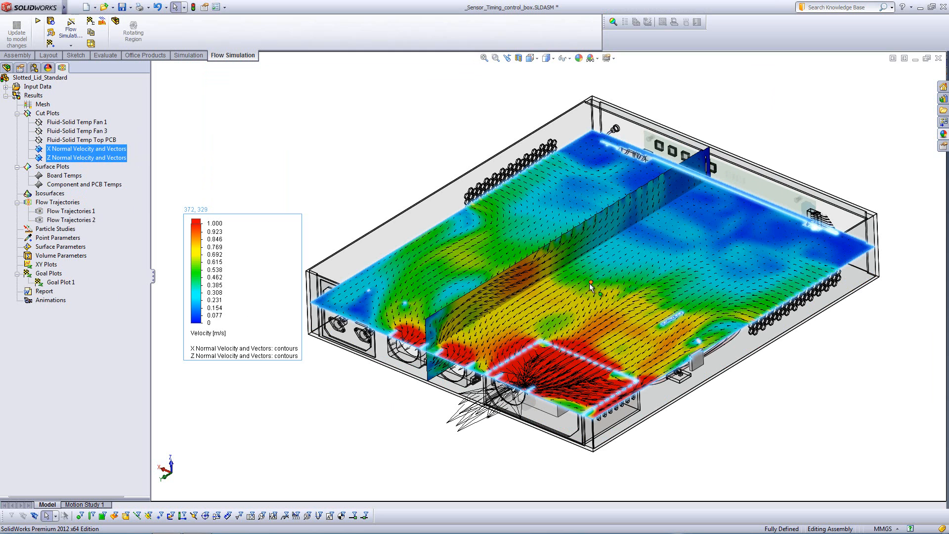
mouse_move(383, 419)
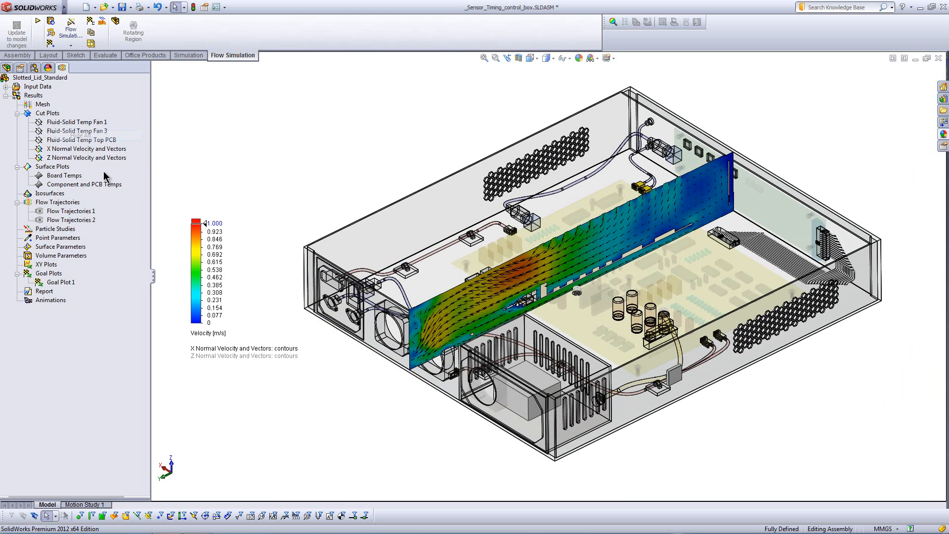
Show the Board Temps and Component and PCB Temps surface plots.
right_click(64, 175)
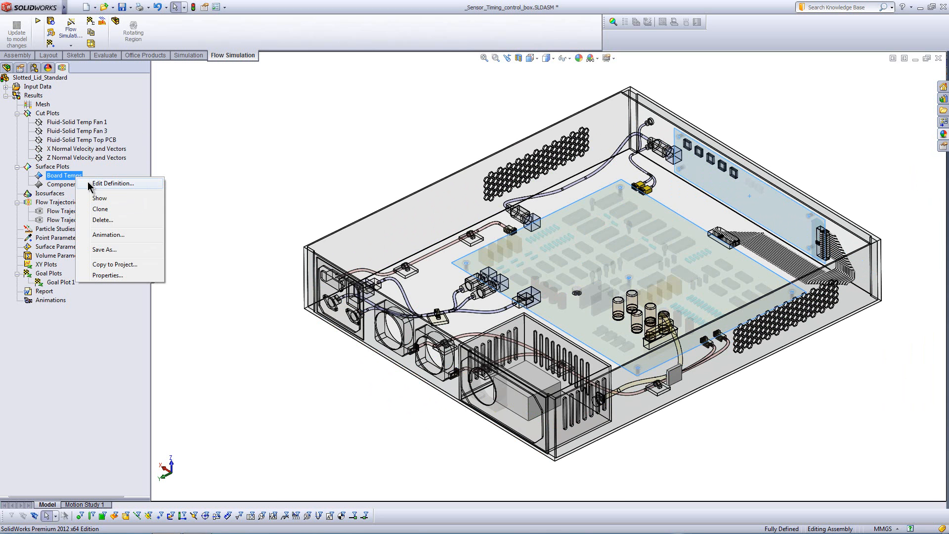
left_click(99, 198)
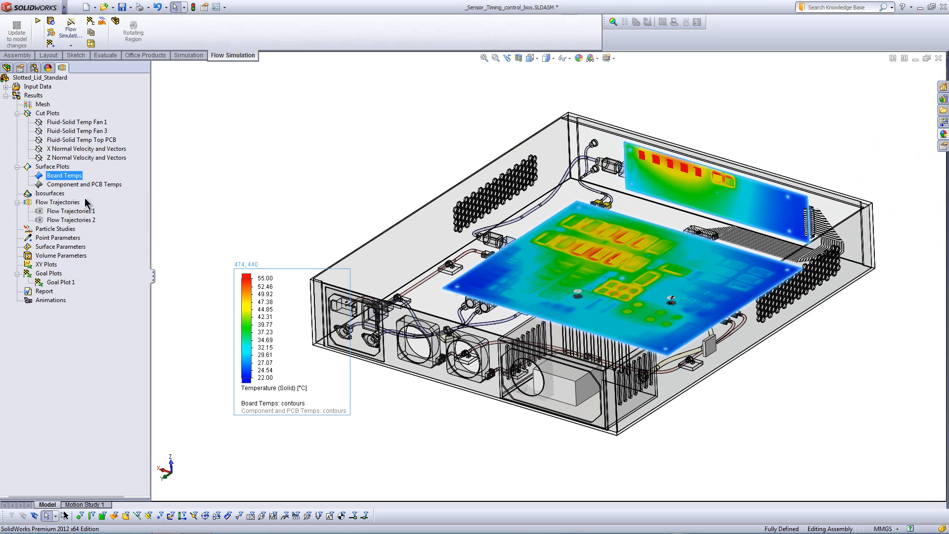
left_click(84, 184)
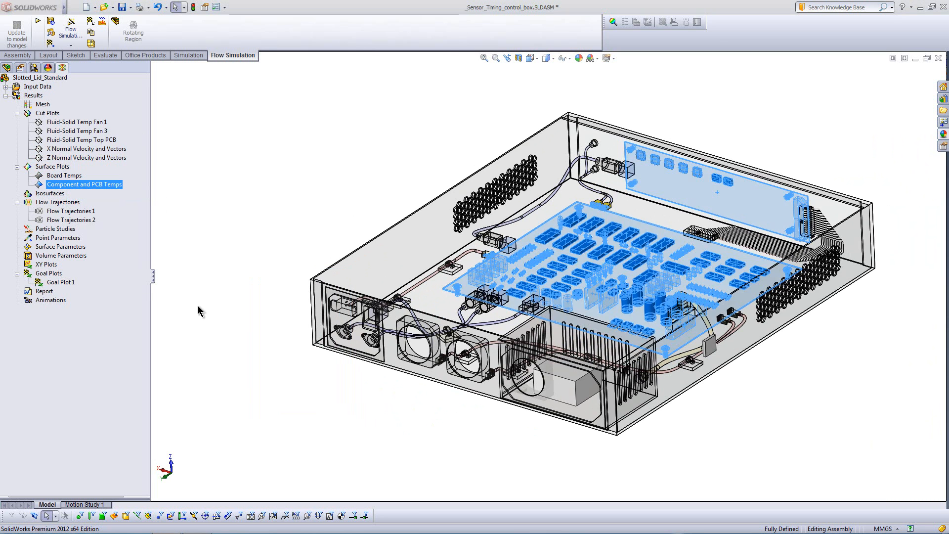
double_click(84, 184)
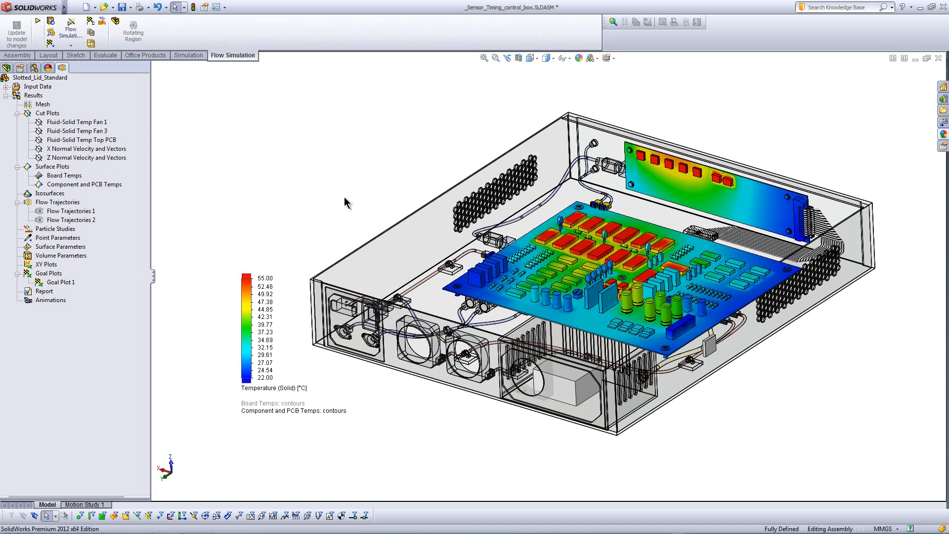
mouse_move(167, 204)
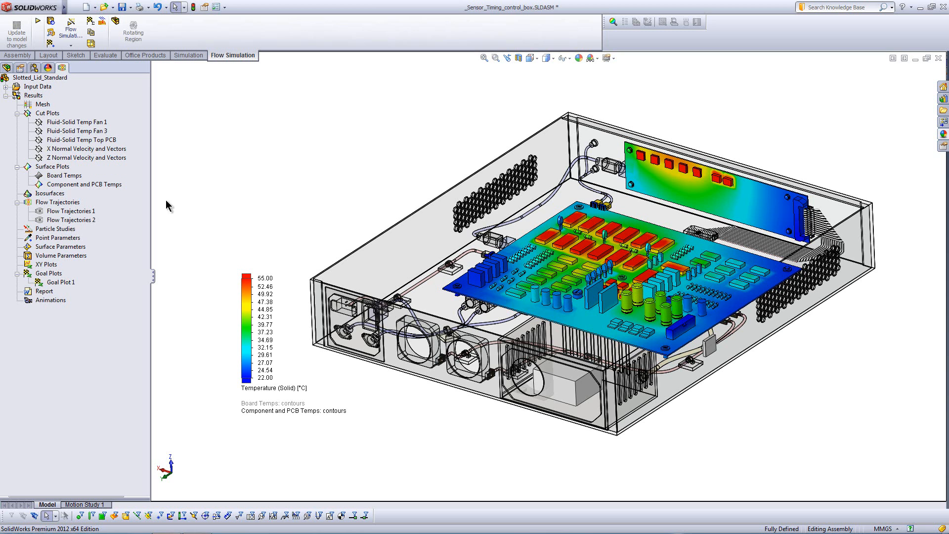
right_click(52, 166)
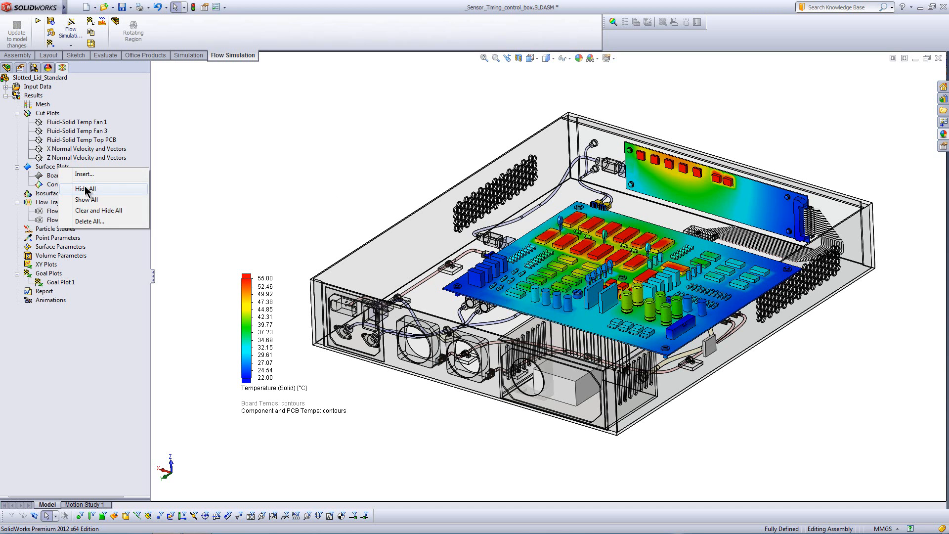
Hide all surface plots and show the Flow Trajectories 2 set.
left_click(85, 188)
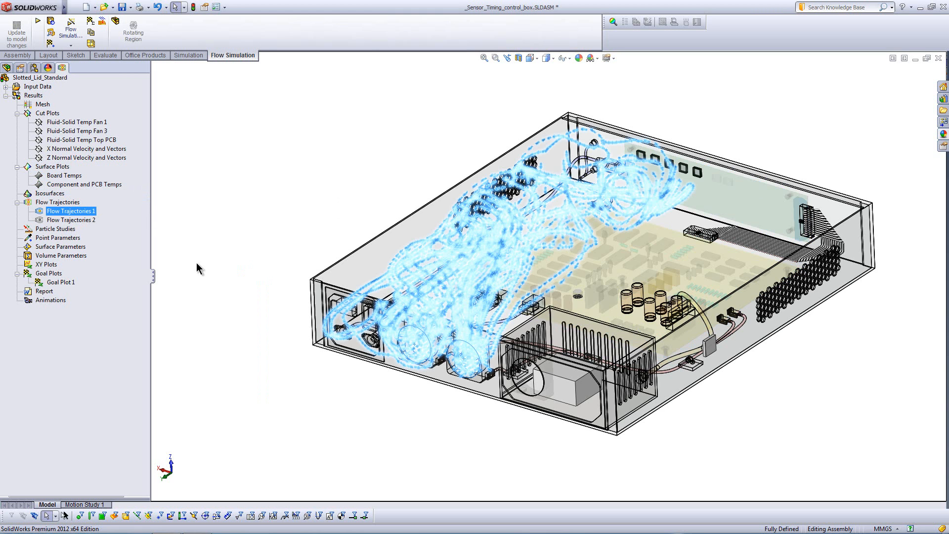
mouse_move(74, 225)
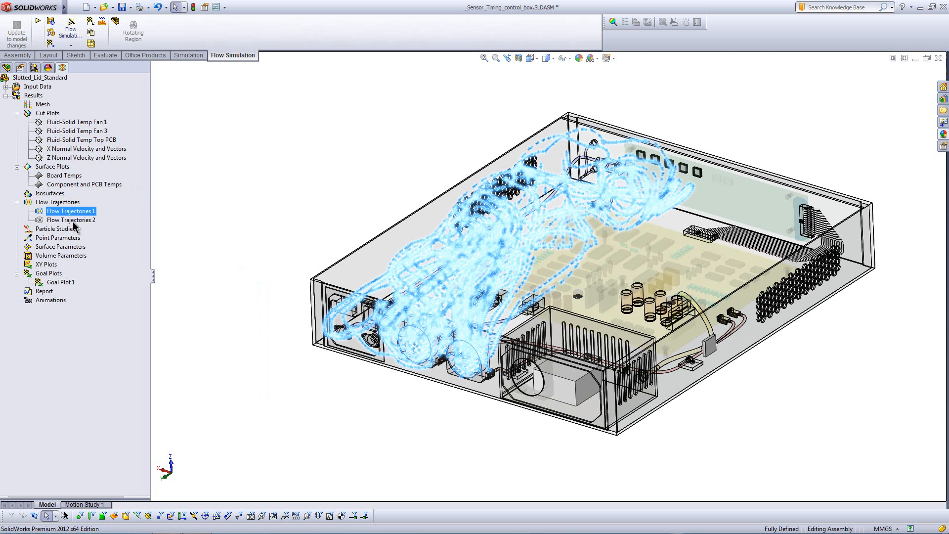
right_click(71, 219)
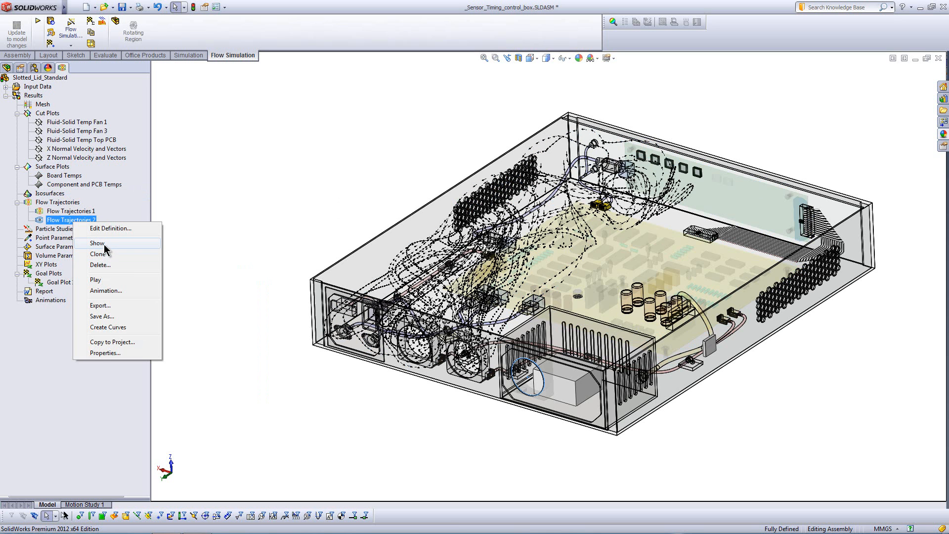
left_click(96, 243)
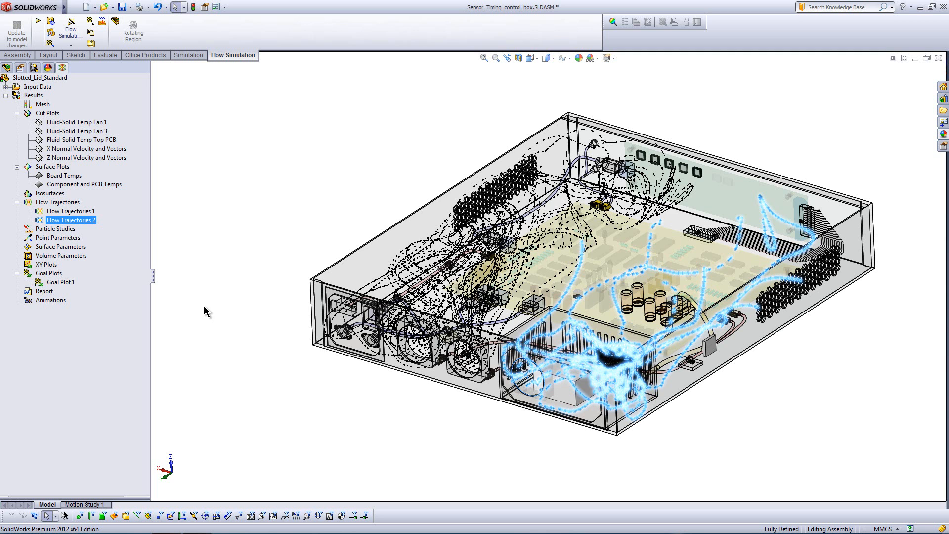
Clear and hide all flow trajectories and bring up the Goal Plot 1 results.
right_click(57, 202)
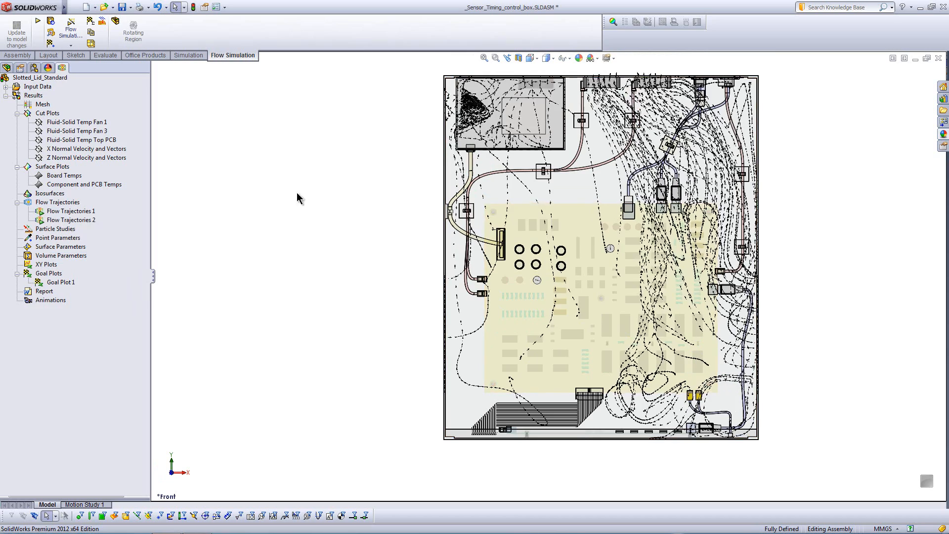
right_click(57, 202)
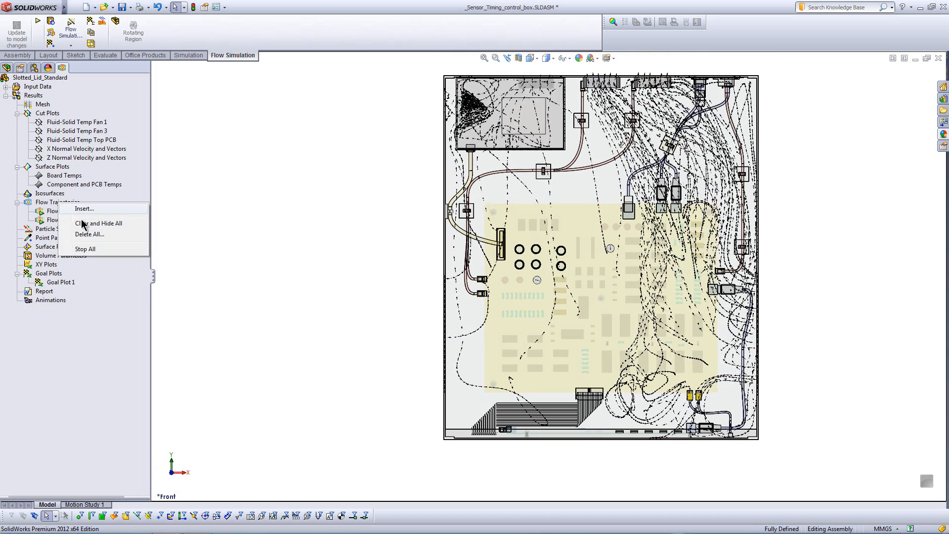
mouse_move(89, 230)
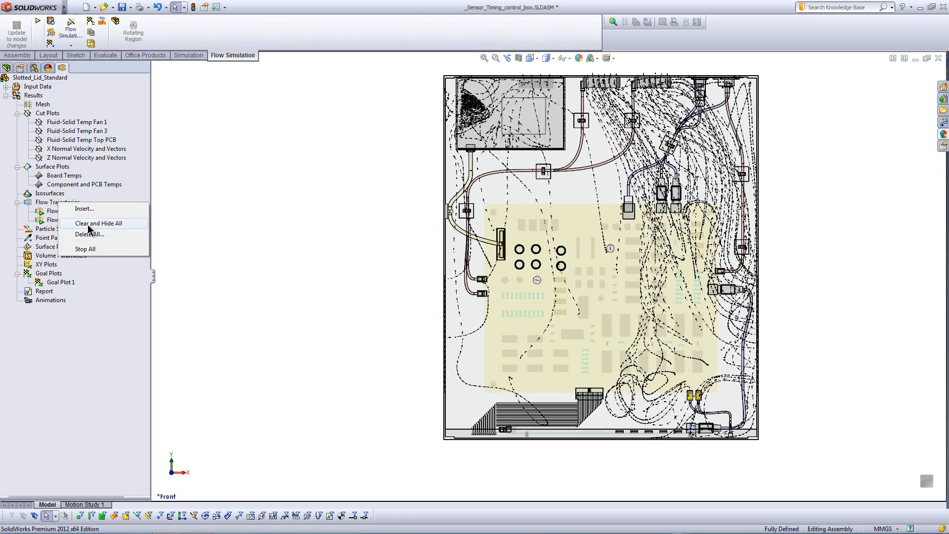
left_click(99, 222)
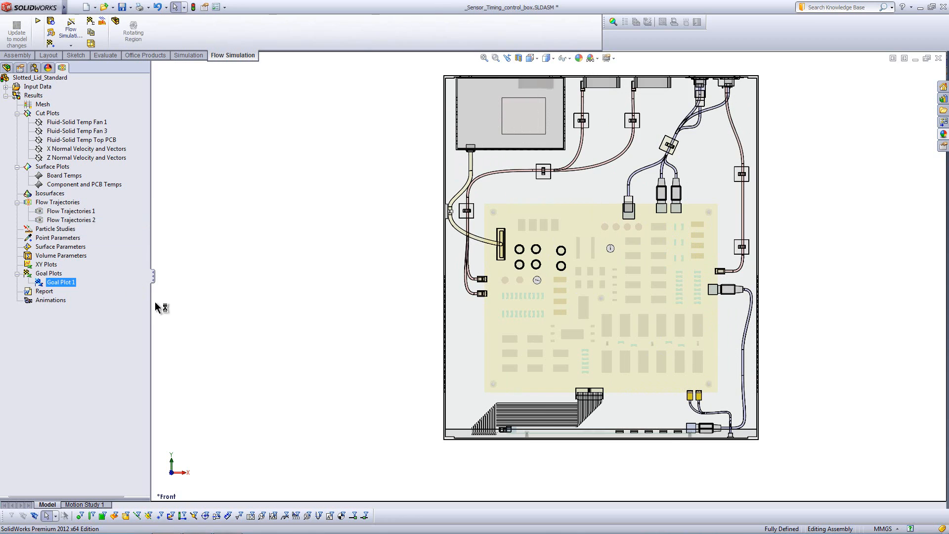
left_click(225, 523)
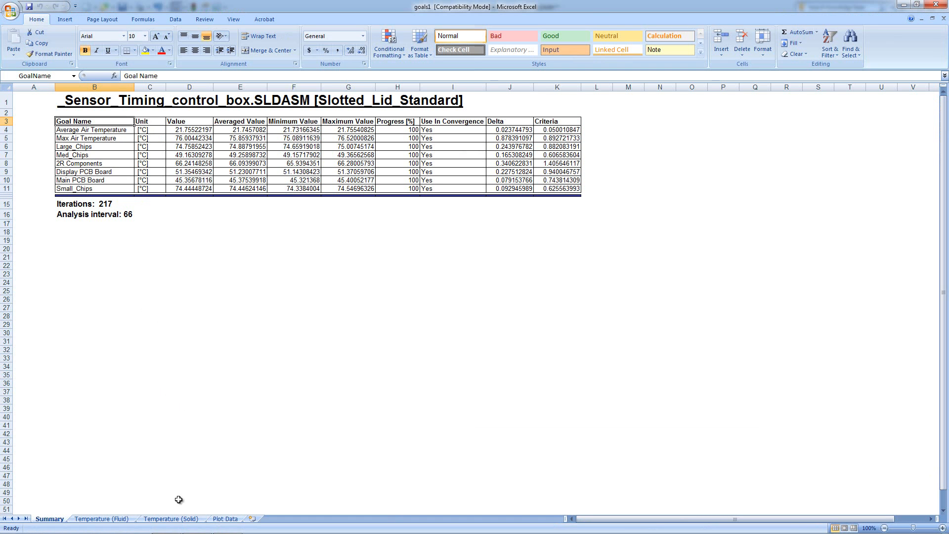
mouse_move(114, 486)
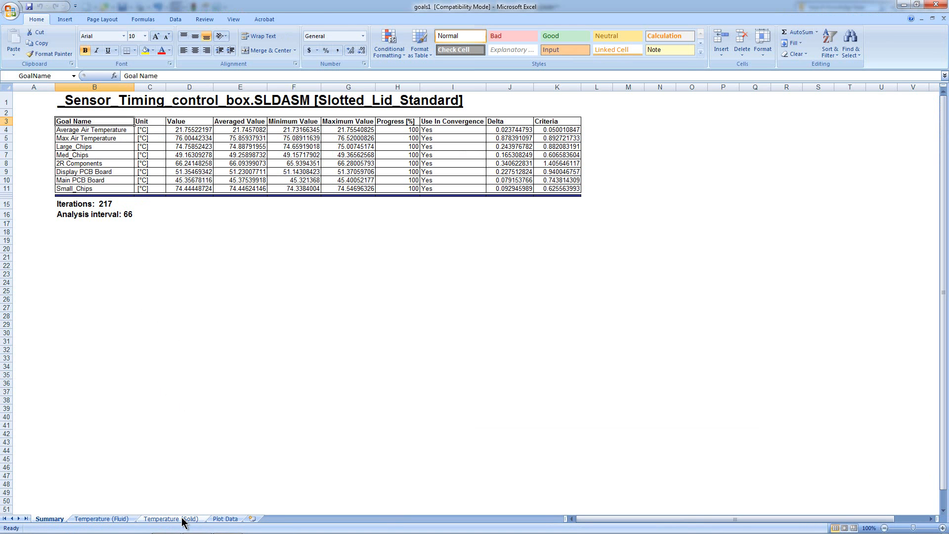
View the Temperature (Solid) chart of component temperatures over about 217 iterations.
left_click(170, 519)
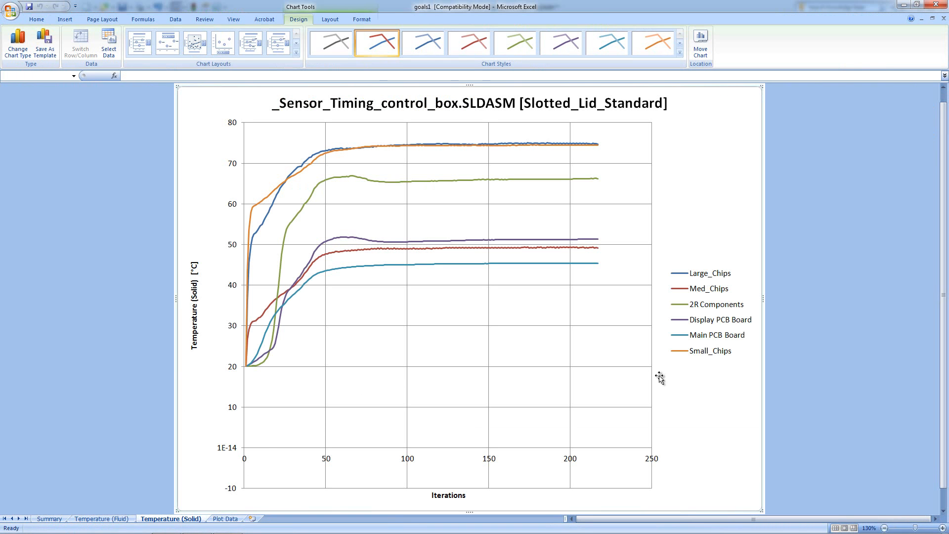
mouse_move(538, 229)
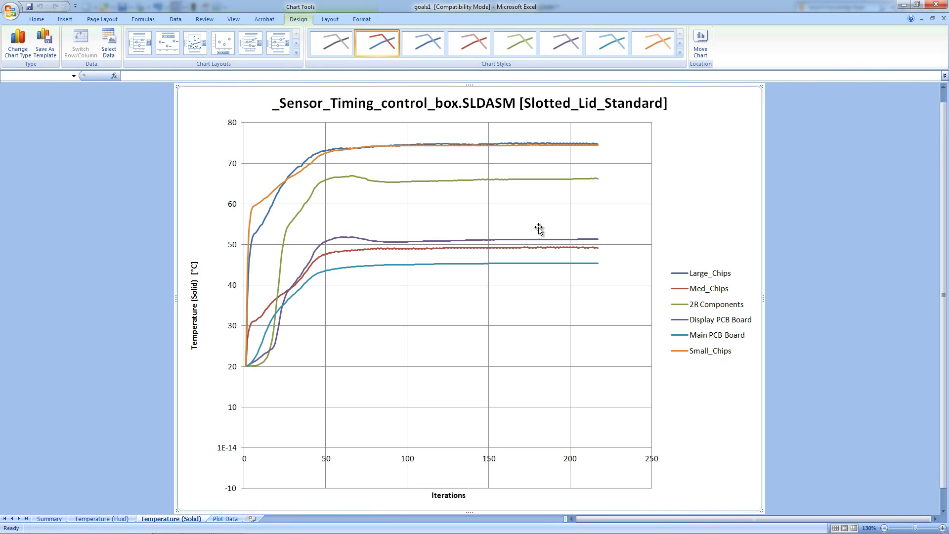
mouse_move(247, 455)
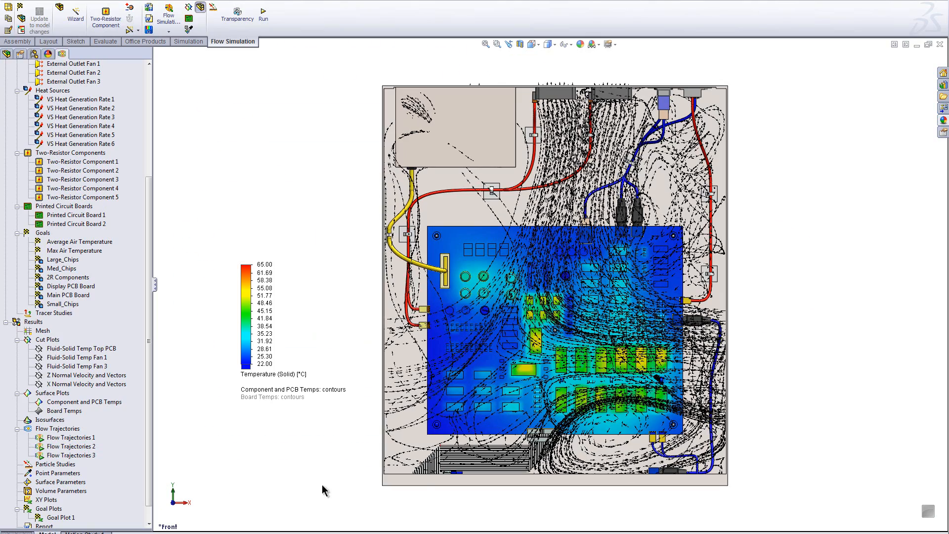
mouse_move(591, 296)
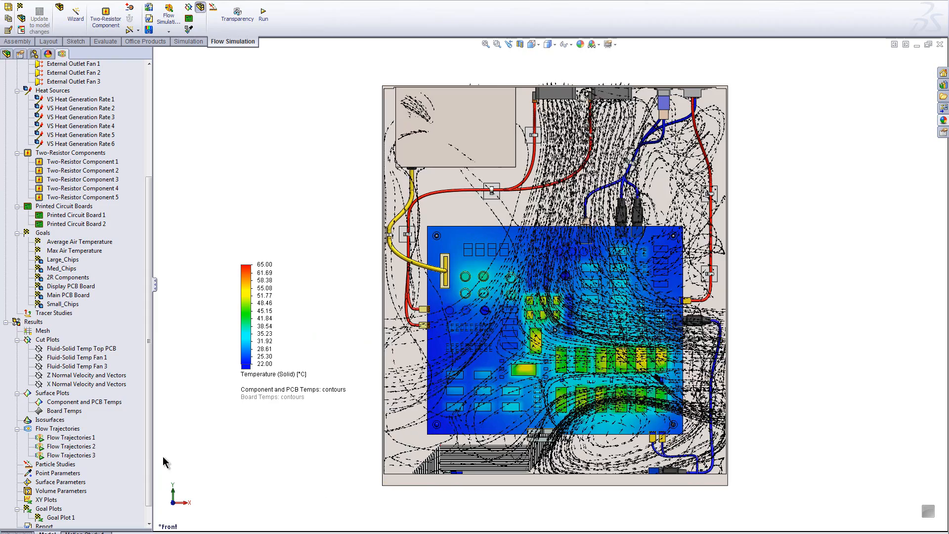
Bring up the Flow Trajectories folder options over the component and PCB temperature view.
right_click(57, 429)
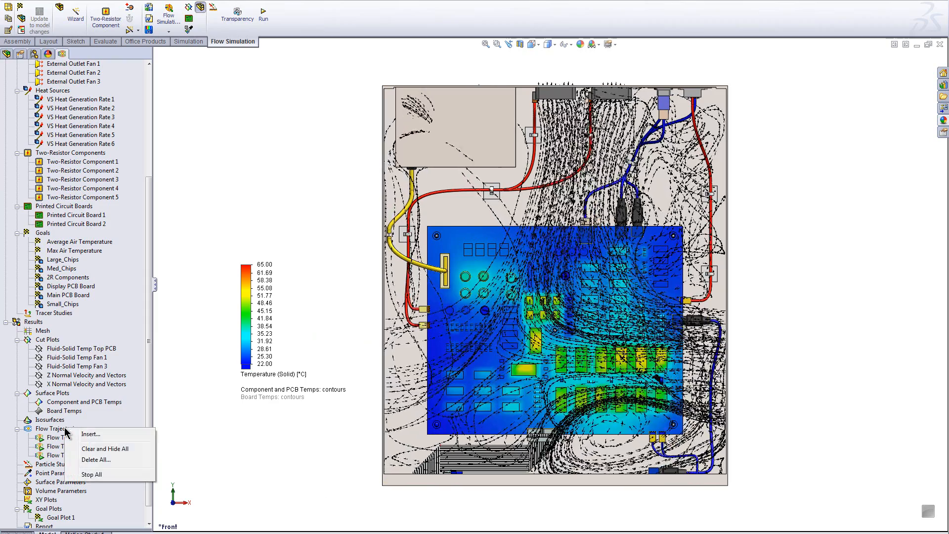